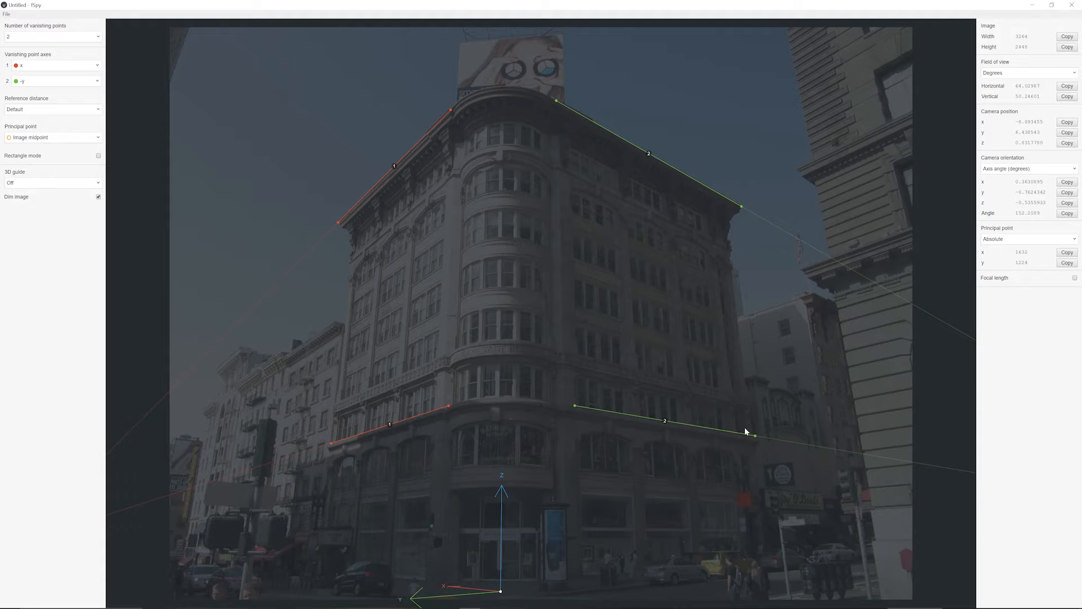
mouse_move(656, 261)
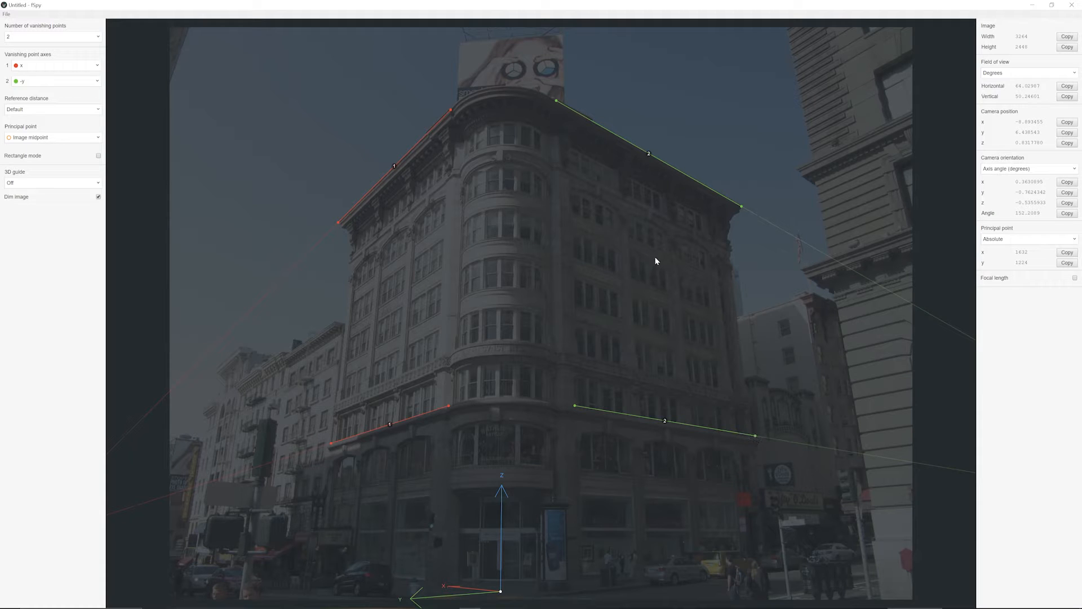
mouse_move(310, 233)
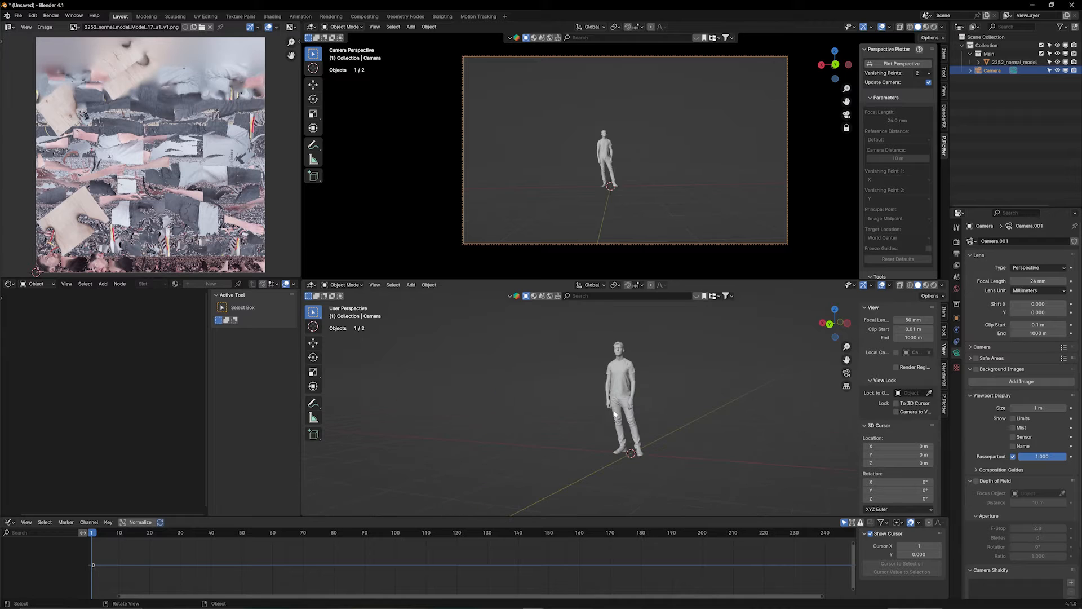
mouse_move(620, 373)
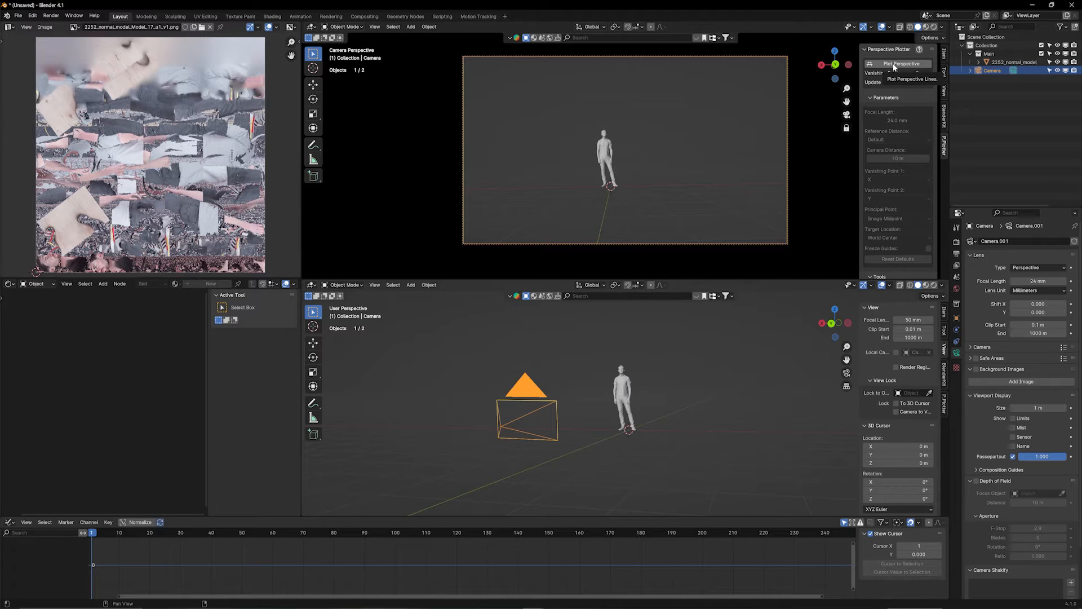
- Re-run Plot Perspective so the camera recalibrates to a 17.82 mm focal length
left_click(901, 64)
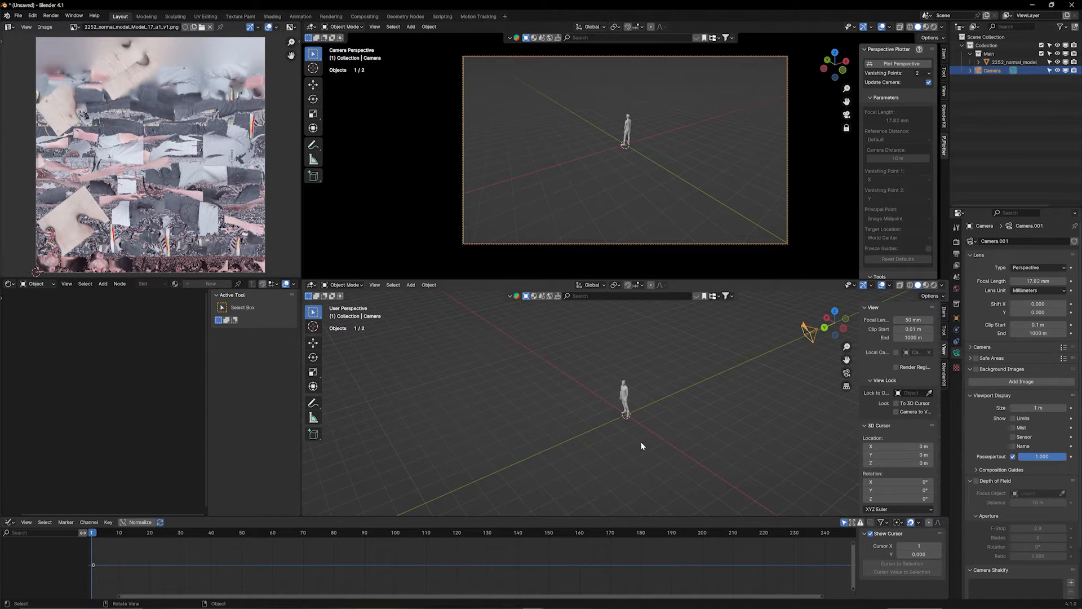
mouse_move(664, 132)
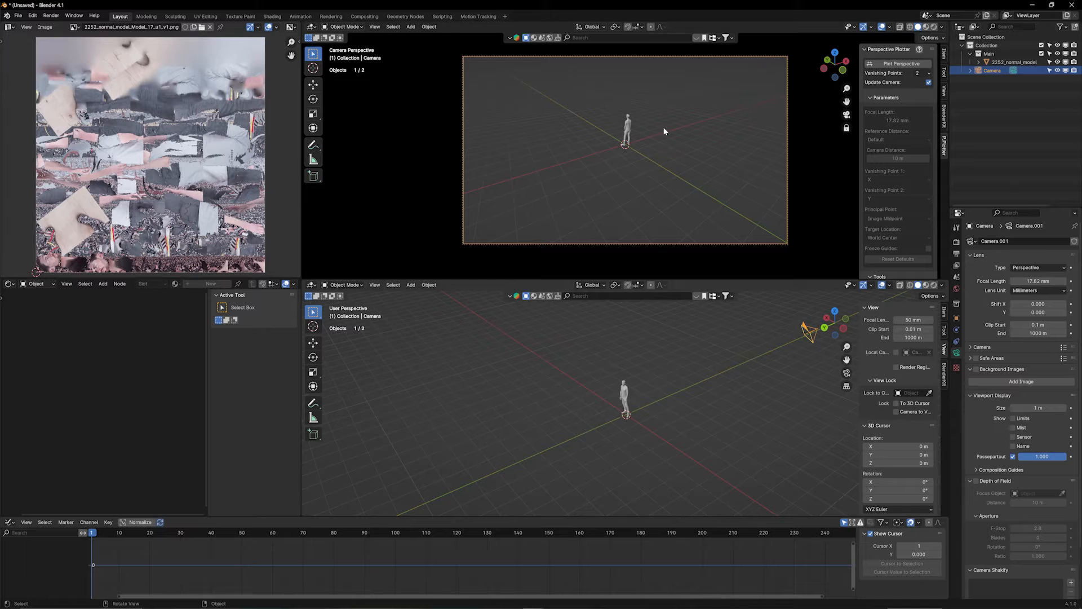
mouse_move(789, 501)
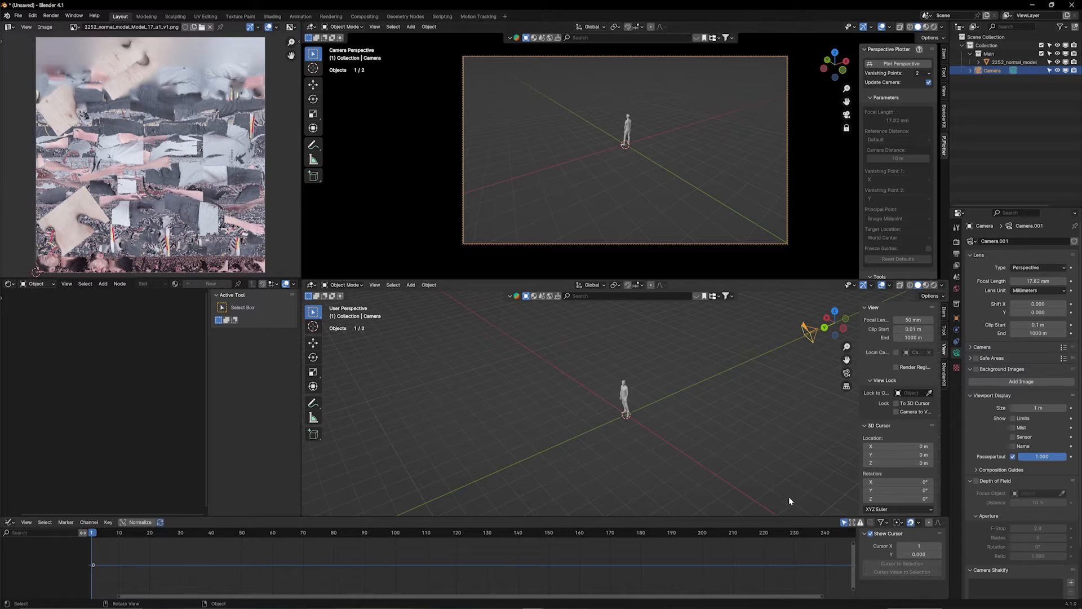
mouse_move(745, 173)
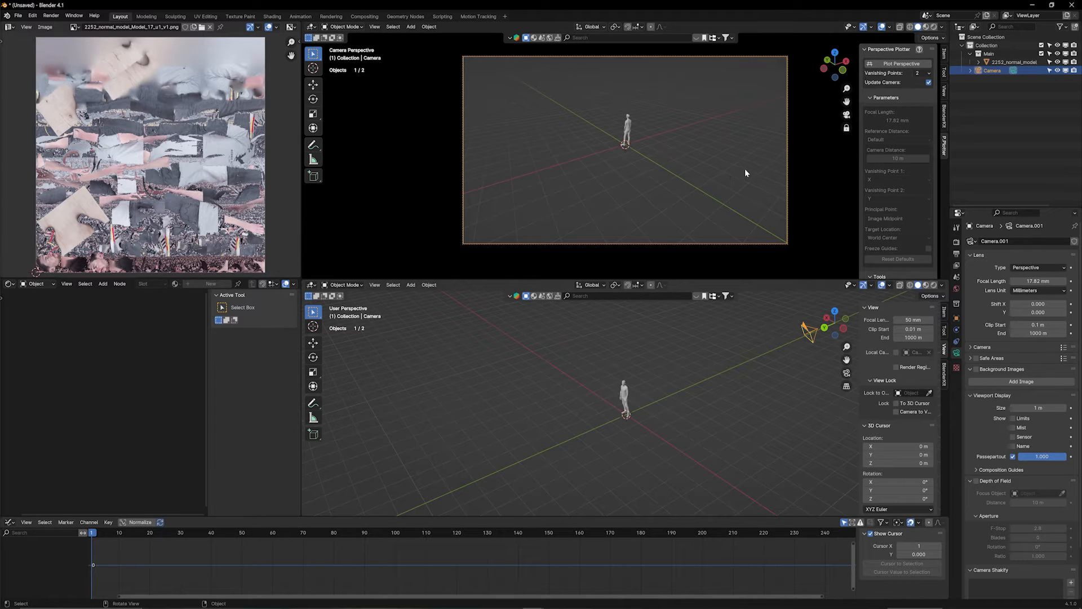
mouse_move(820, 242)
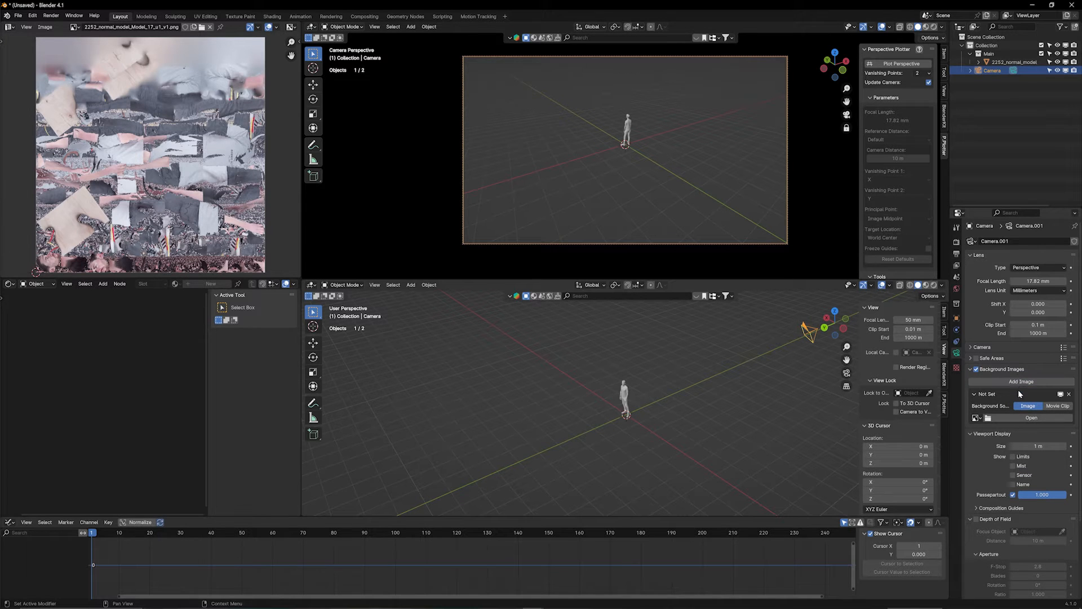
mouse_move(1031, 417)
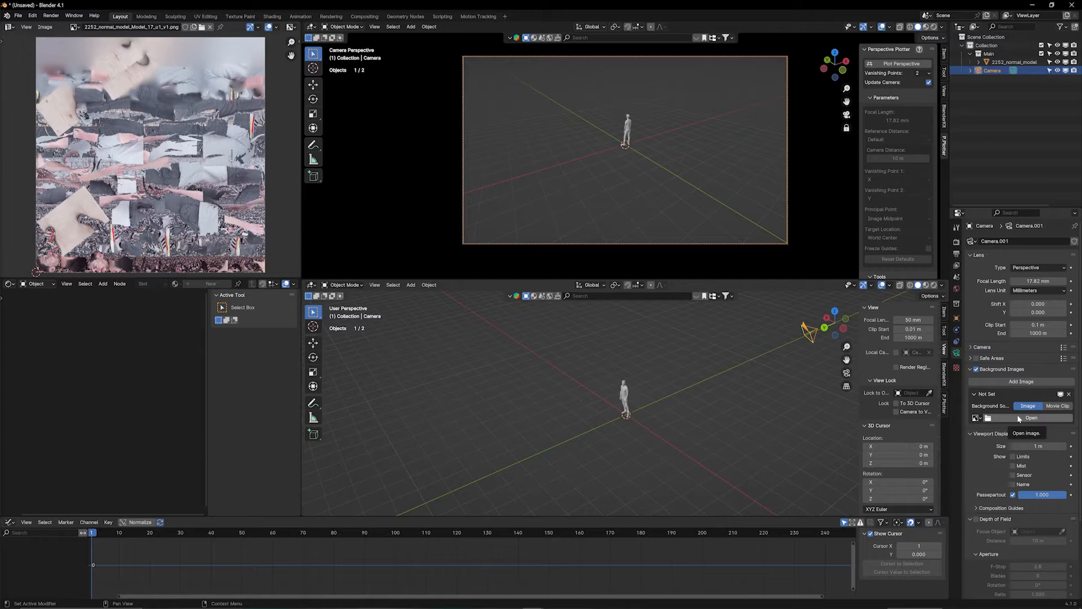
- Load the corner building photo as the camera's background image
left_click(1033, 418)
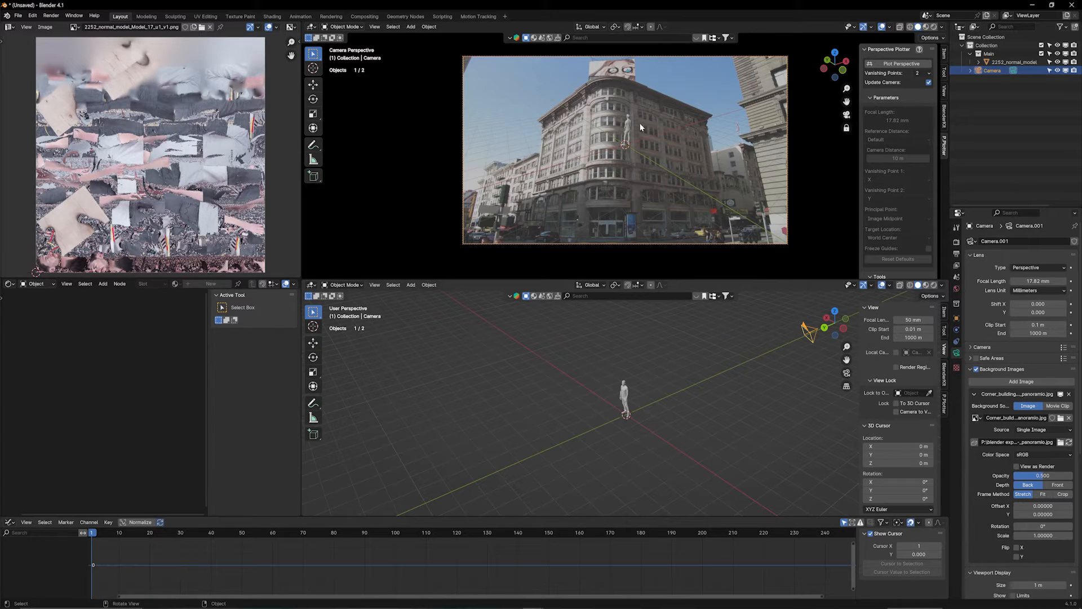
mouse_move(634, 130)
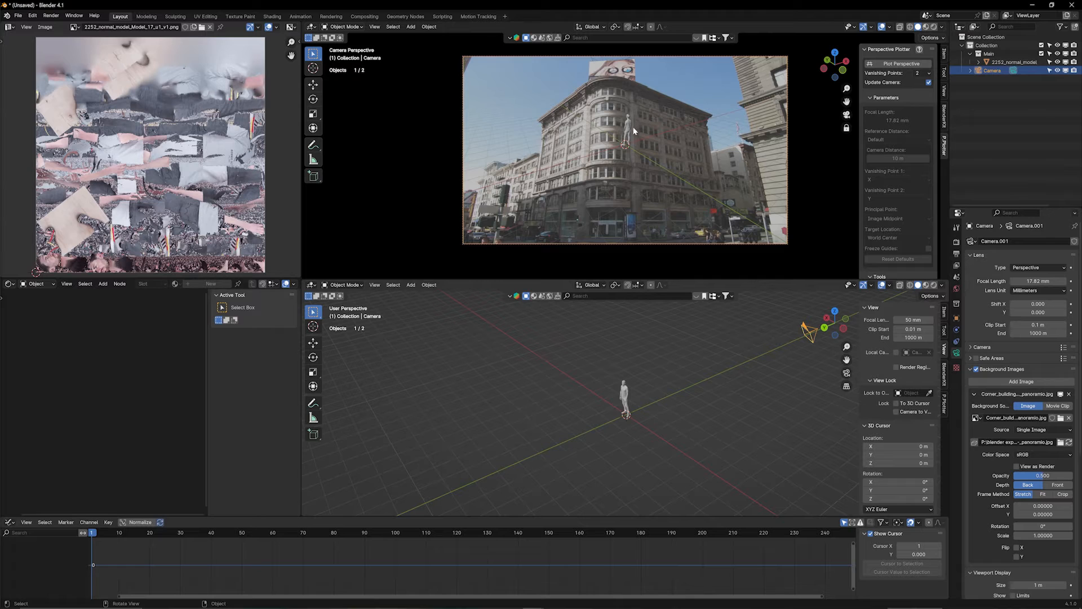
mouse_move(668, 122)
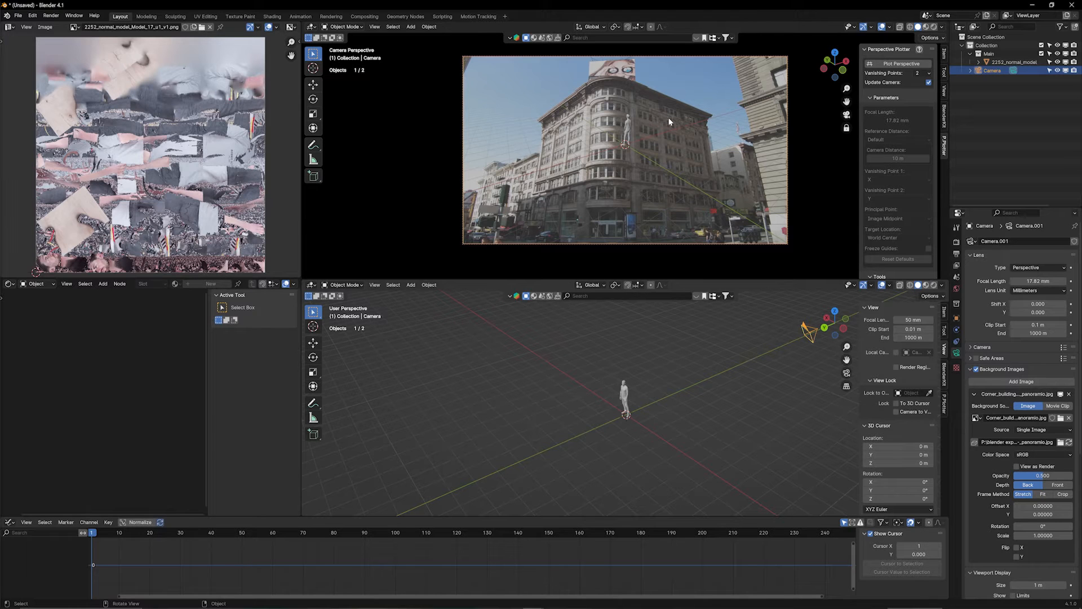
mouse_move(616, 153)
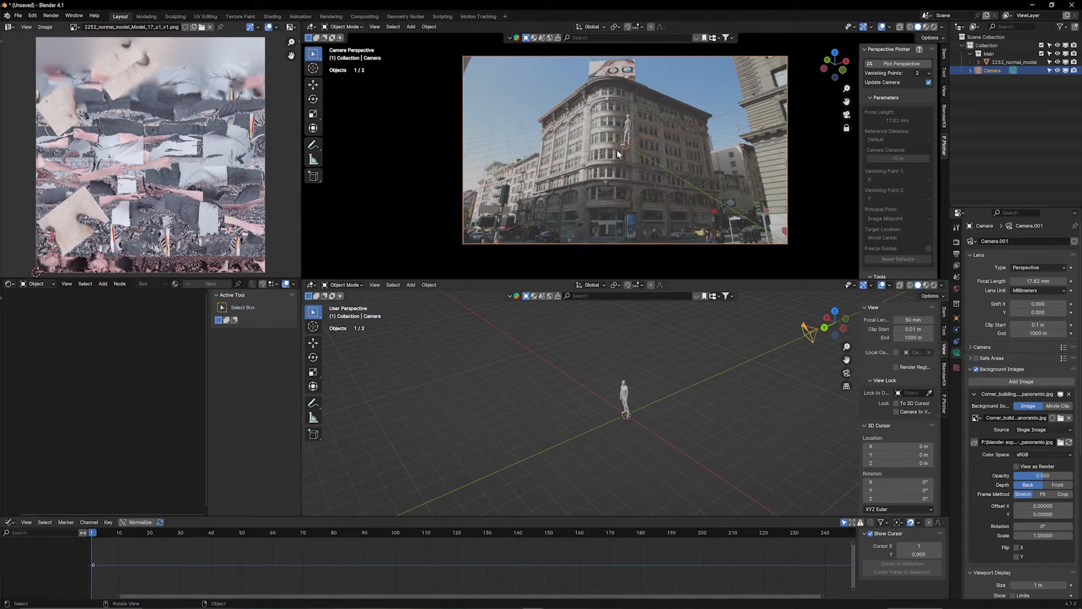
mouse_move(636, 140)
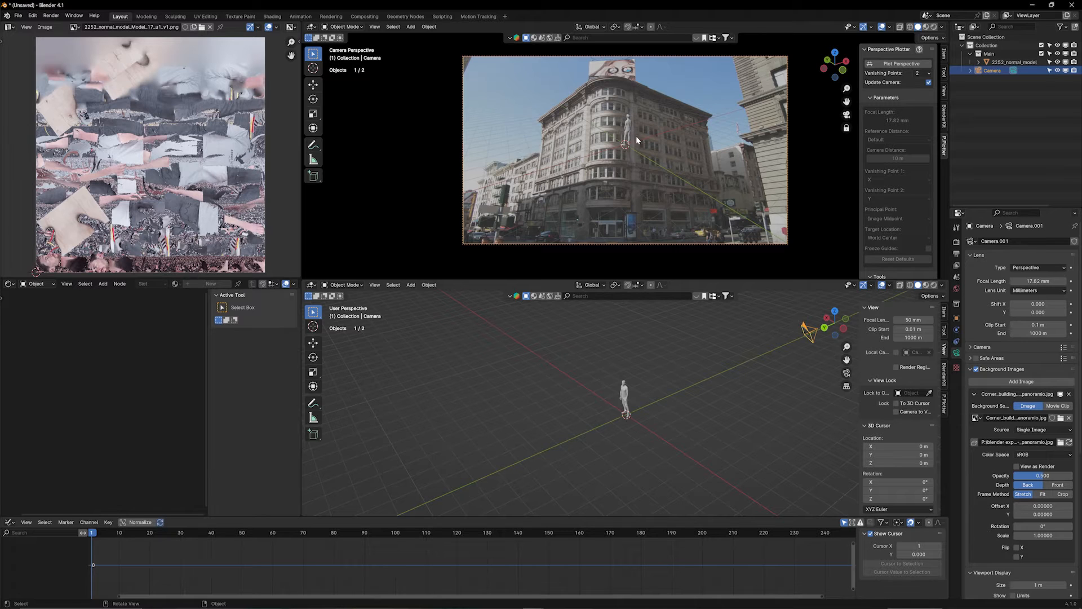
mouse_move(750, 313)
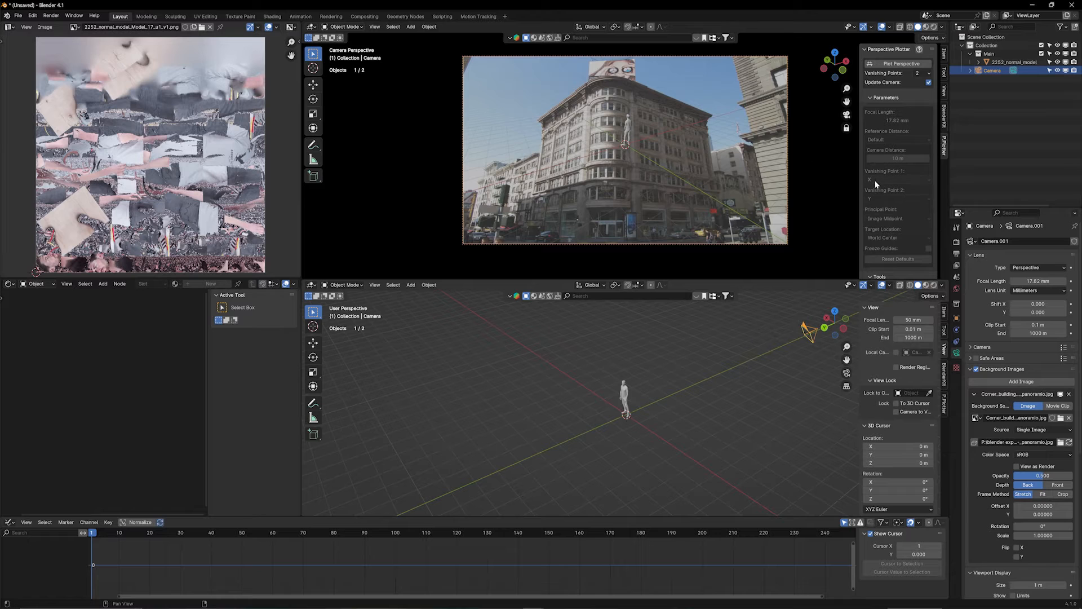
mouse_move(877, 175)
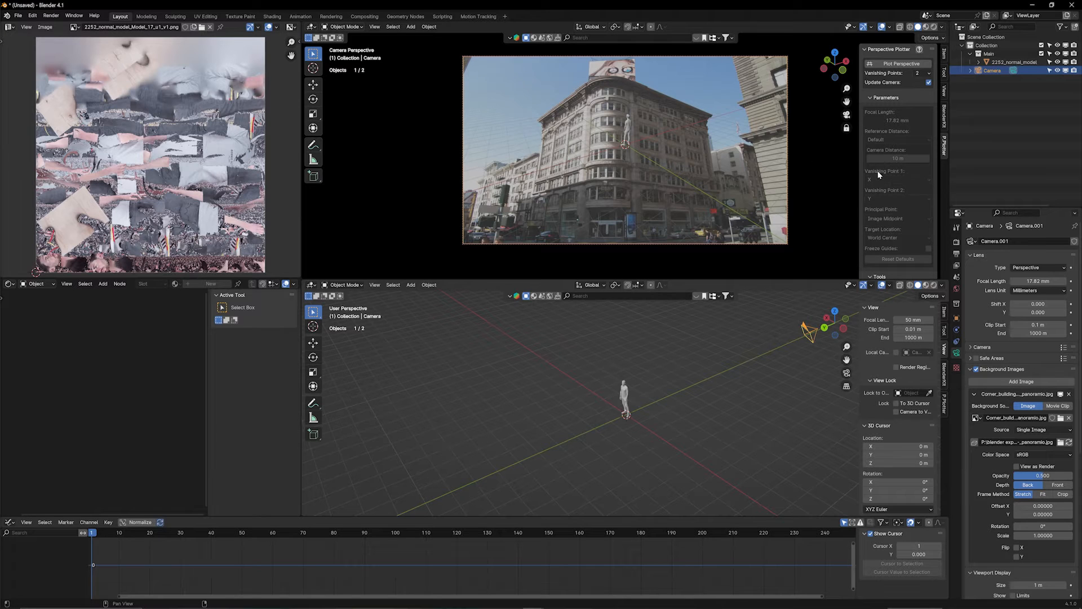
- Use Background Unmatched in the Perspective Plotter tools to fit the camera frame to the photo
scroll("down", 3)
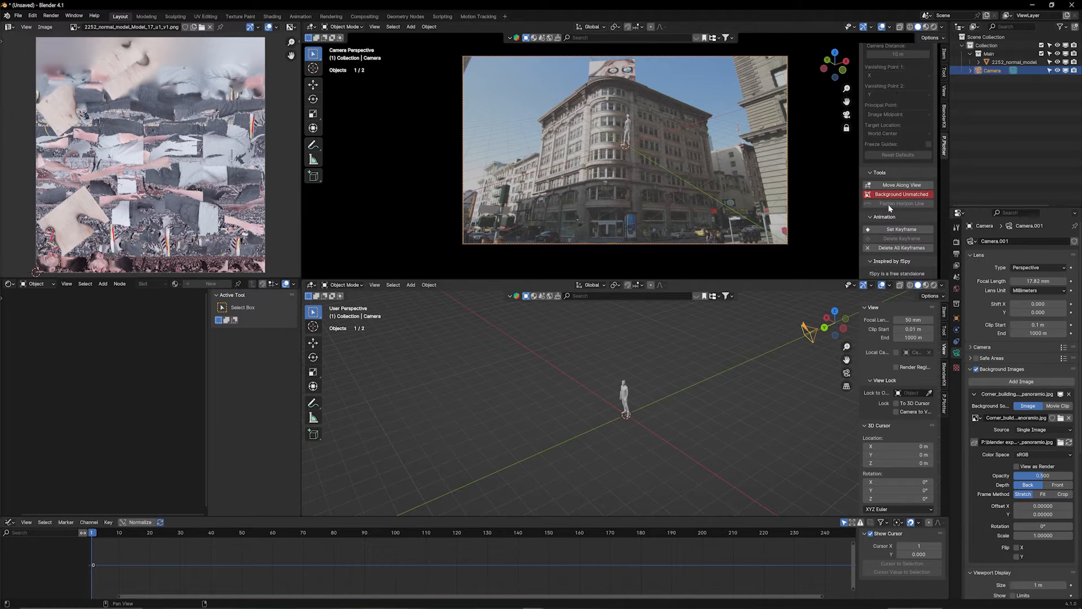
mouse_move(902, 194)
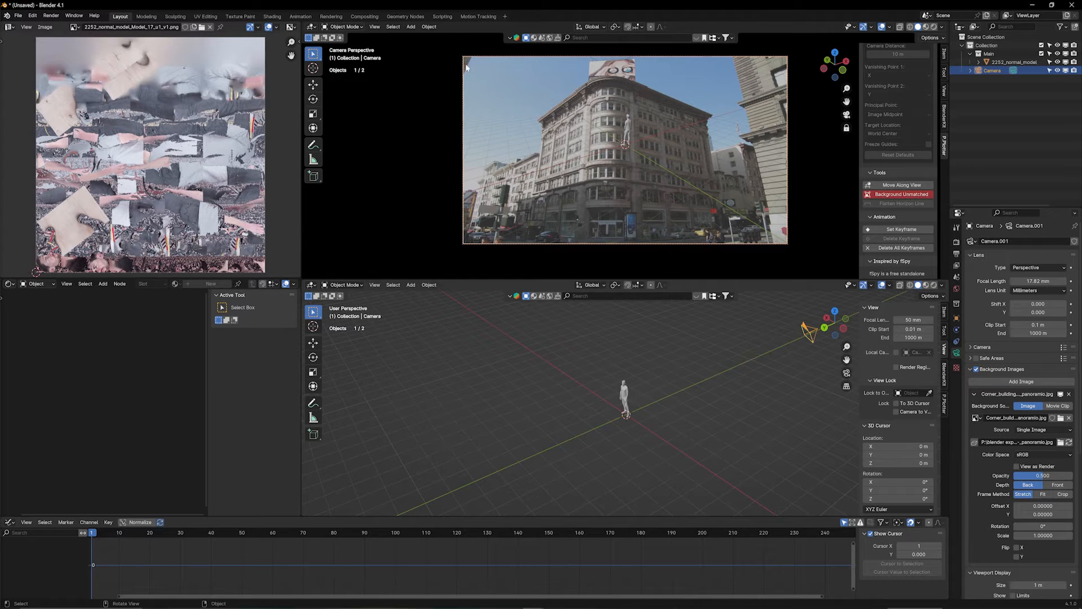
mouse_move(488, 224)
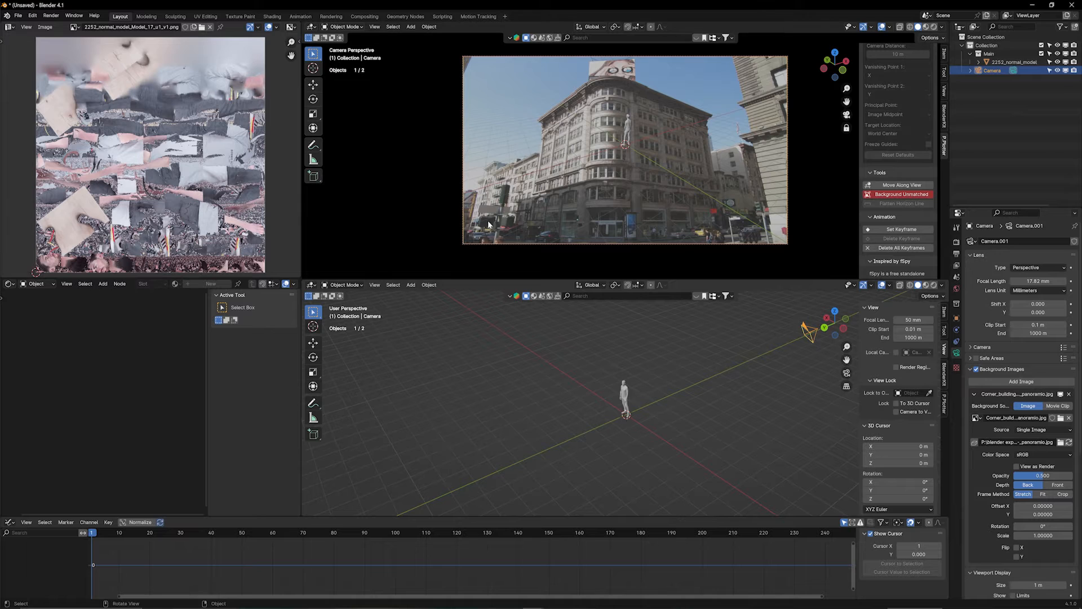
mouse_move(608, 173)
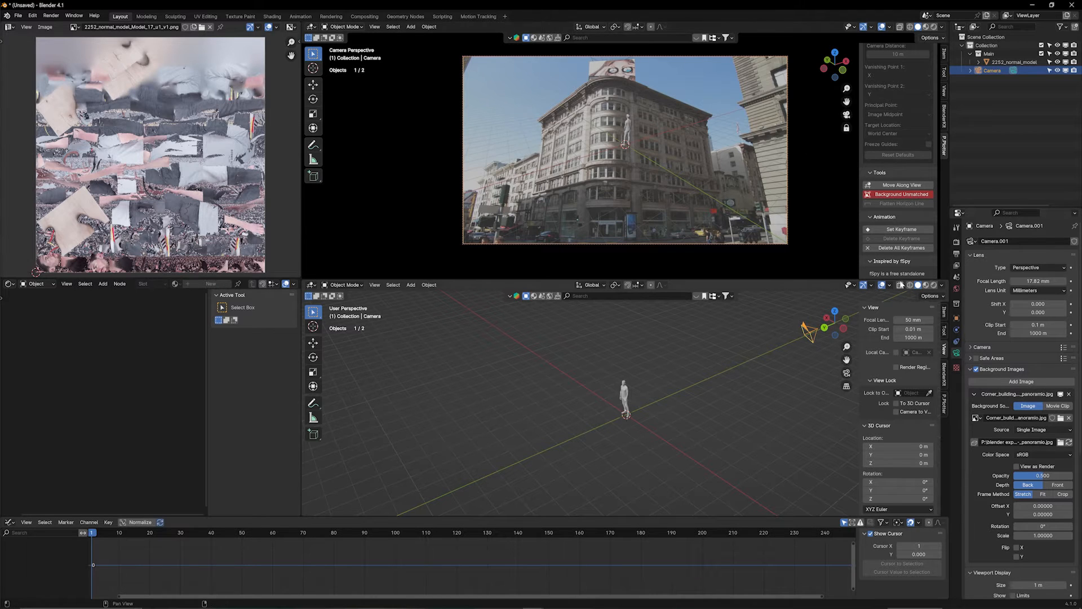
left_click(901, 194)
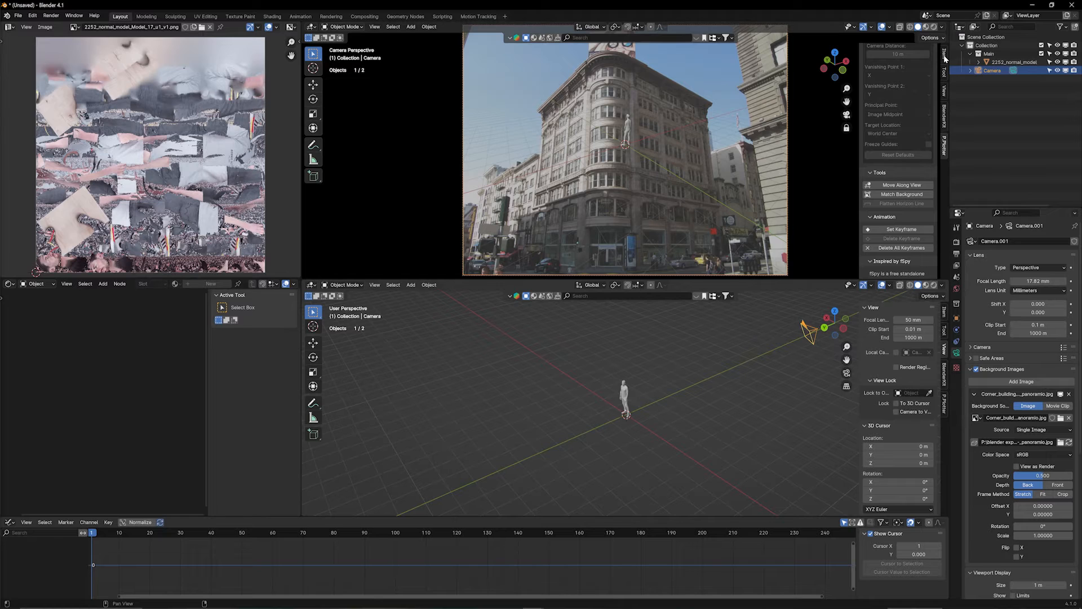
left_click(945, 52)
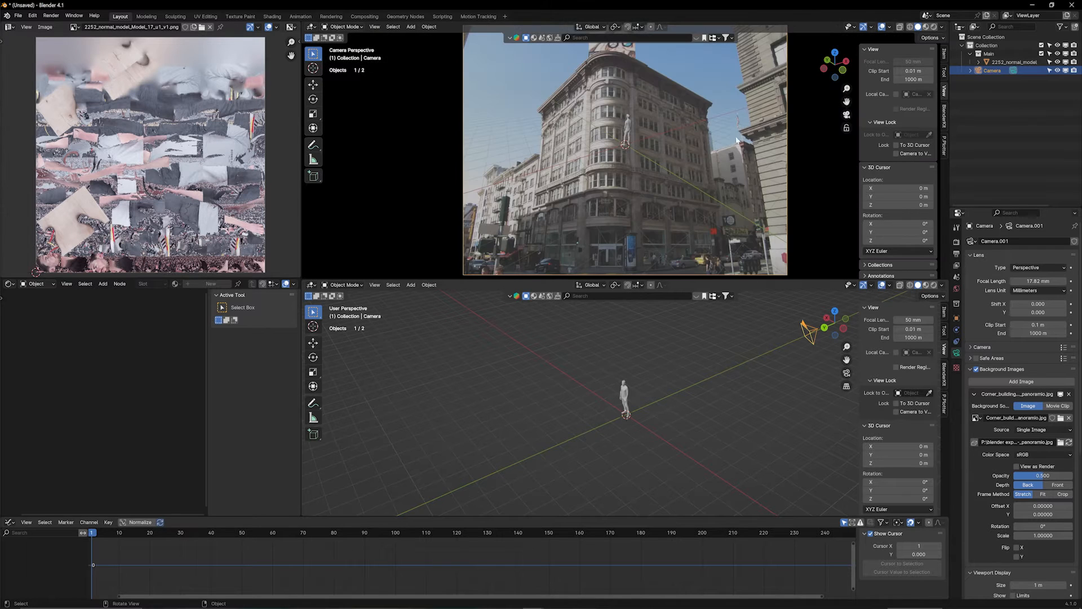
- Return to the Perspective Plotter settings to resume perspective plotting
left_click(947, 141)
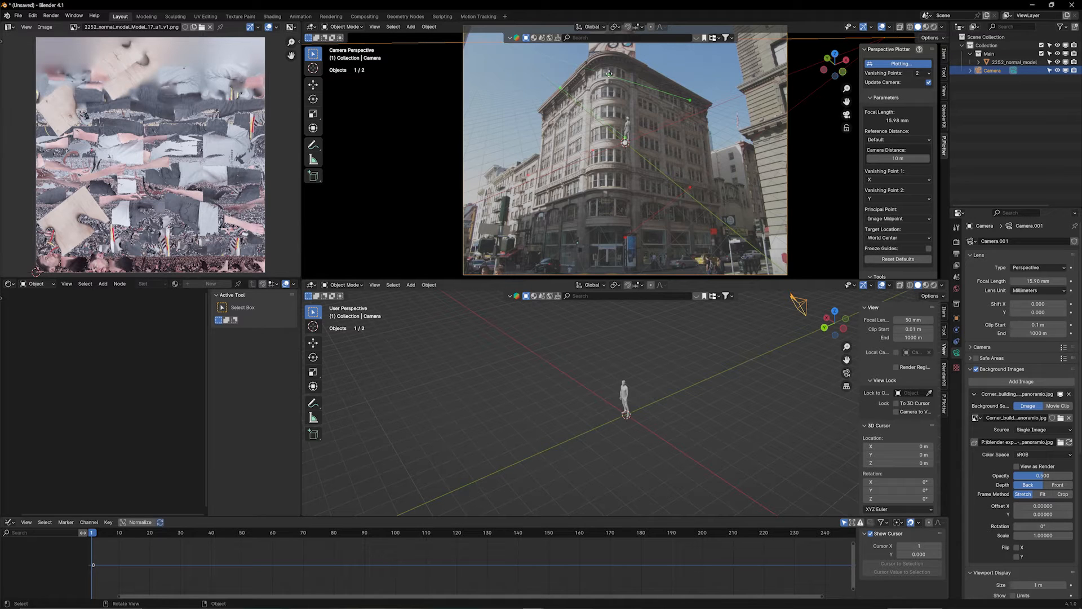
mouse_move(629, 80)
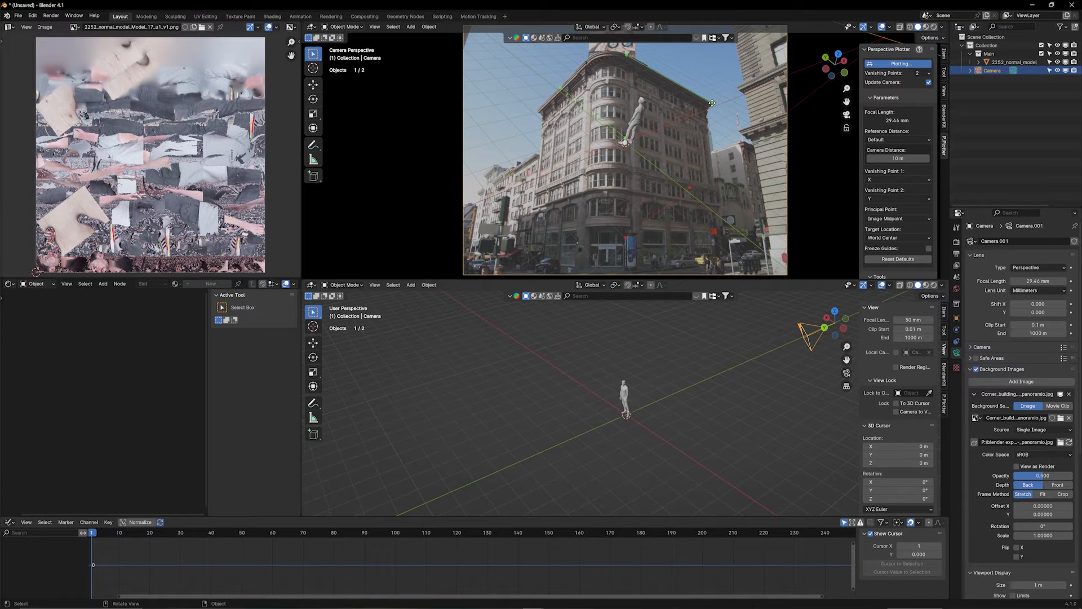
mouse_move(726, 115)
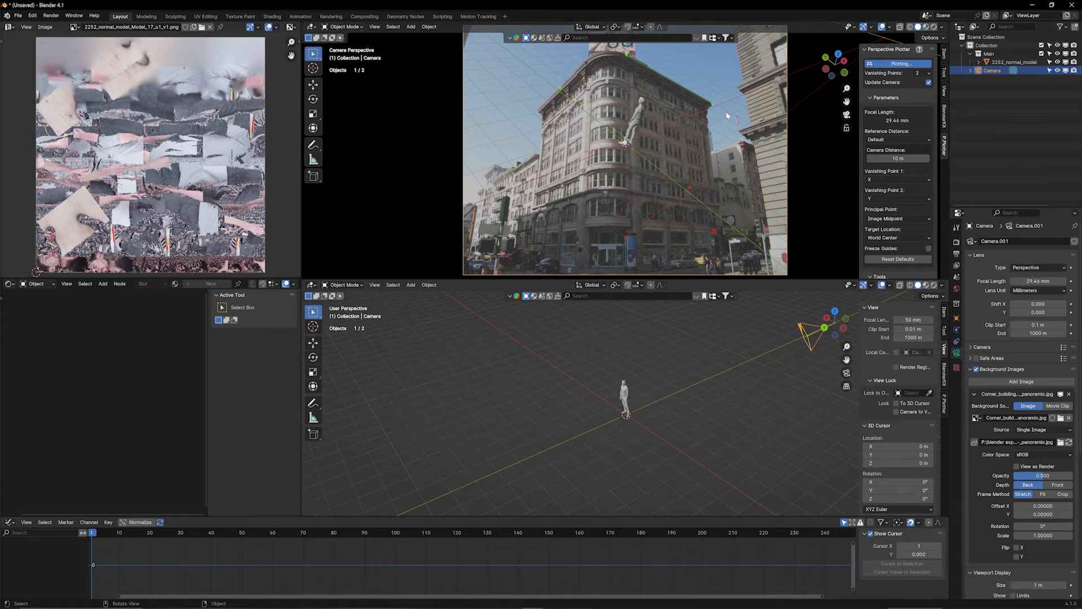
mouse_move(639, 64)
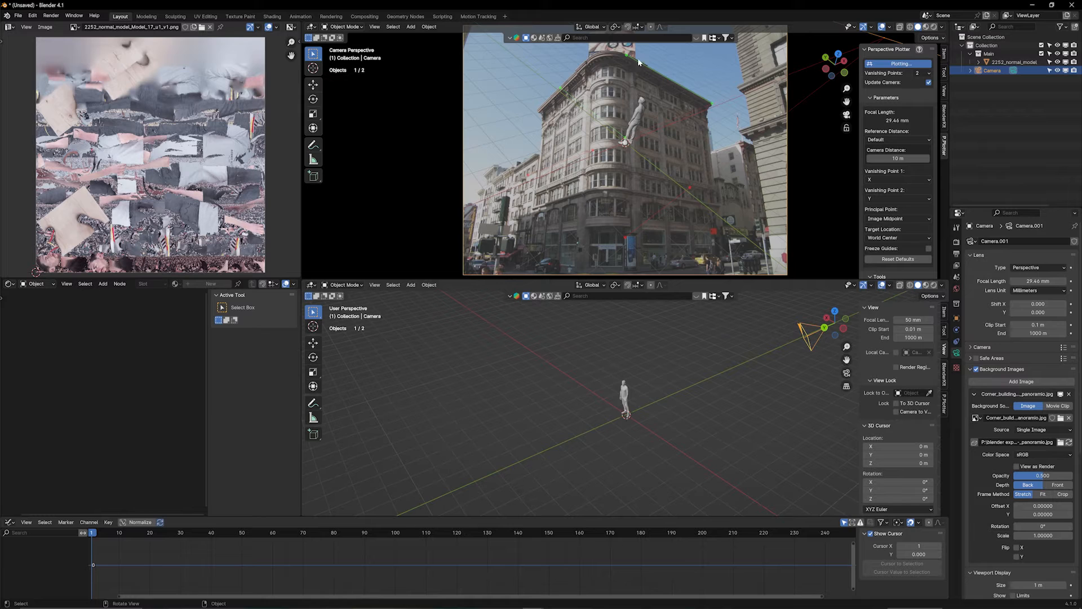
mouse_move(624, 88)
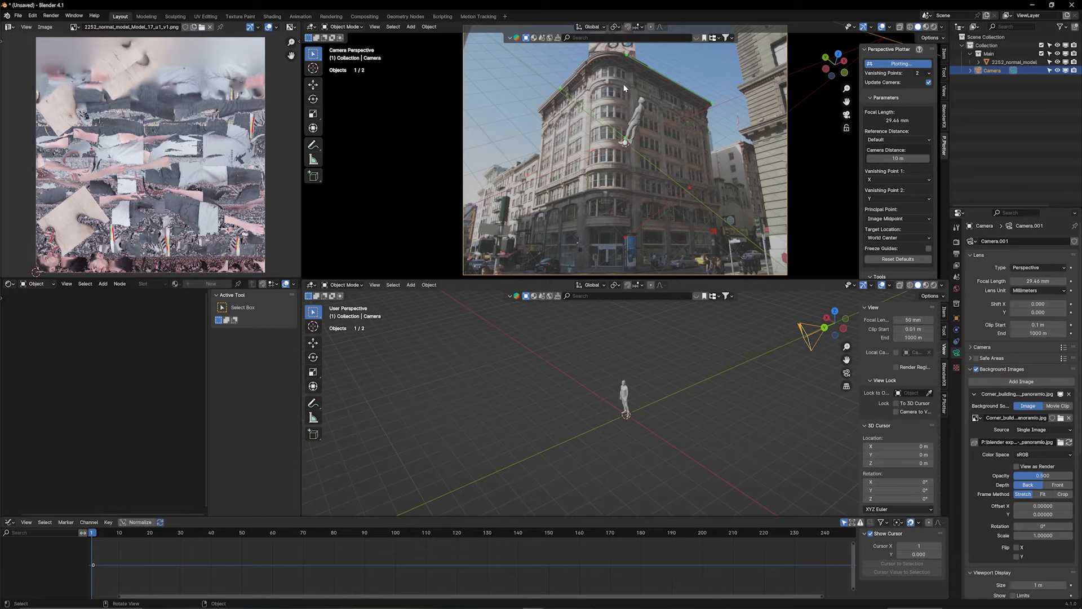
mouse_move(565, 95)
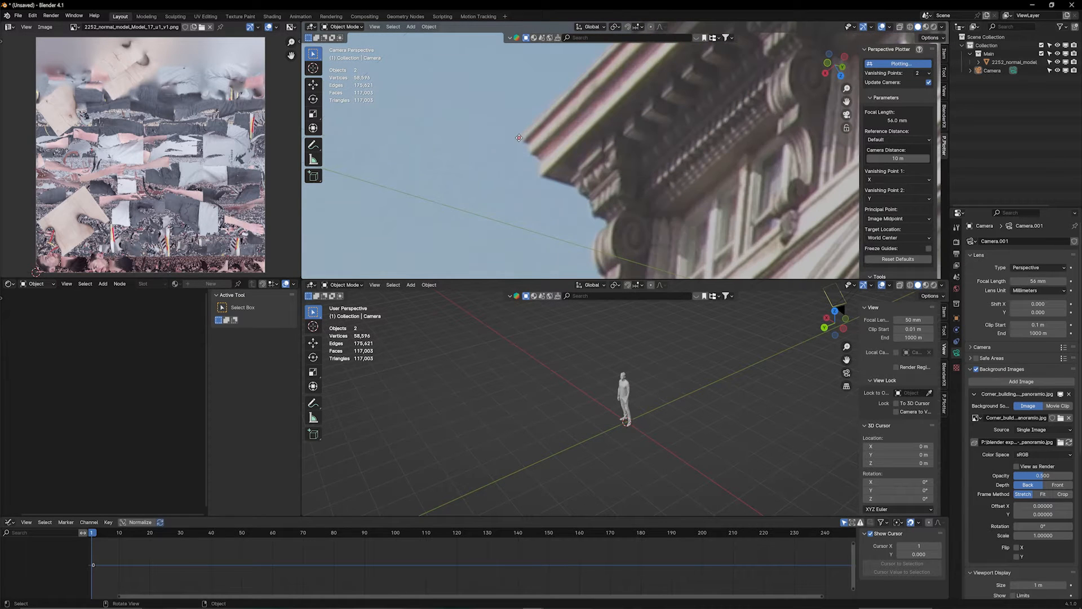
- Start Plot Perspective again to match the camera to the building photo
left_click(897, 64)
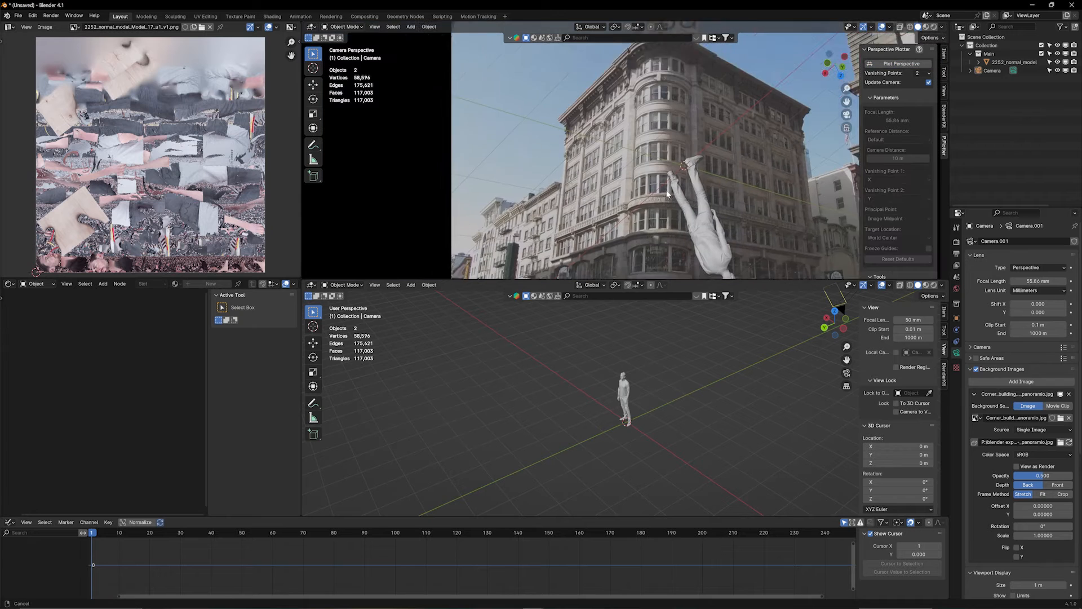
left_click(899, 64)
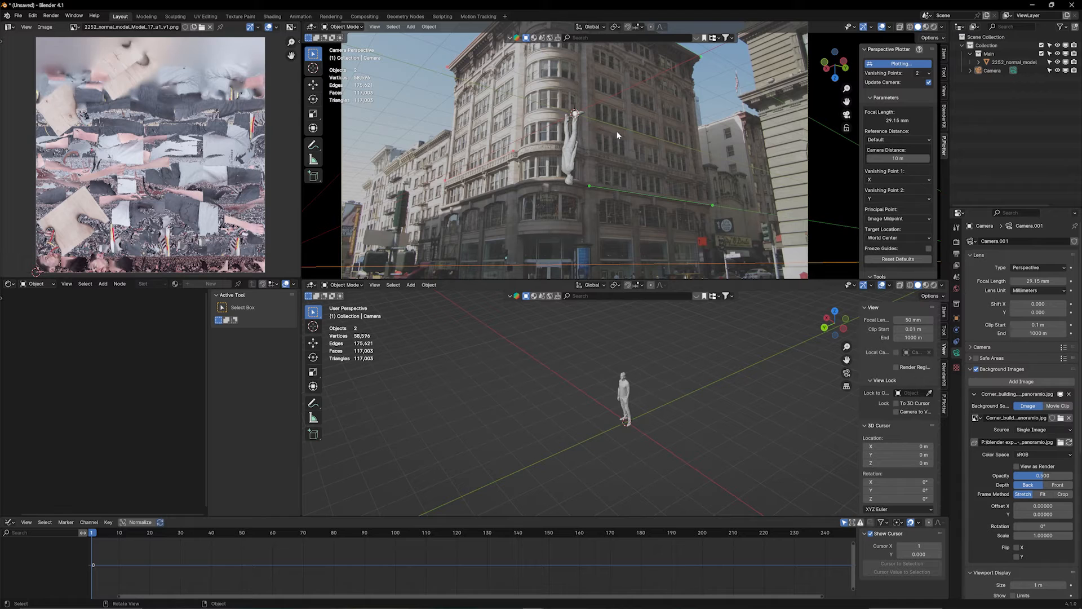
mouse_move(592, 135)
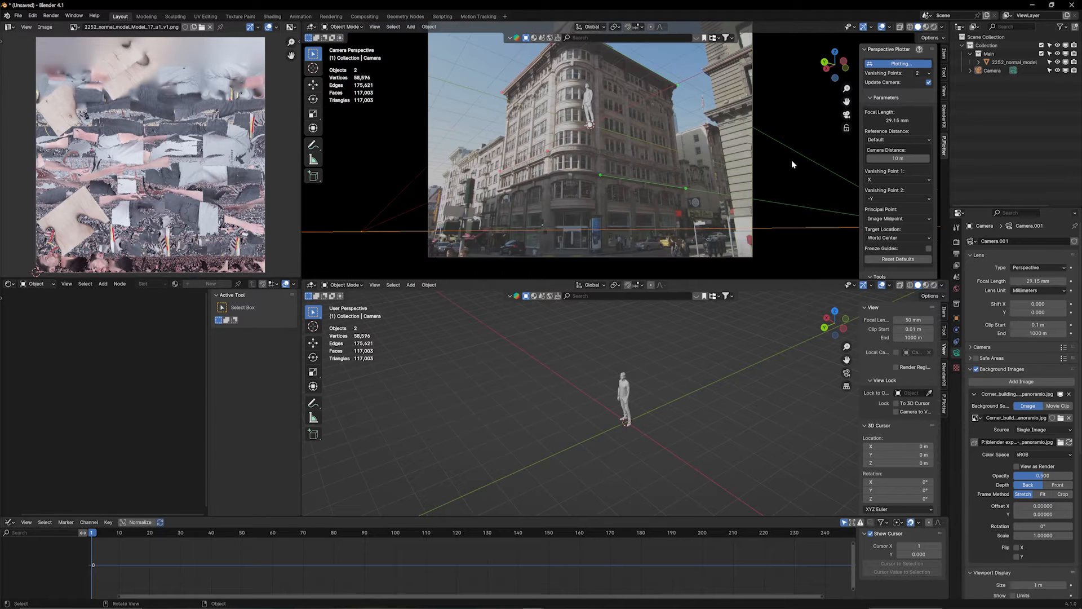
mouse_move(676, 139)
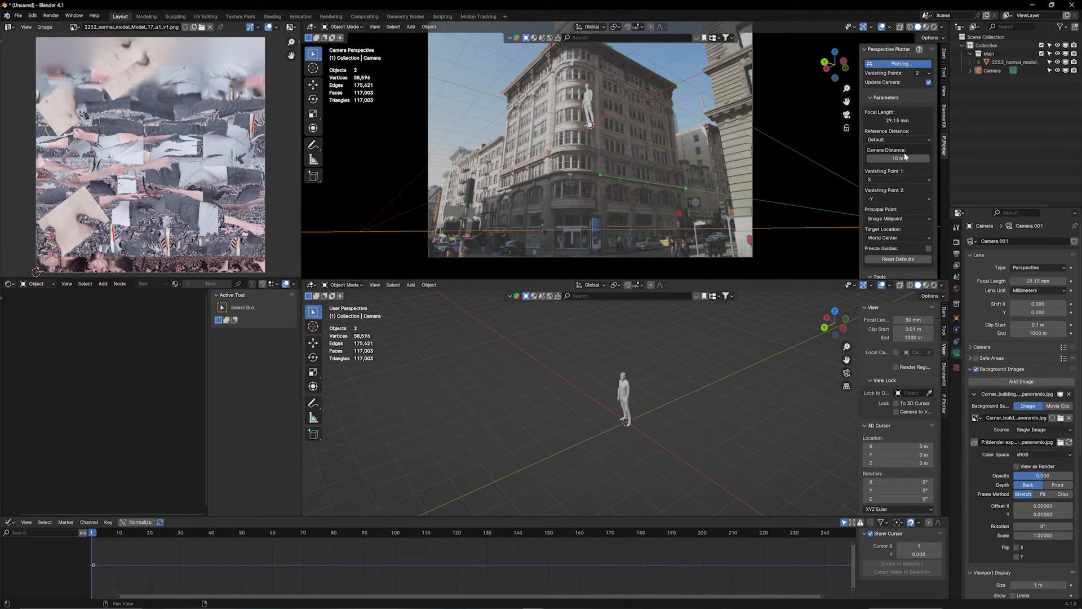
mouse_move(898, 158)
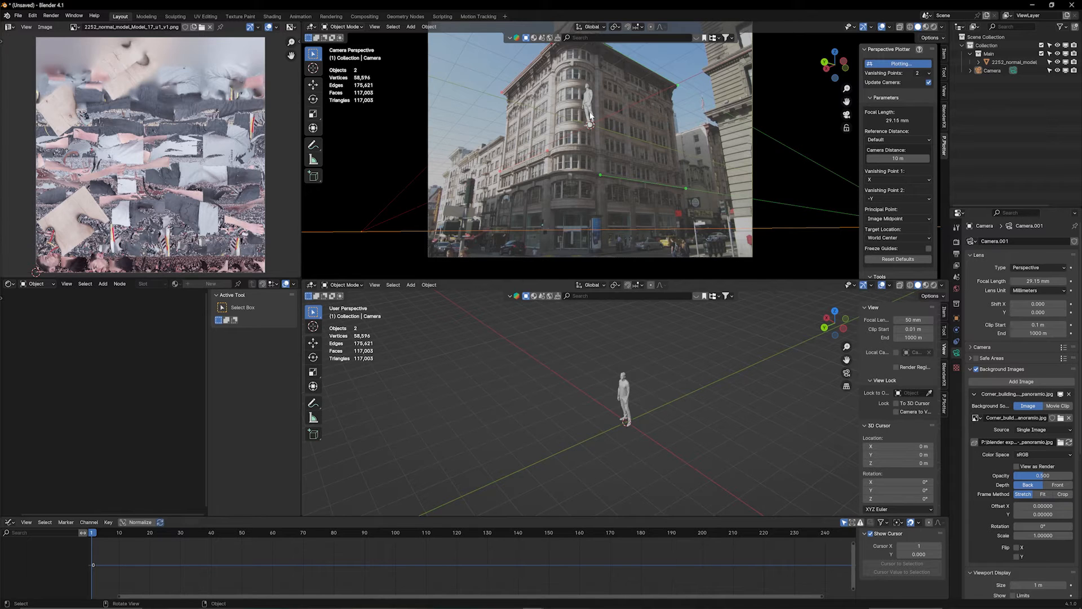
mouse_move(909, 191)
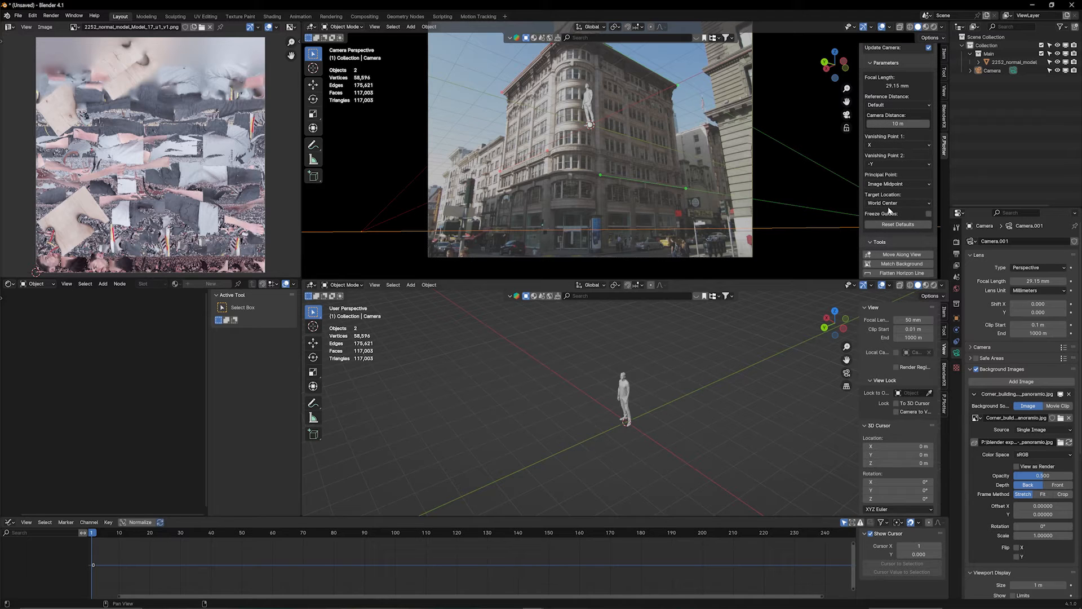
- Switch the perspective plotter's Target Location to Manual
left_click(898, 203)
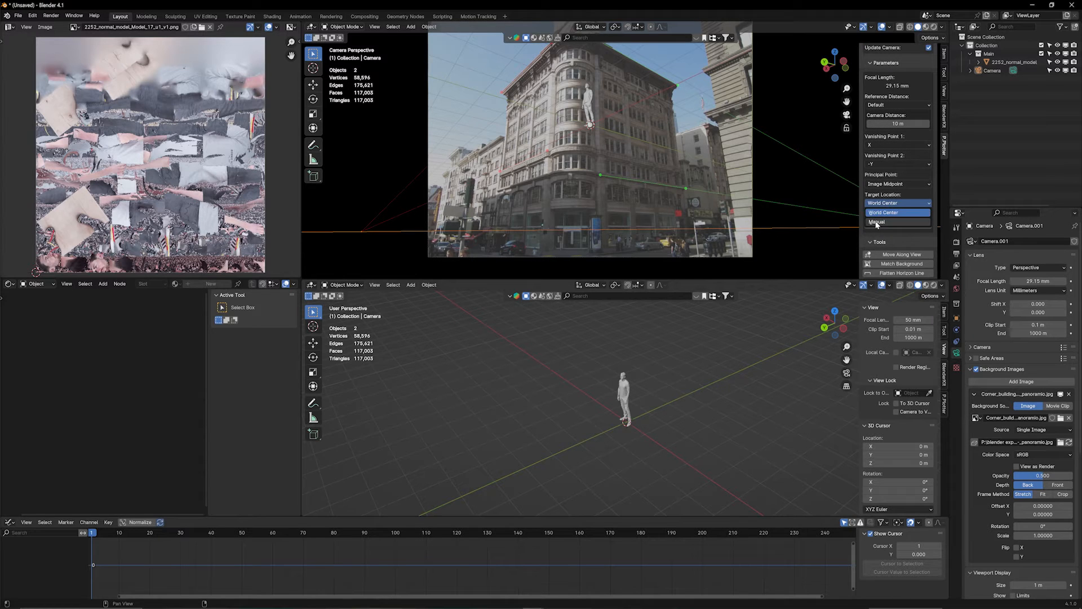
left_click(877, 222)
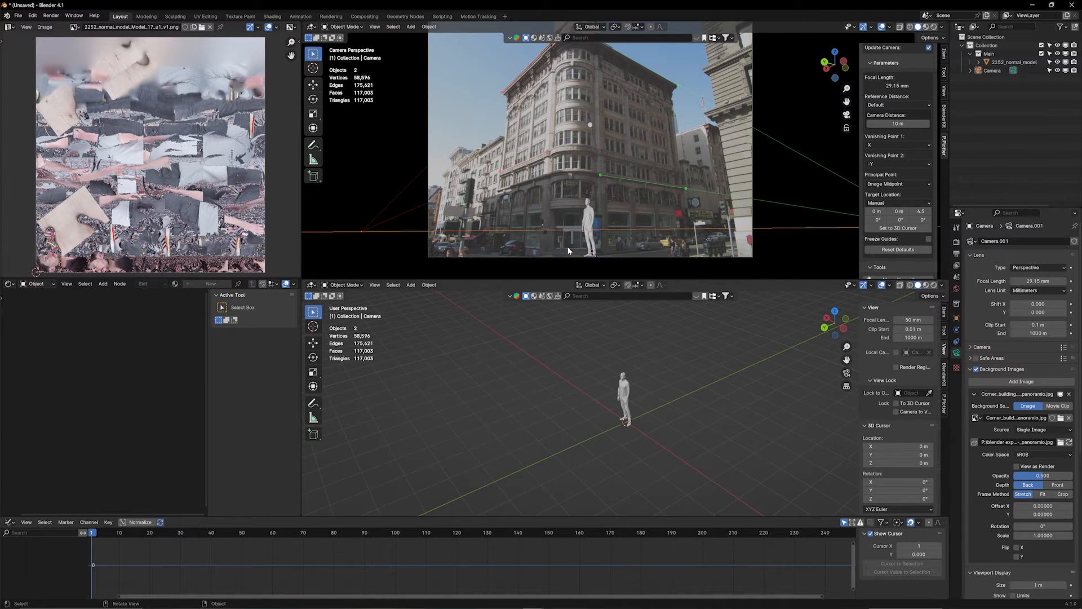
mouse_move(571, 252)
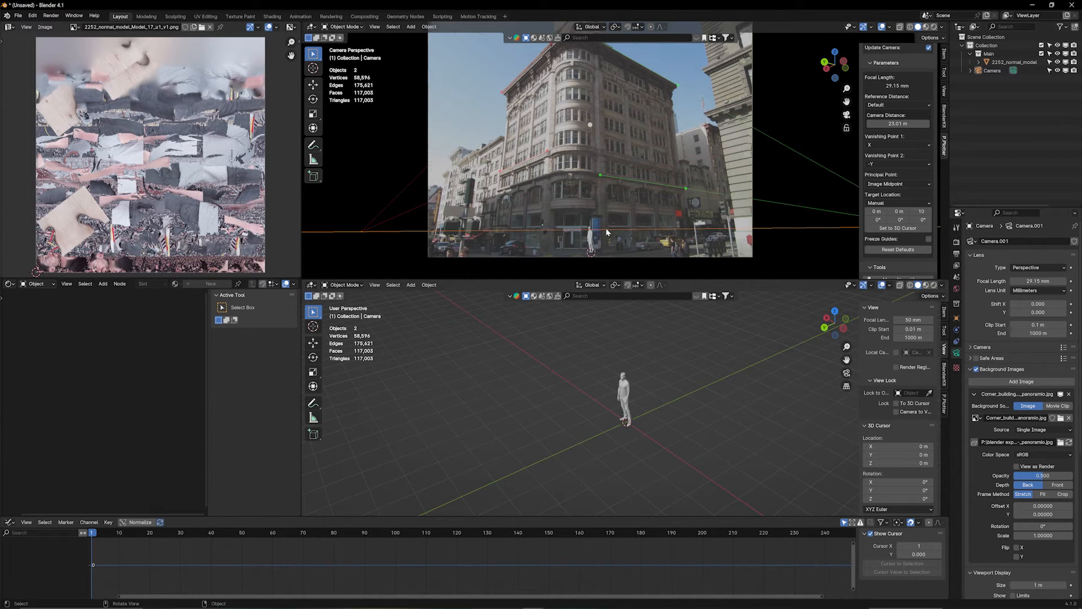
mouse_move(688, 243)
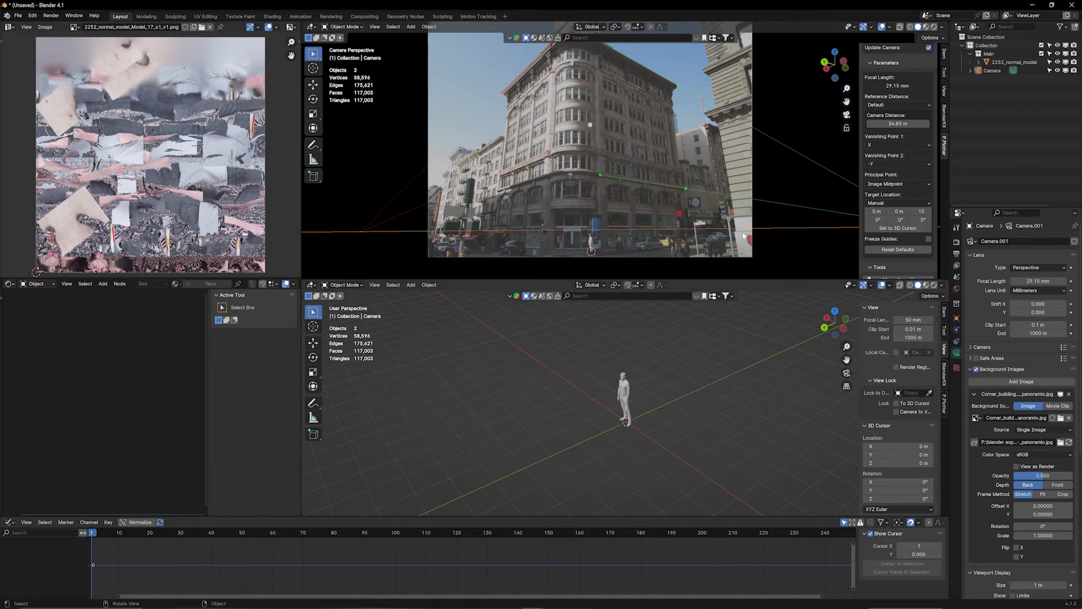
mouse_move(708, 385)
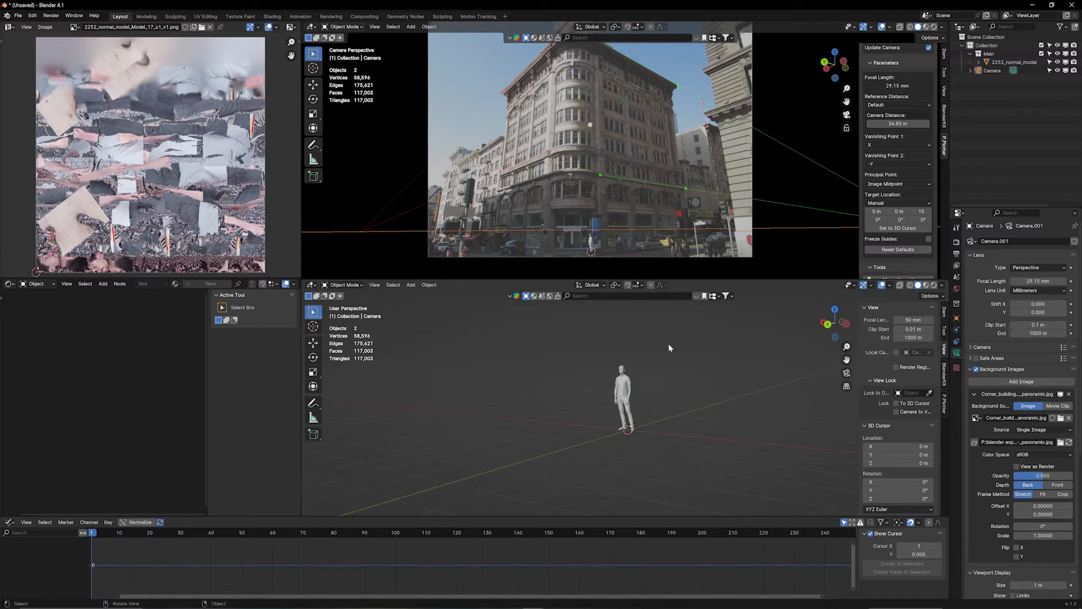
- Add a cube mesh to the scene near the building's base
scroll("down", 3)
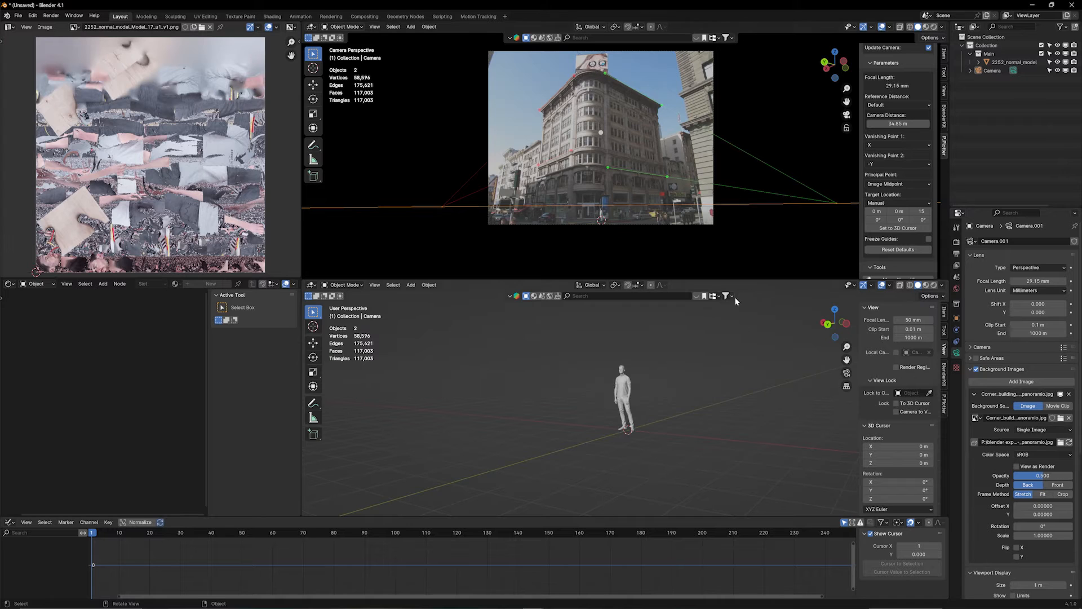
mouse_move(674, 428)
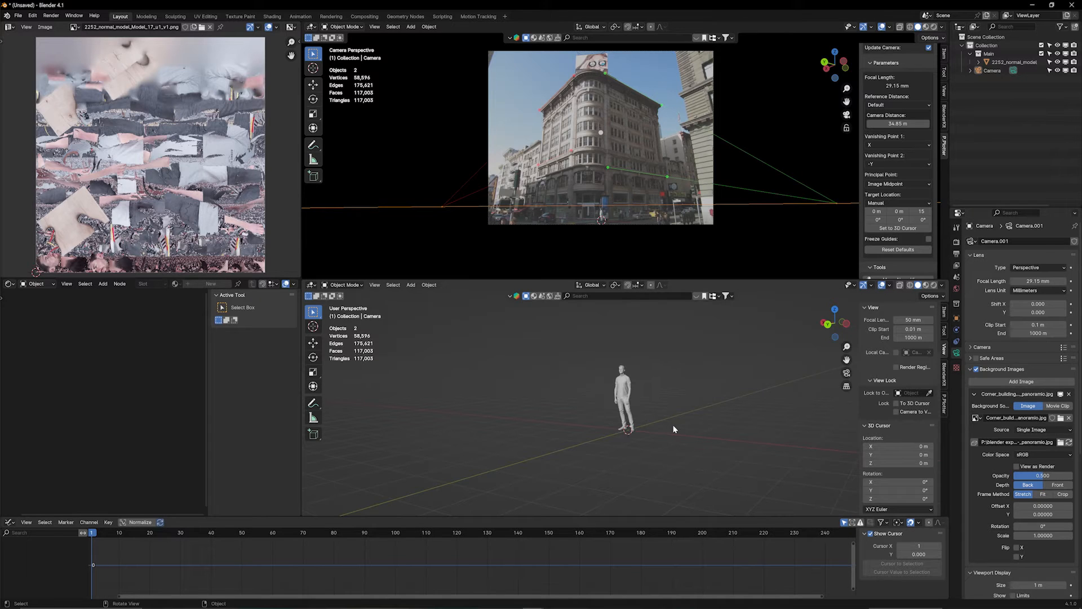
mouse_move(613, 233)
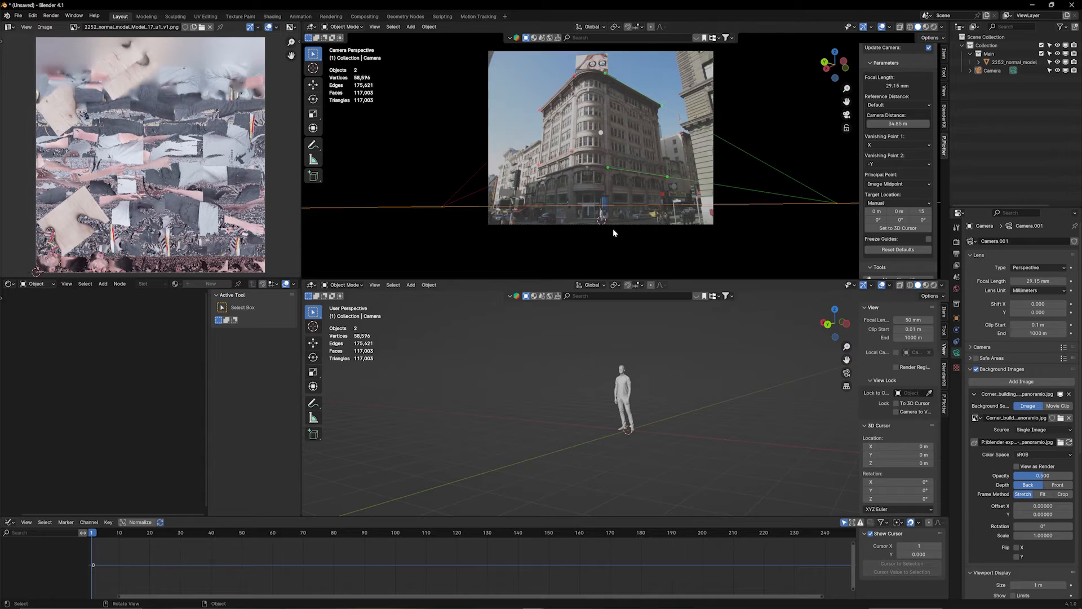
mouse_move(655, 408)
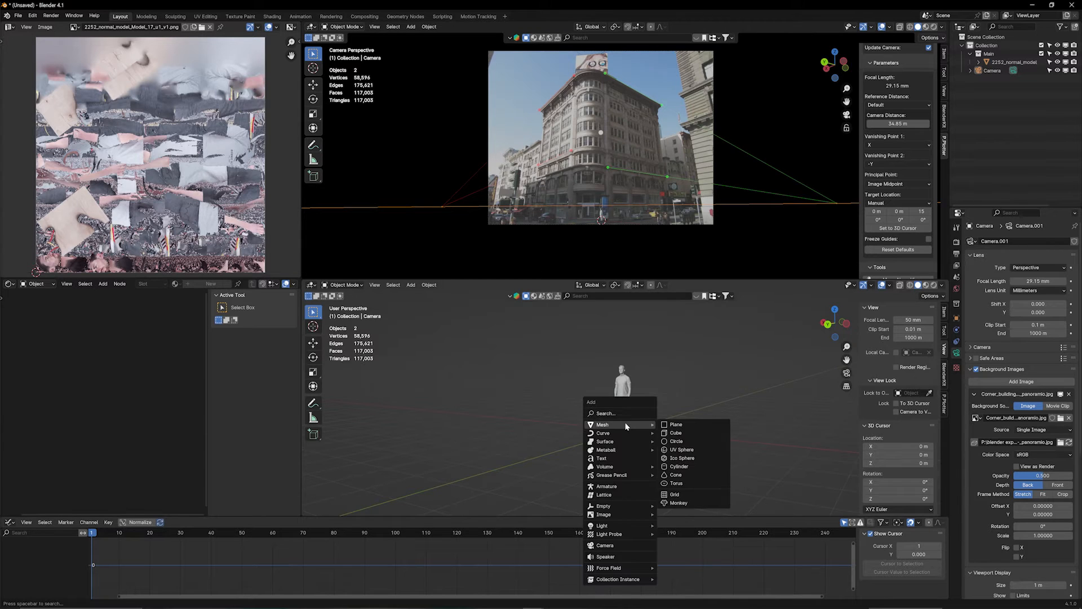
left_click(676, 433)
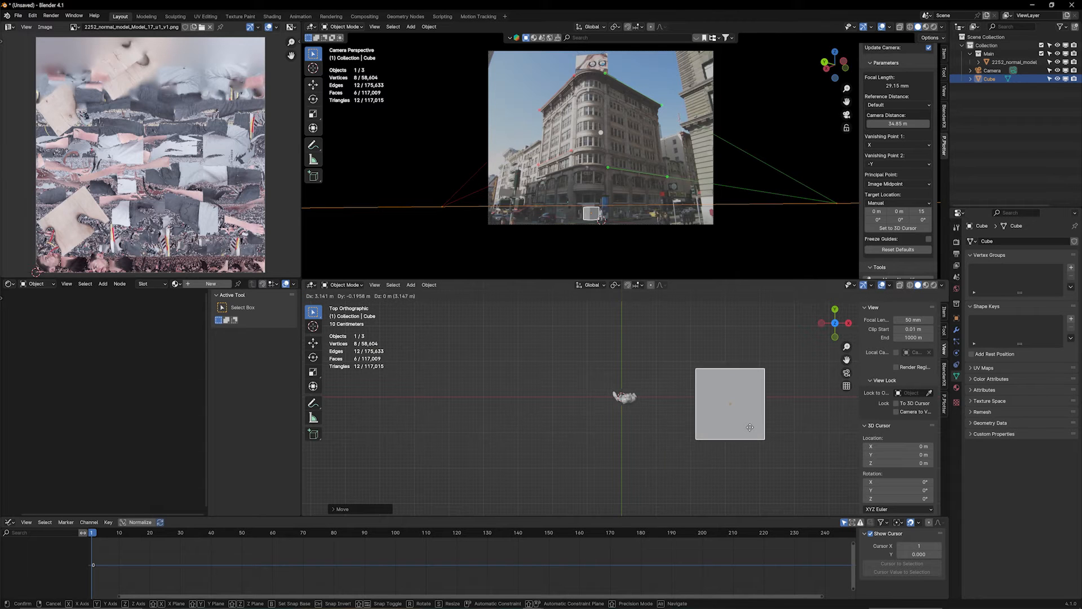
- In Edit Mode, move the cube's wall faces along X to match the building walls
key("Tab")
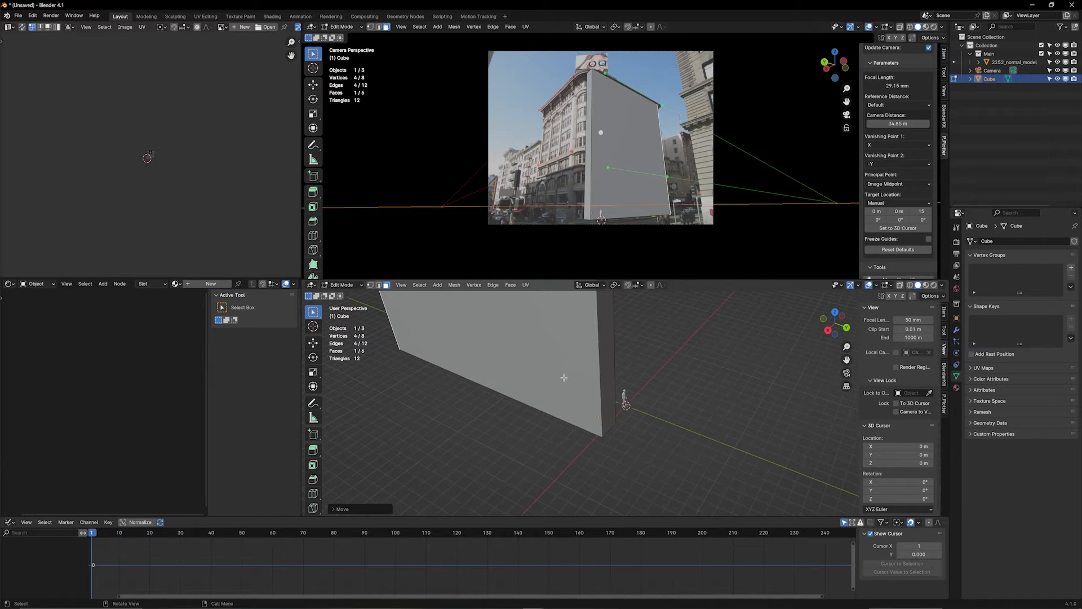
key("g")
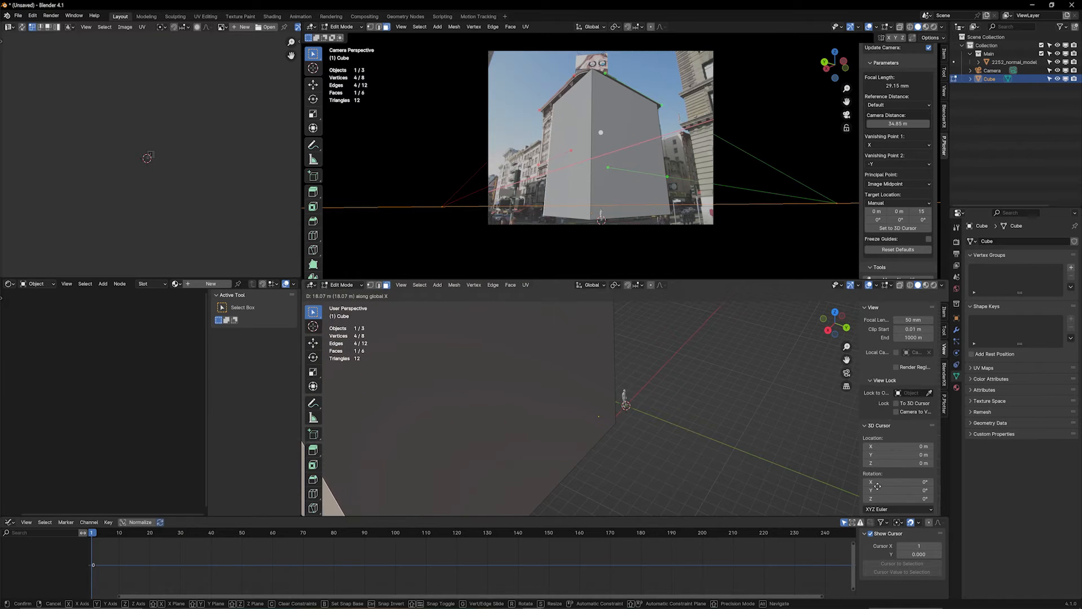
mouse_move(736, 289)
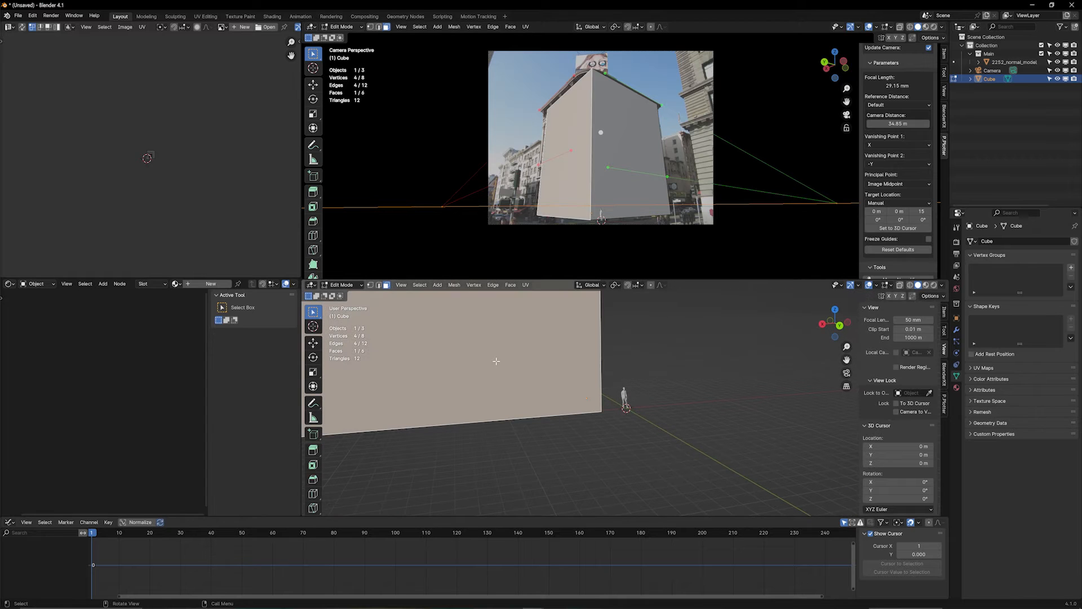
key("g")
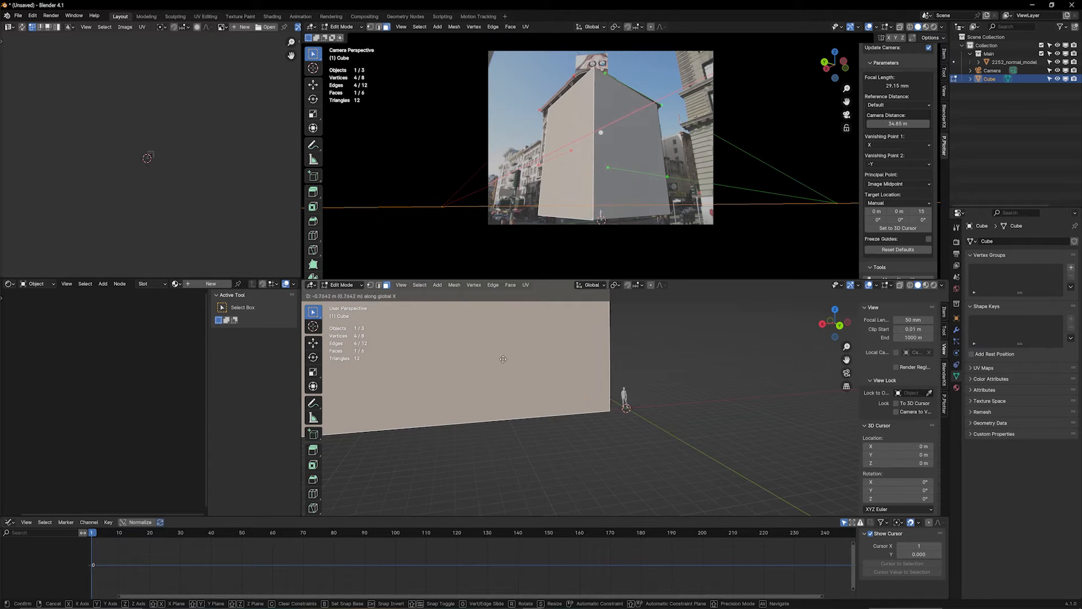
mouse_move(559, 347)
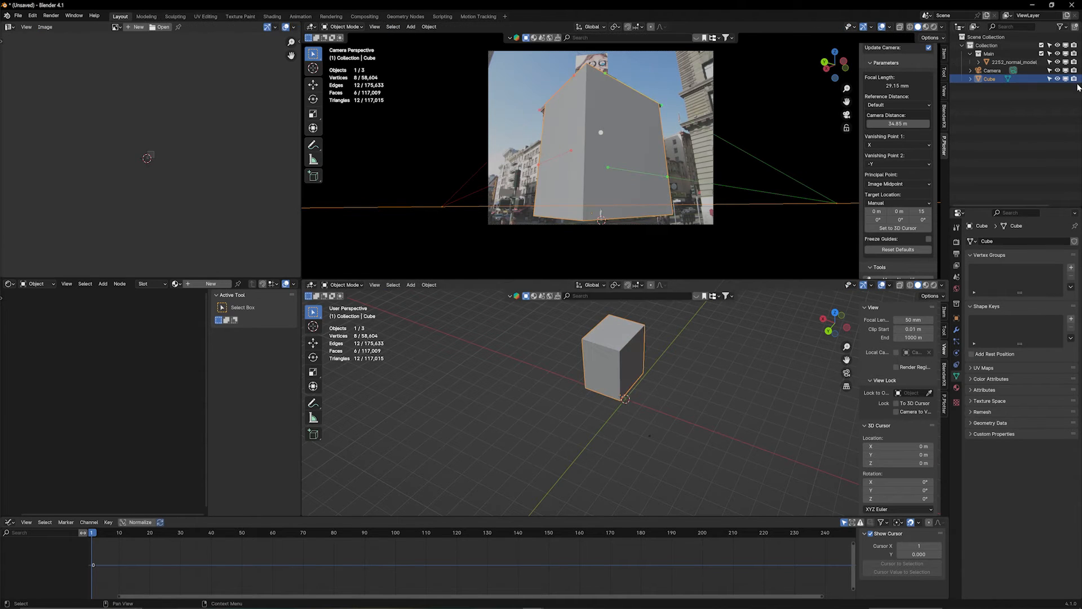
- Deselect the building box, enter Edit Mode and select its right-side face
left_click(1054, 79)
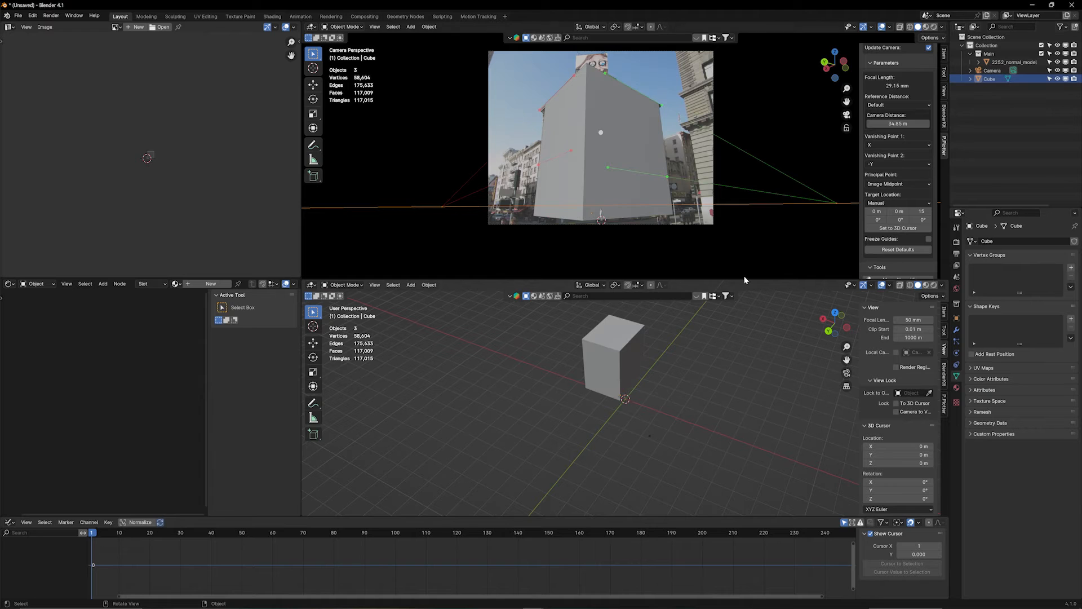
key("Tab")
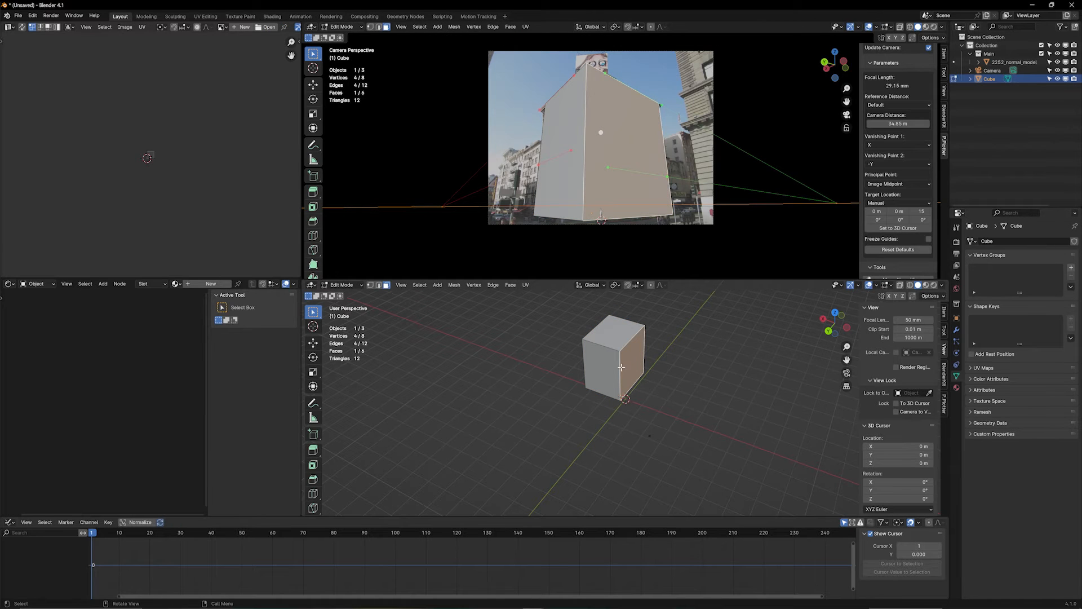
left_click(581, 98)
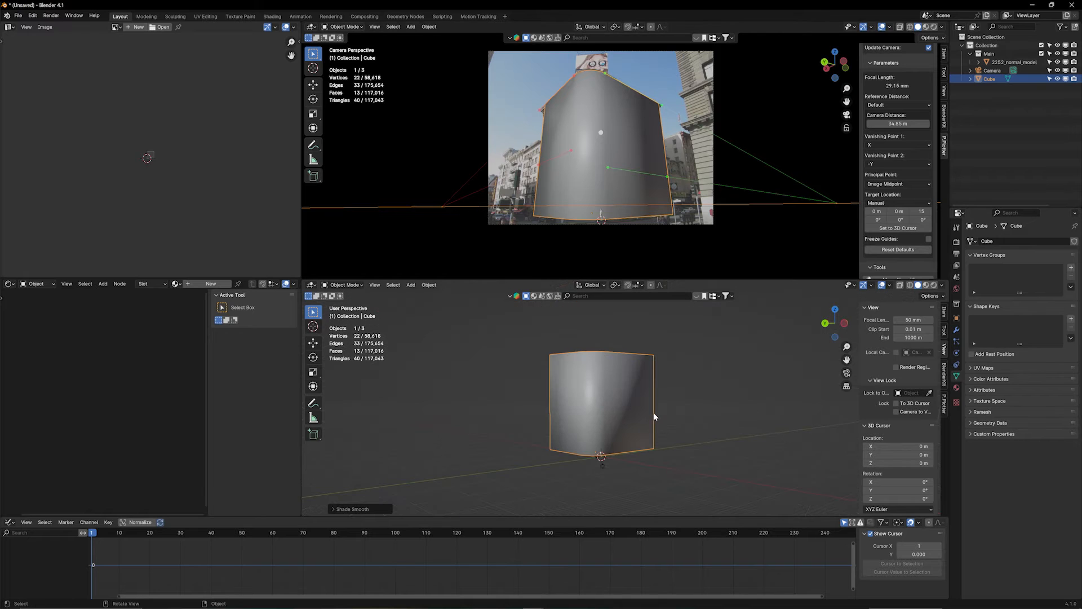
mouse_move(571, 400)
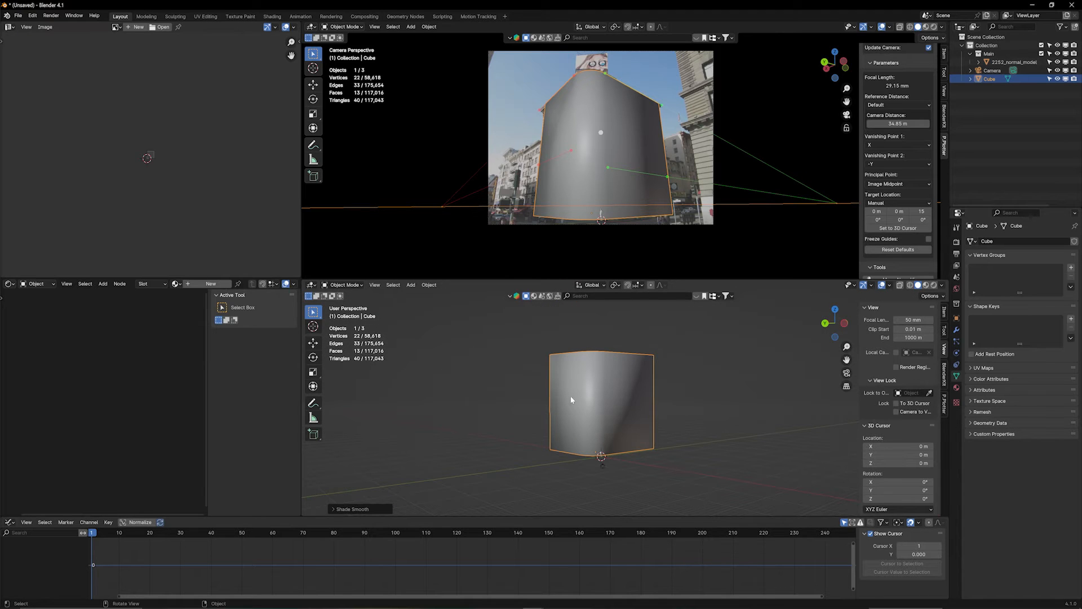
mouse_move(707, 163)
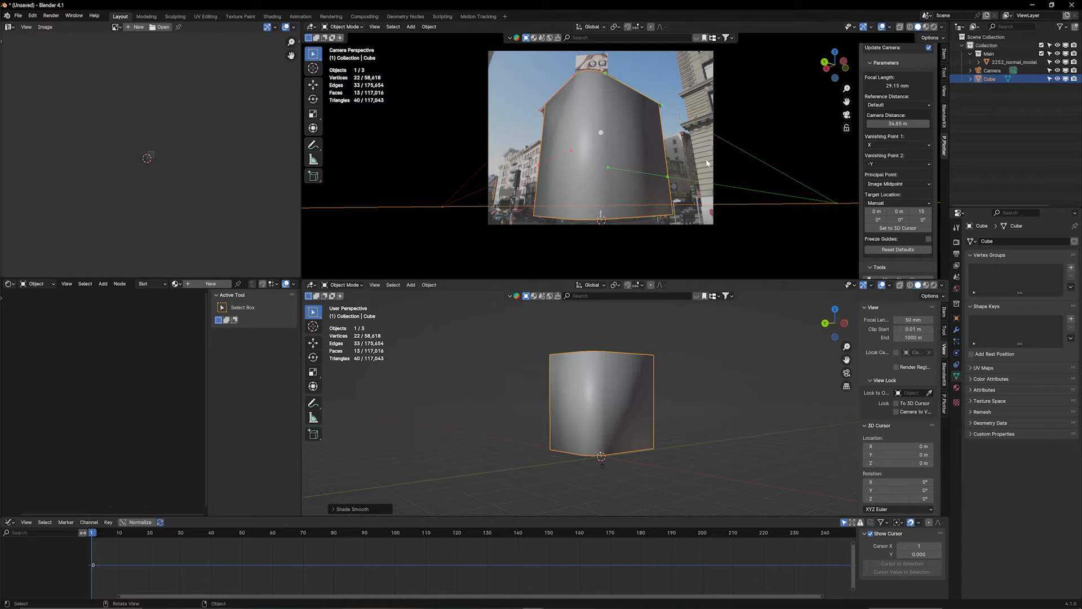
mouse_move(527, 164)
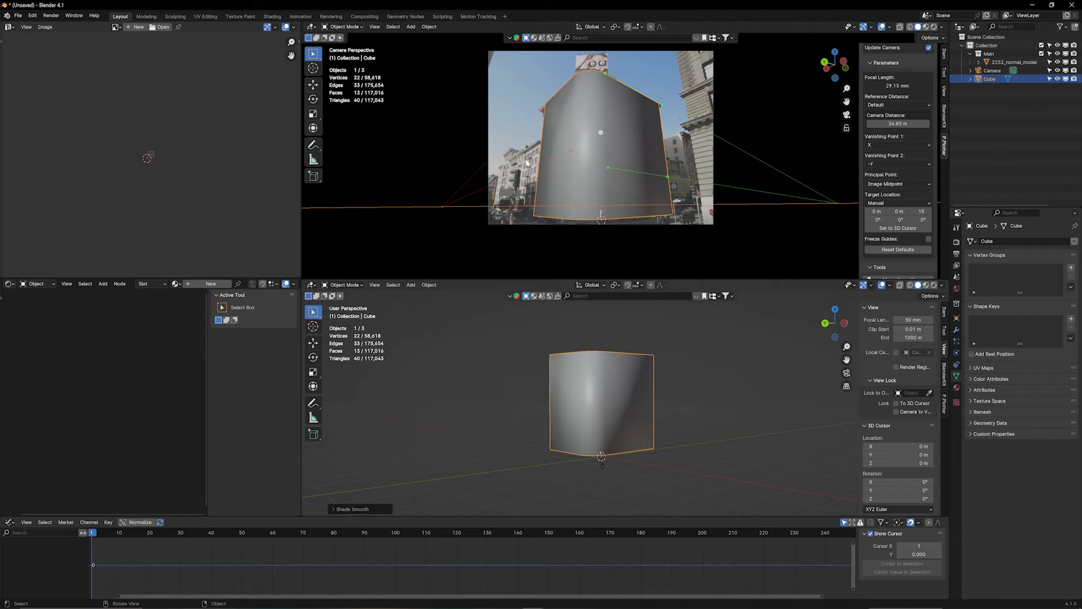
- Extrude the side face into a lower wing matching the shorter building, then exit Edit Mode
key("Tab")
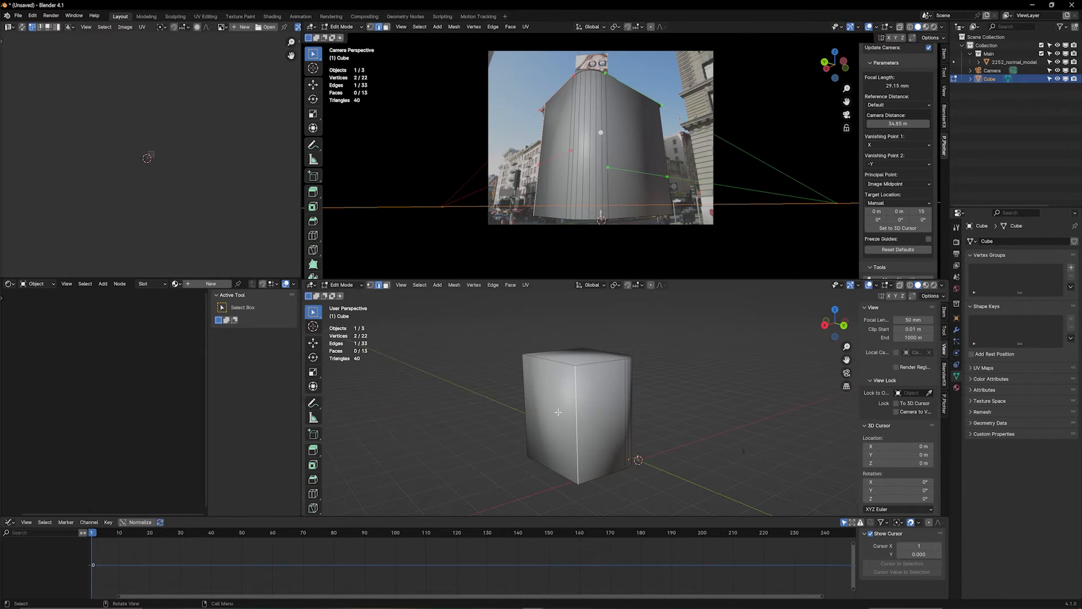
left_click(552, 409)
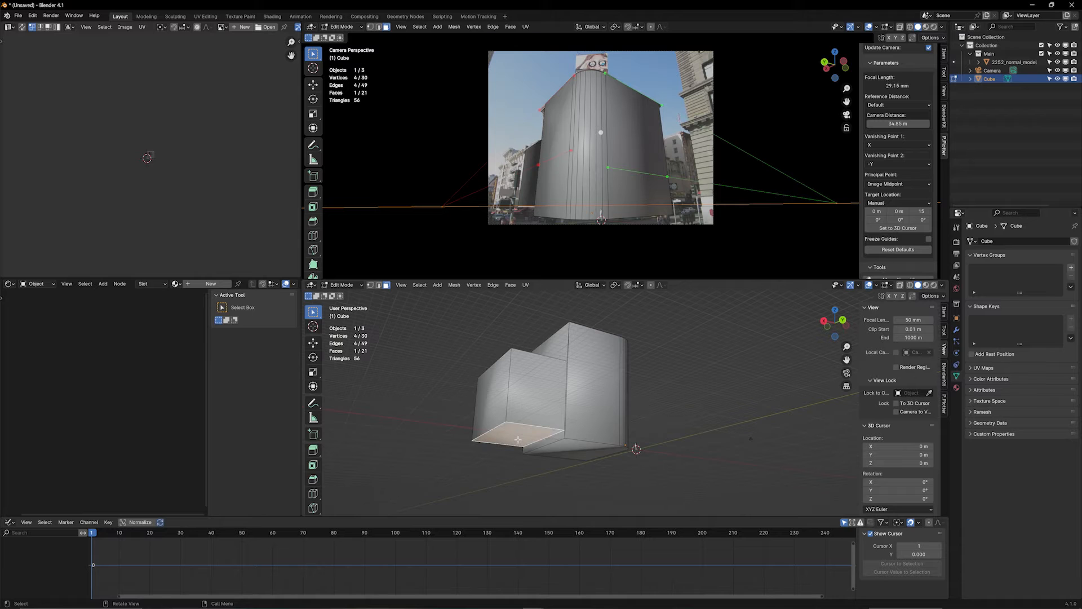
key("Tab")
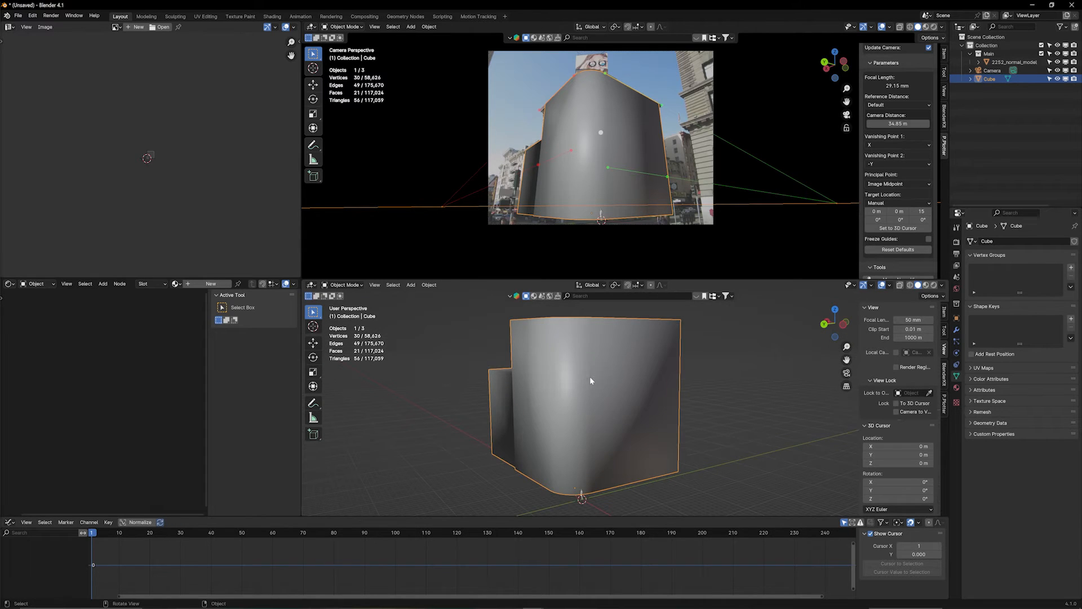
mouse_move(672, 510)
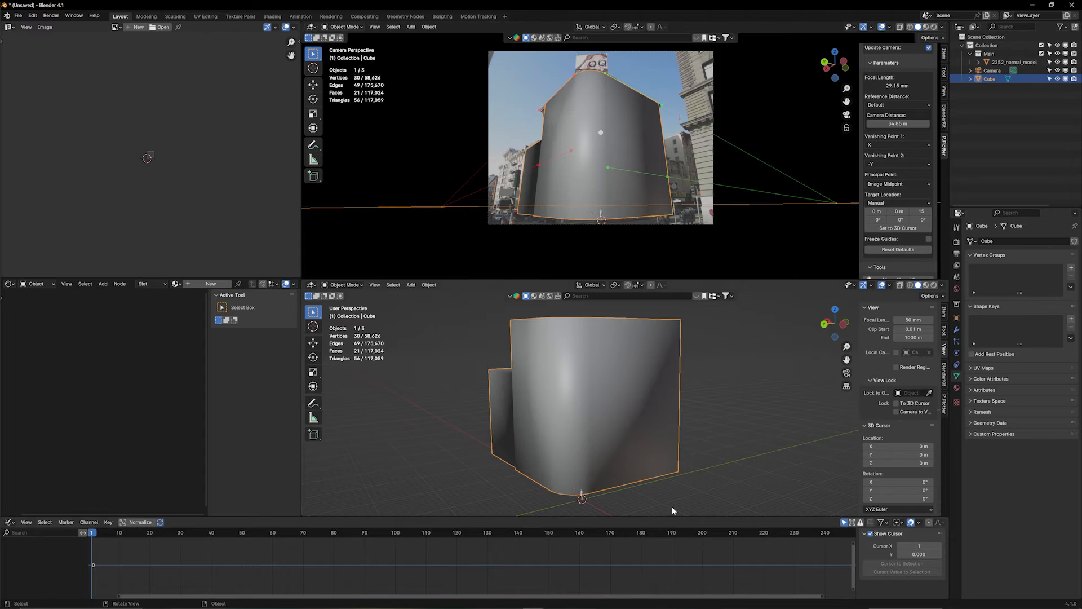
mouse_move(659, 429)
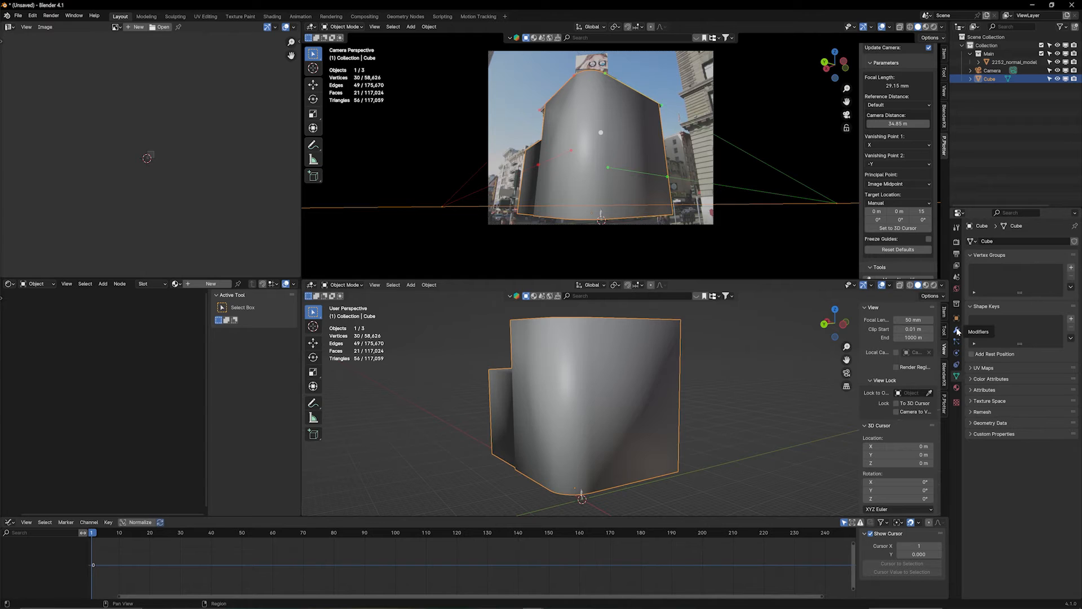
mouse_move(957, 333)
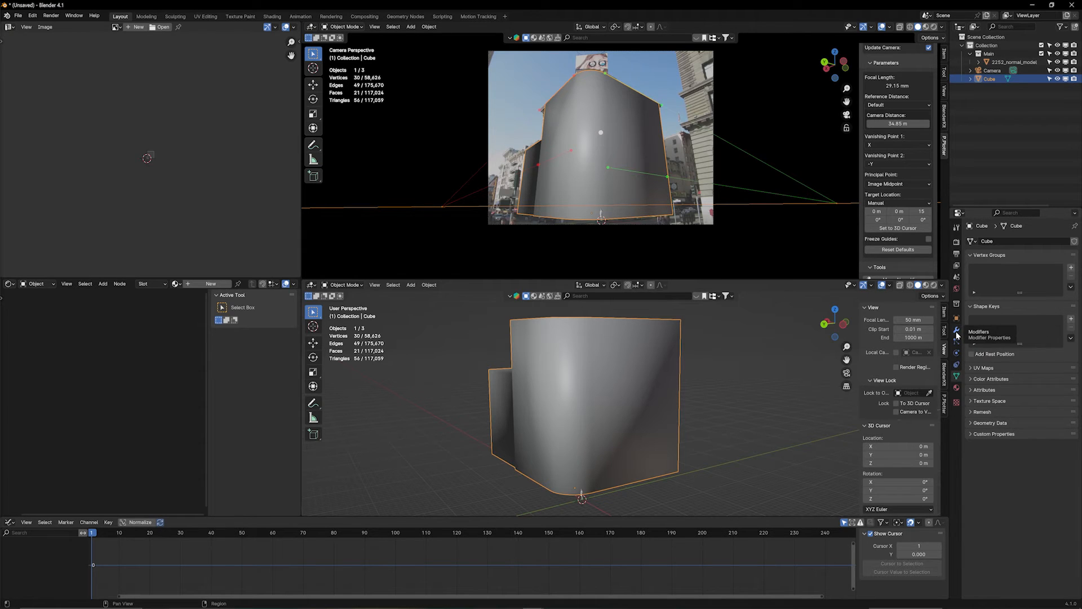
- Give the block a Simple-mode Subdivision Surface modifier at viewport level 4
left_click(956, 332)
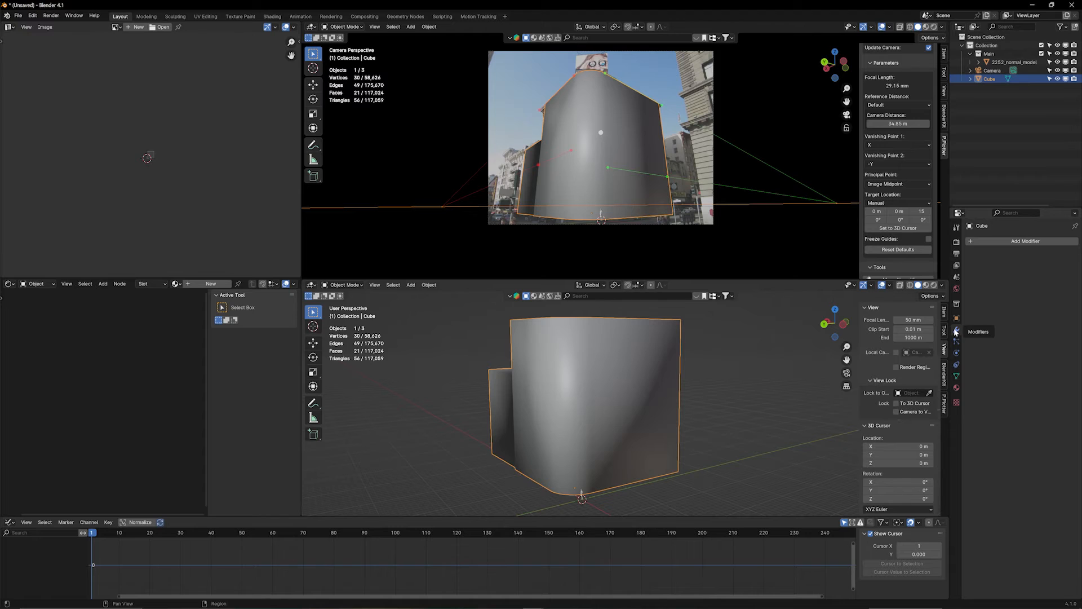
left_click(1026, 240)
type("sub")
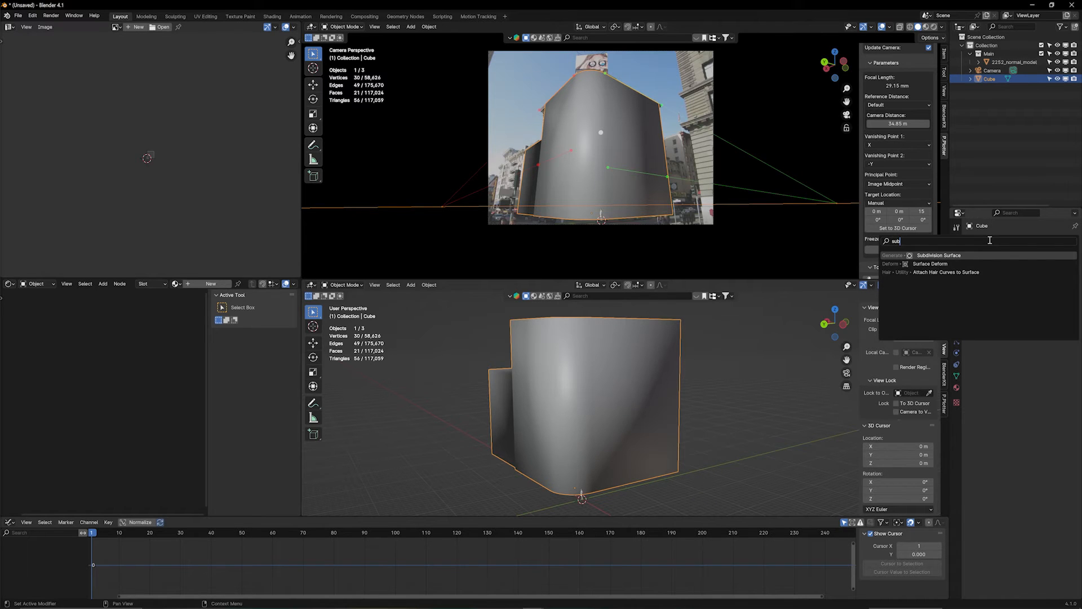
left_click(940, 255)
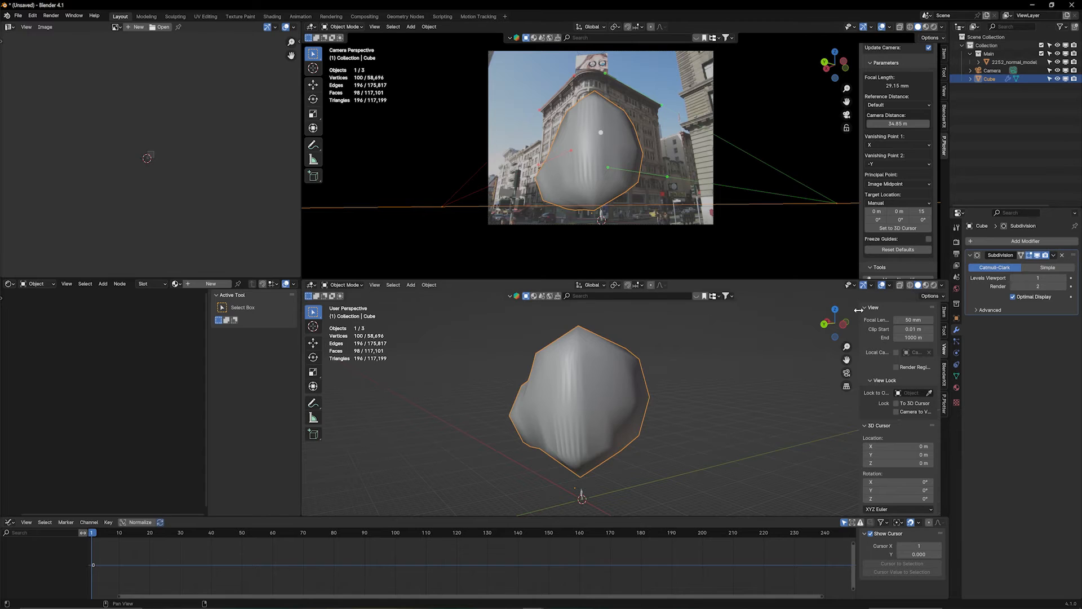
mouse_move(929, 380)
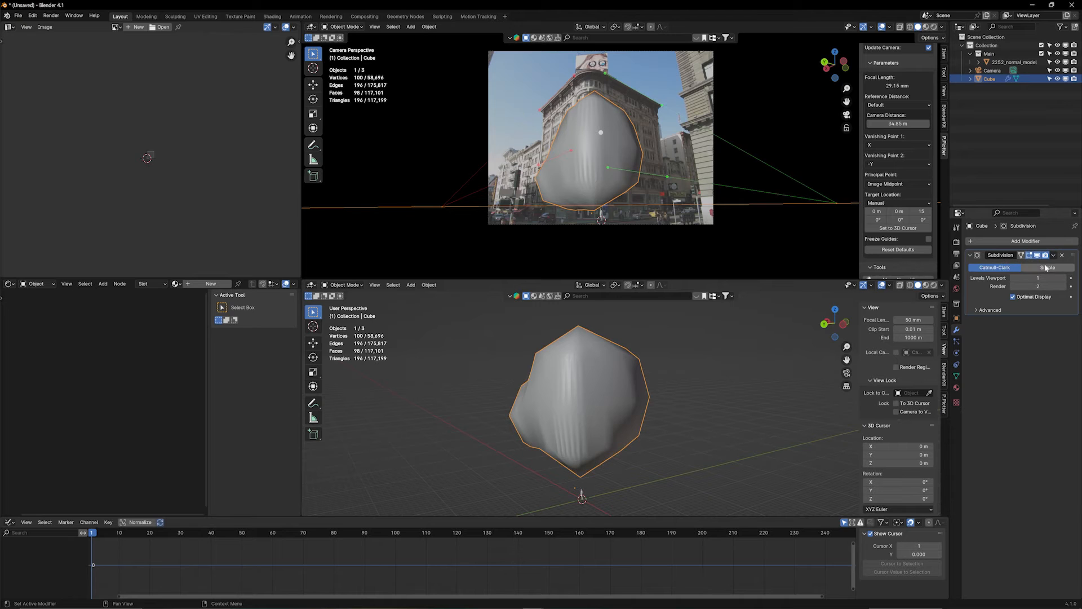
left_click(1047, 268)
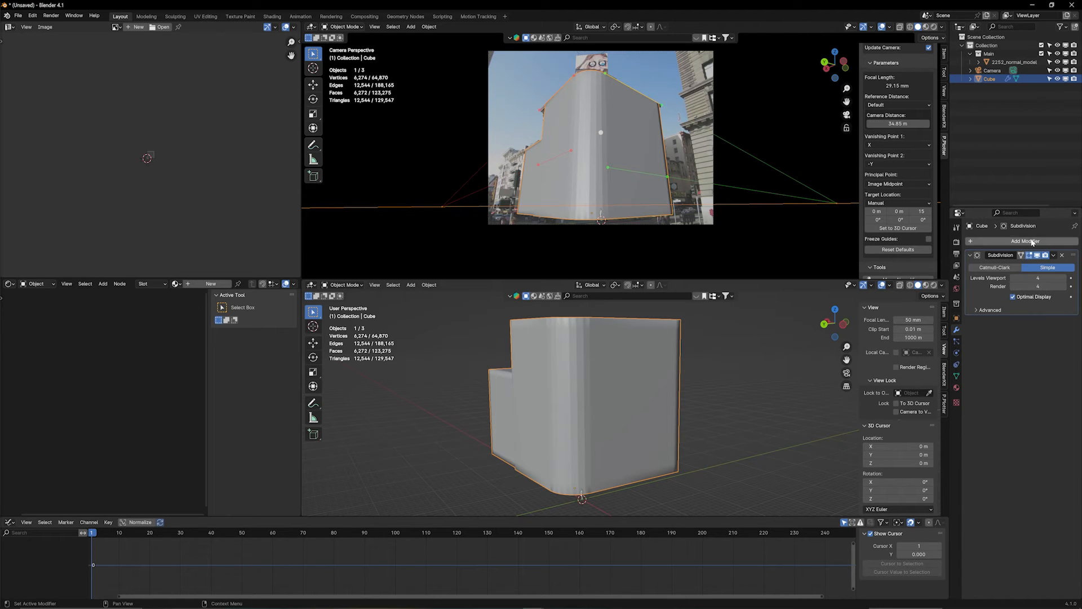
- Add a UV Project modifier below the subdivision, using the Camera as projector
left_click(1025, 240)
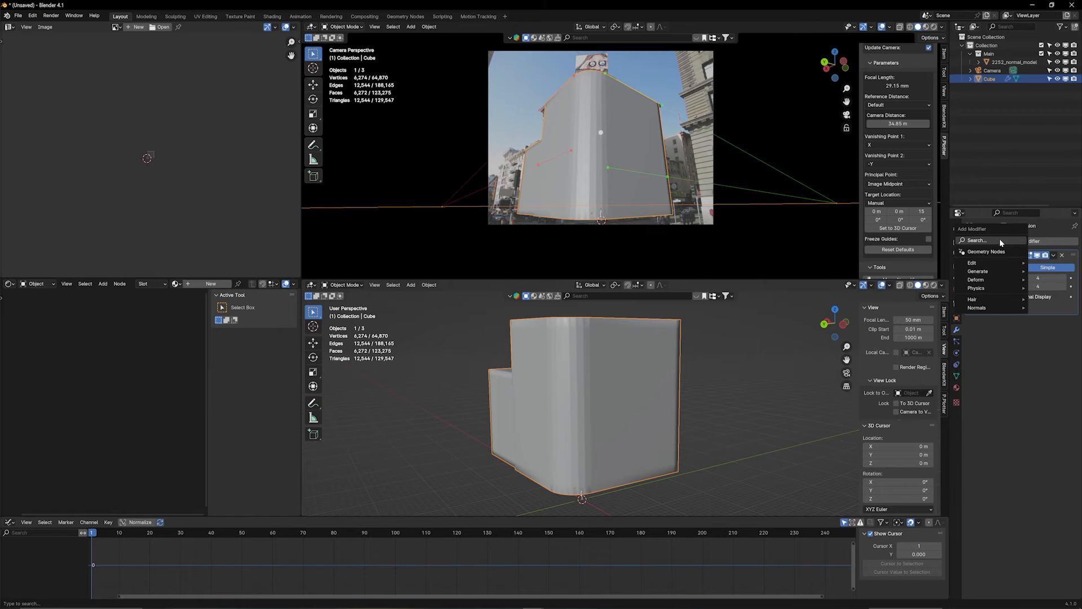
type("u")
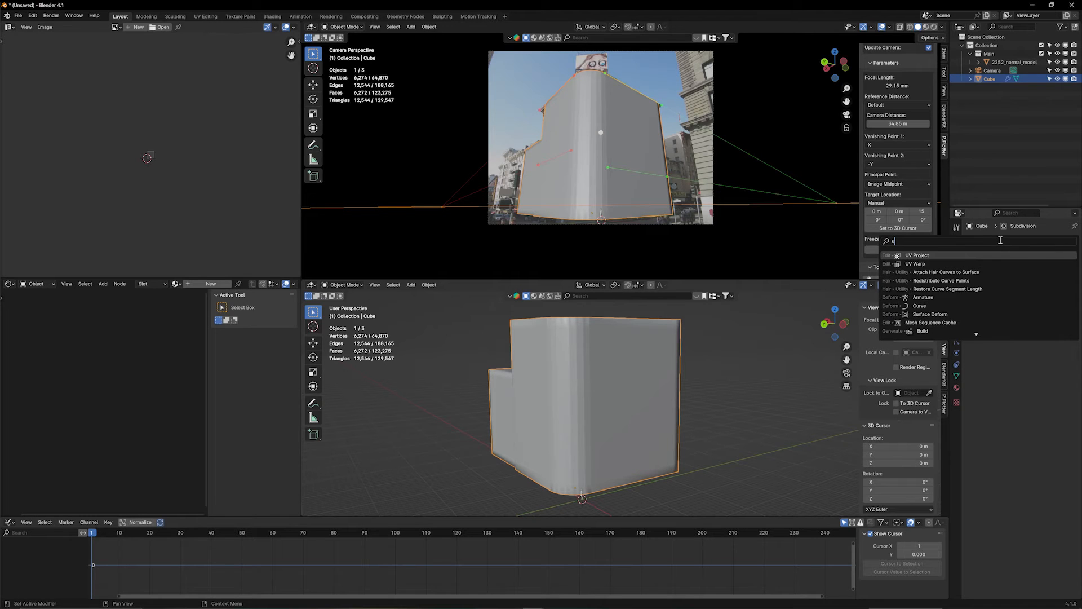
left_click(919, 256)
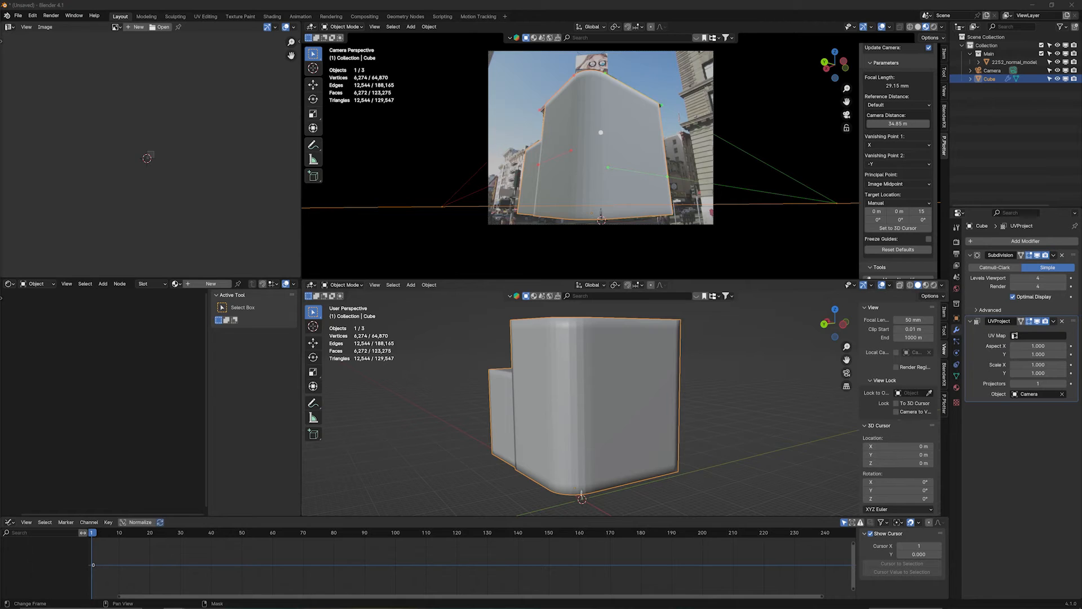
- Check the building photo's File Explorer properties for its 3264 × 2448 pixel size
right_click(494, 181)
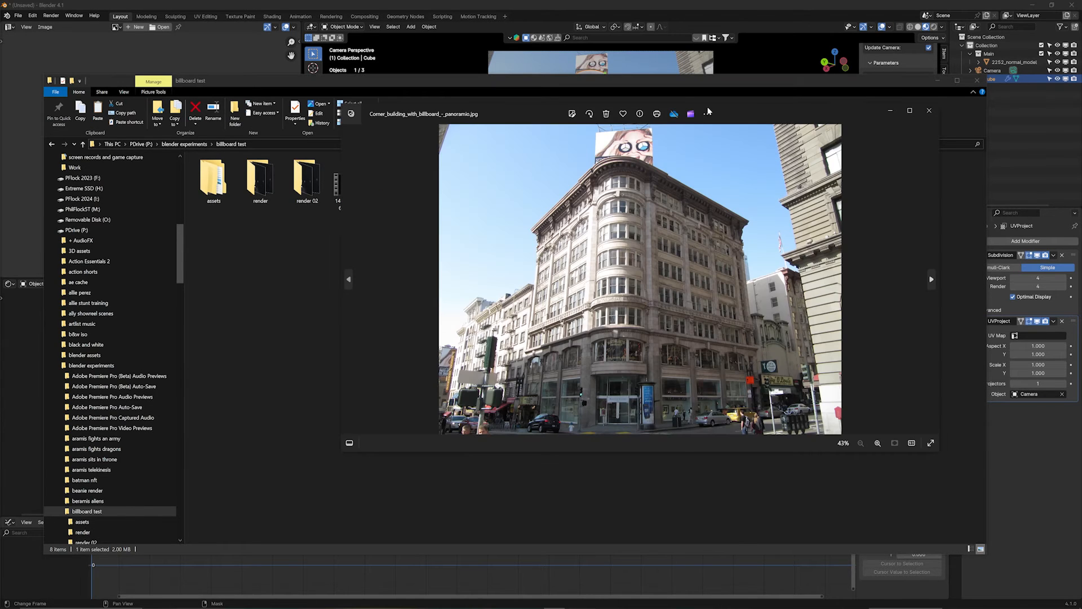
right_click(493, 179)
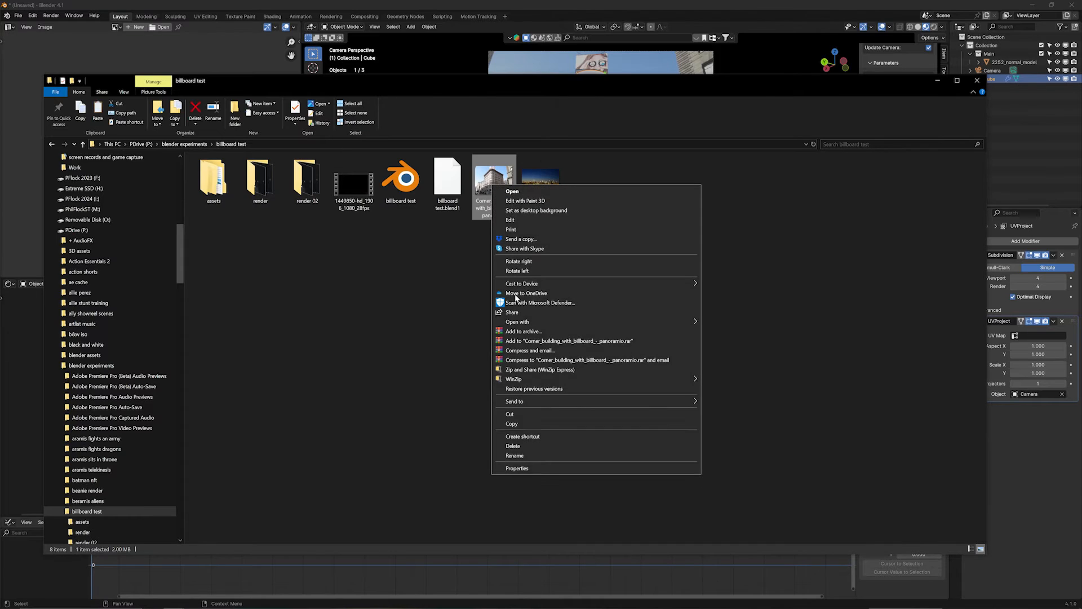
left_click(517, 468)
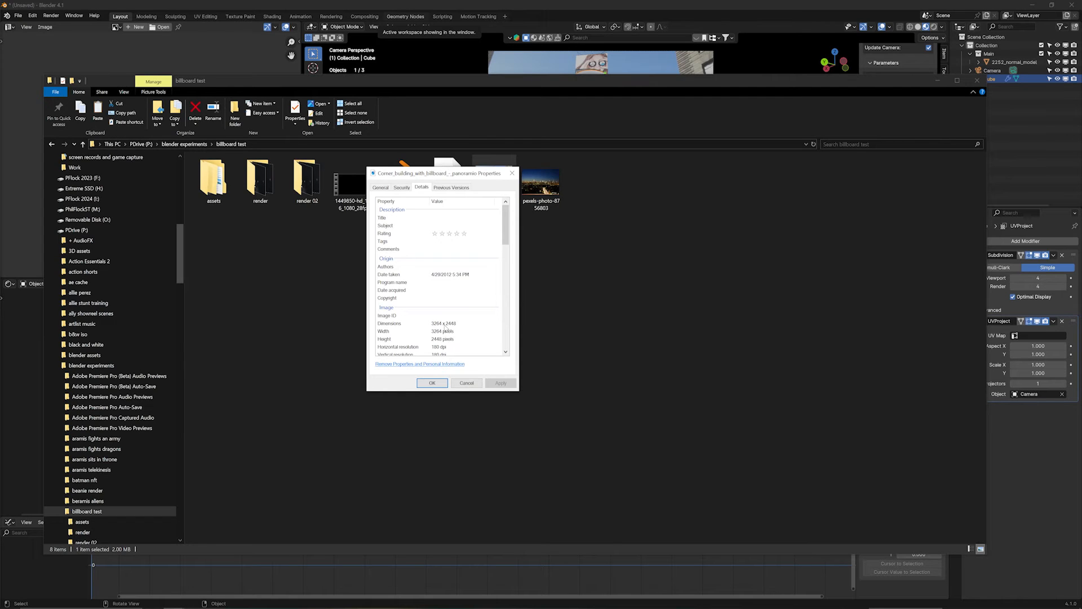
mouse_move(539, 325)
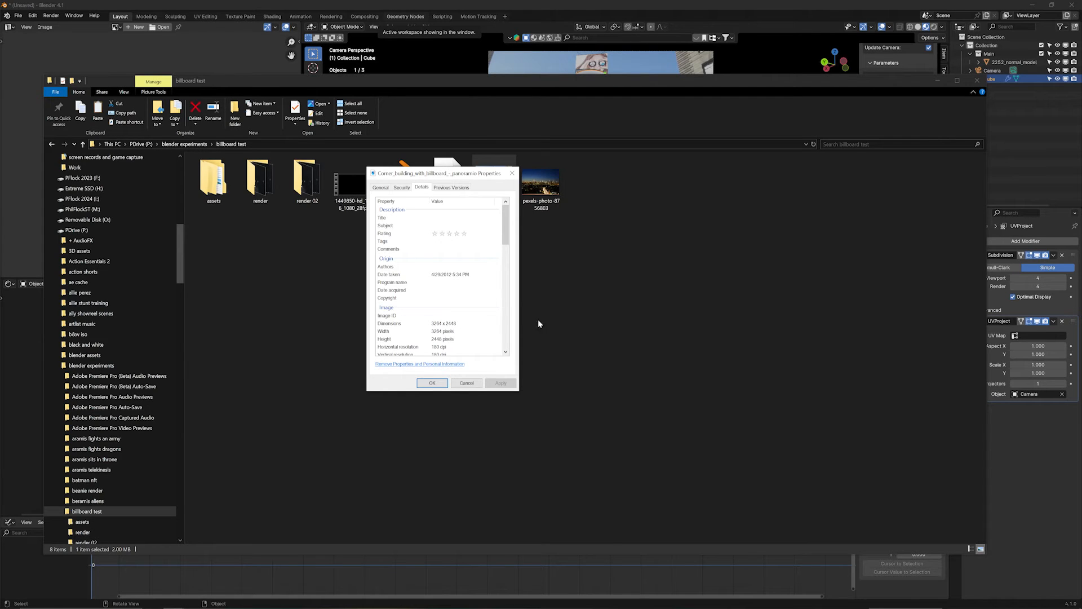
left_click(467, 382)
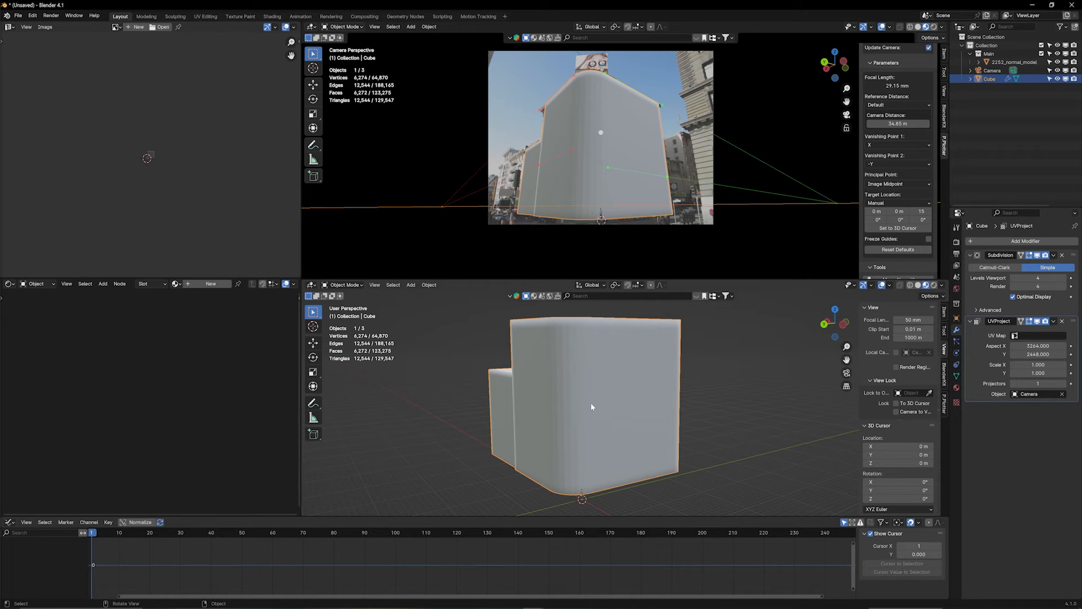
mouse_move(101, 286)
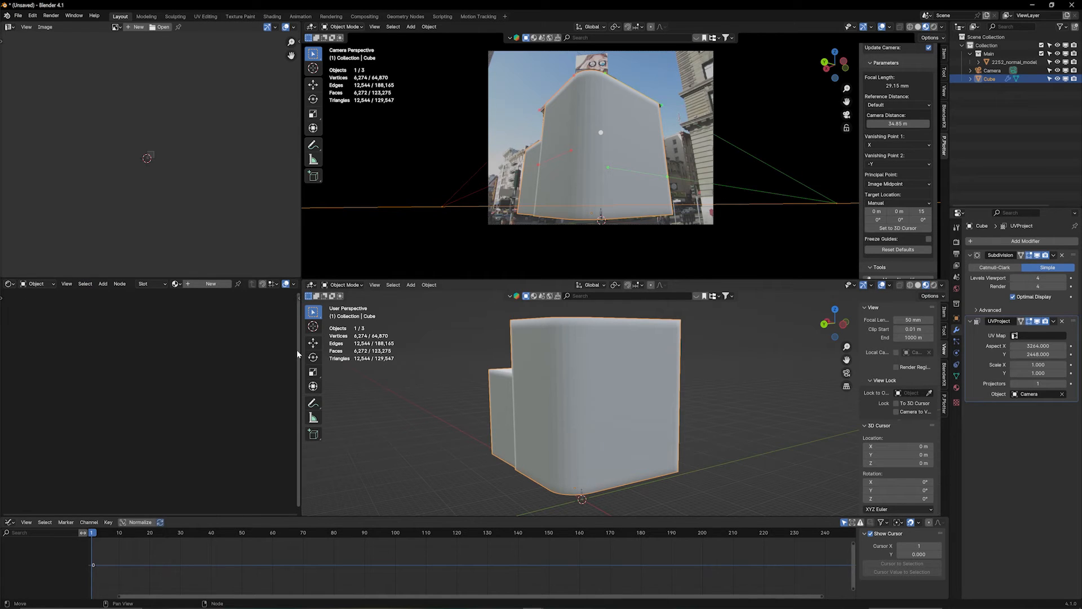
mouse_move(186, 127)
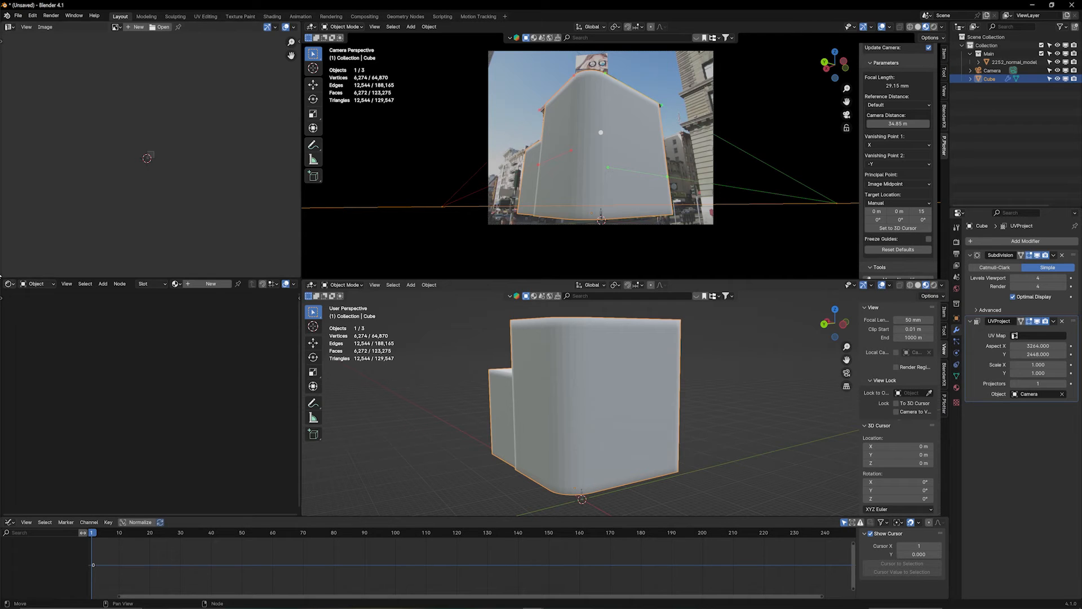
mouse_move(10, 284)
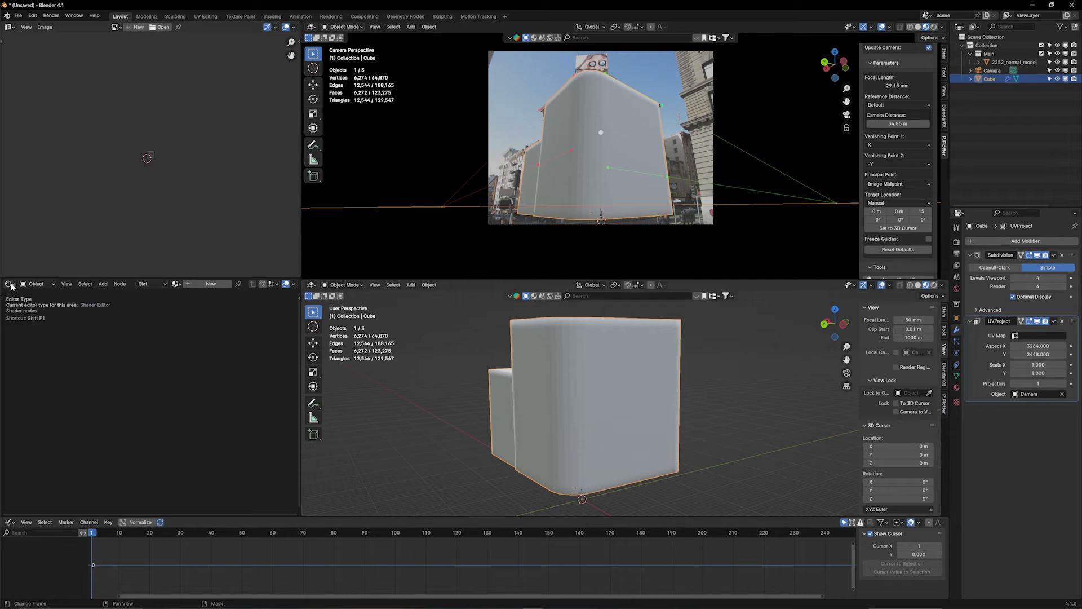
- Set the UV Project aspect to 3264 × 2448 and show the Shader Editor lower left
left_click(10, 283)
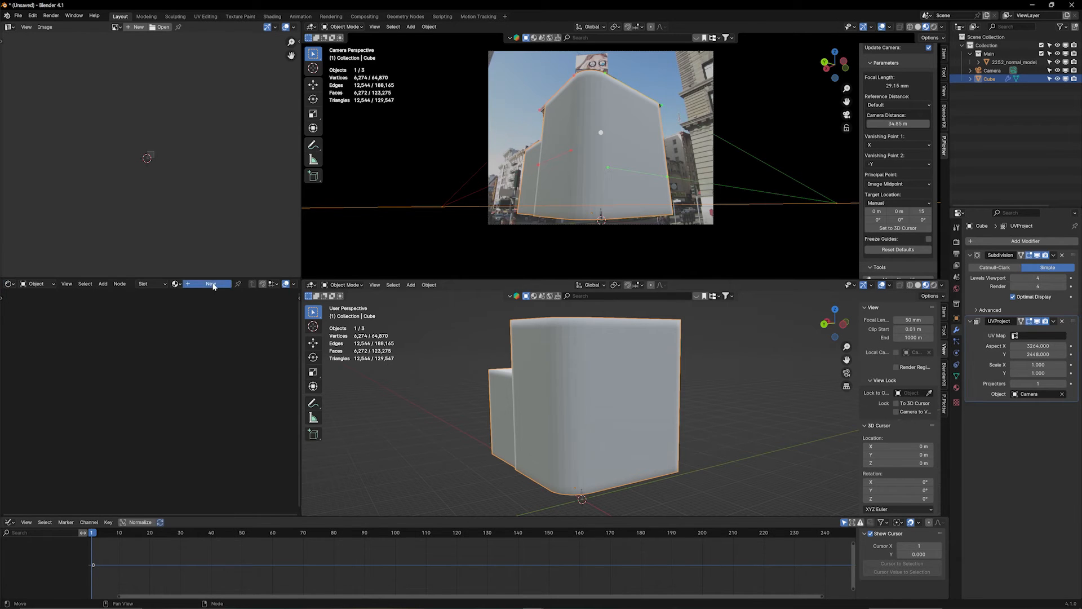
- Create a new 'uv projection' material on the block in the Shader Editor
left_click(210, 284)
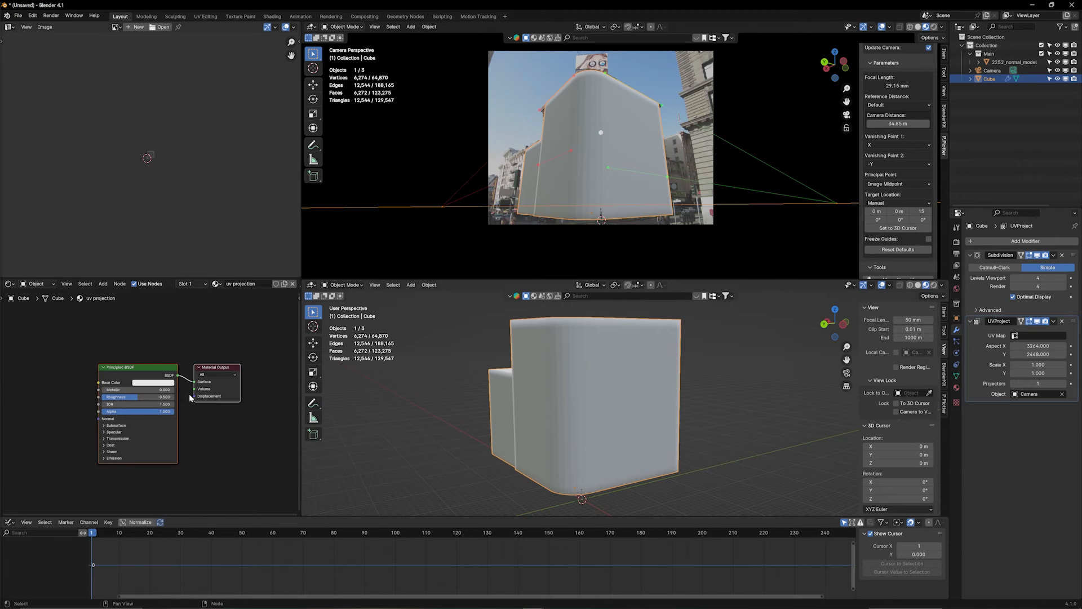
mouse_move(46, 325)
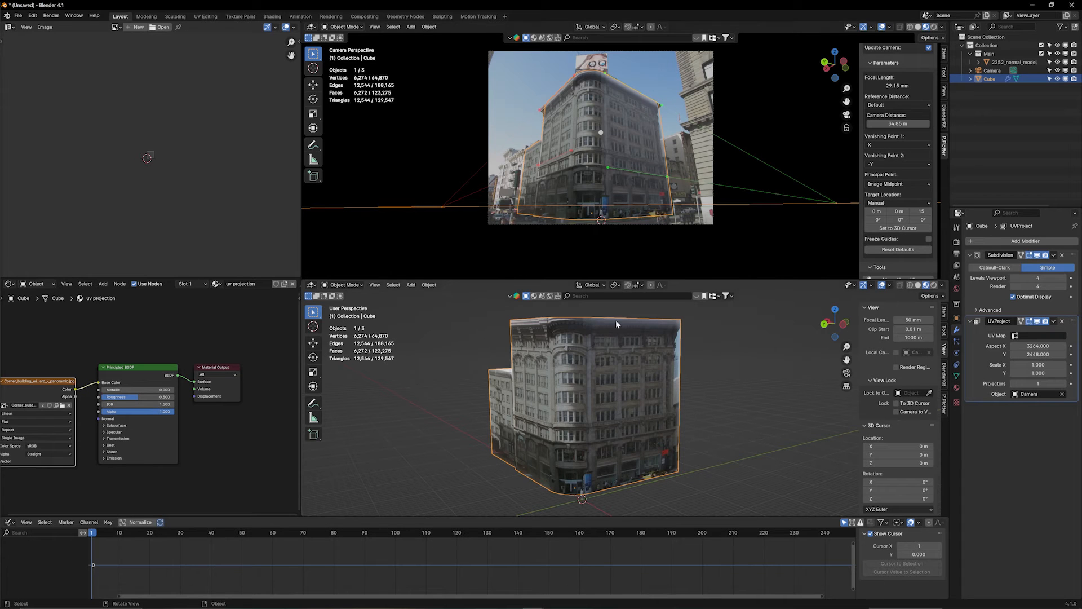
mouse_move(607, 139)
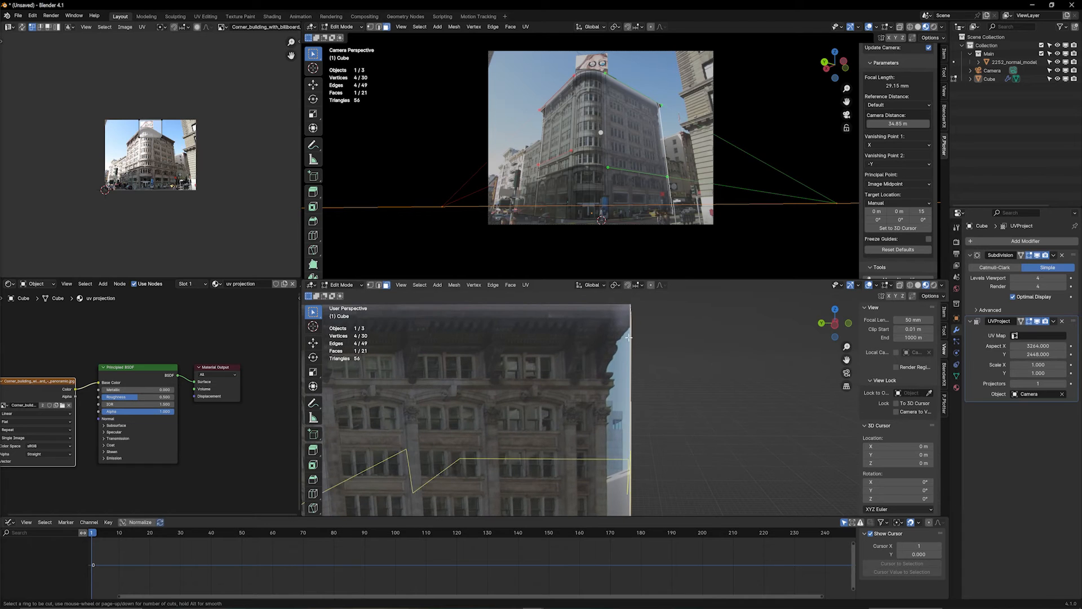
- Cut an extra edge loop across the textured block's wall
left_click(473, 407)
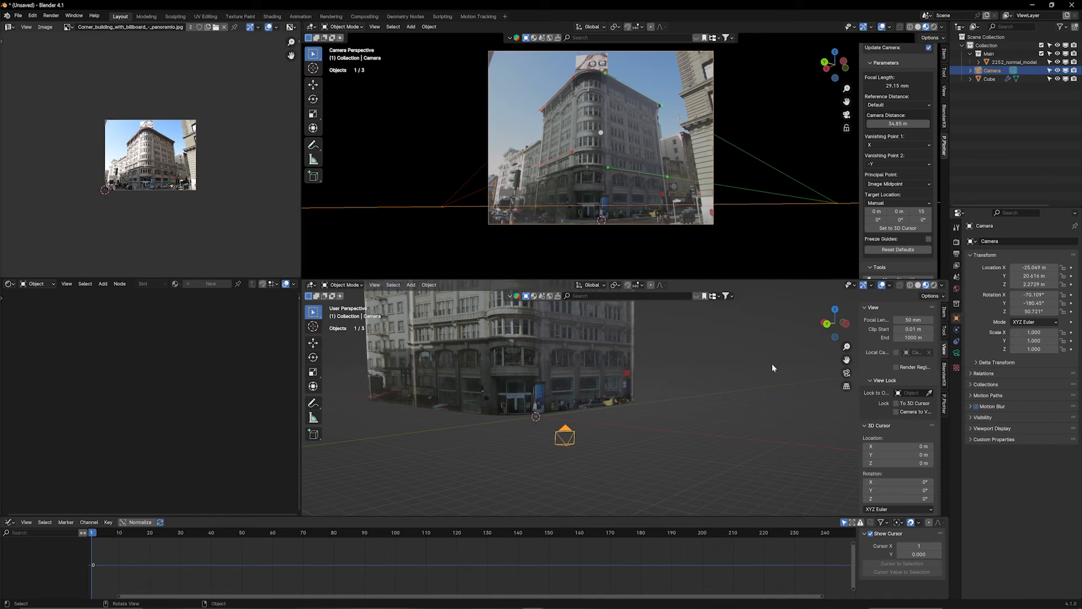
mouse_move(863, 353)
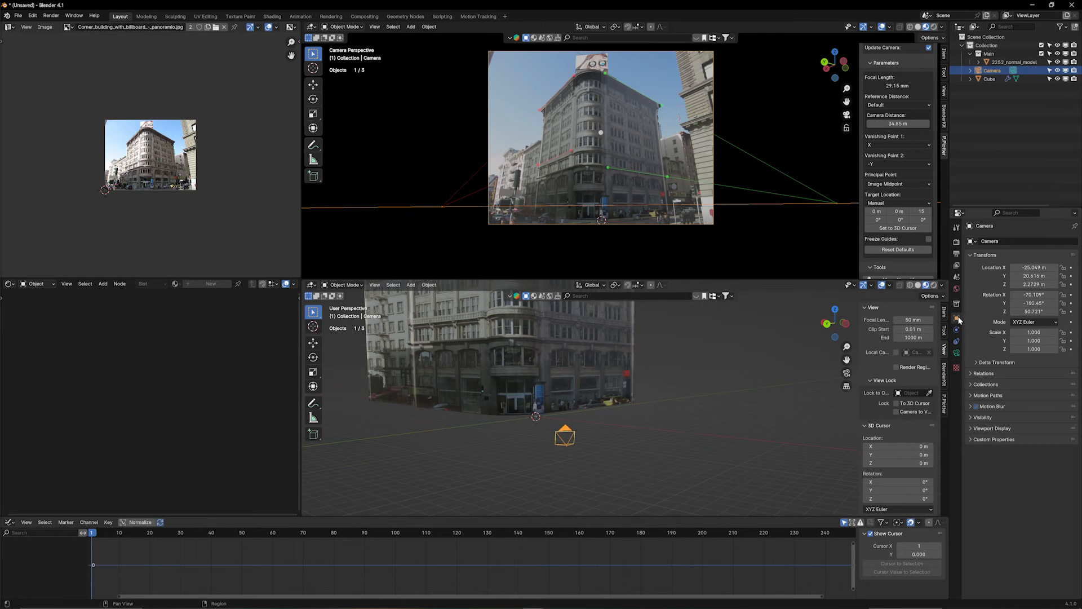
- Apply the block's UV Project modifier, emptying its modifier stack, and select the camera
left_click(958, 293)
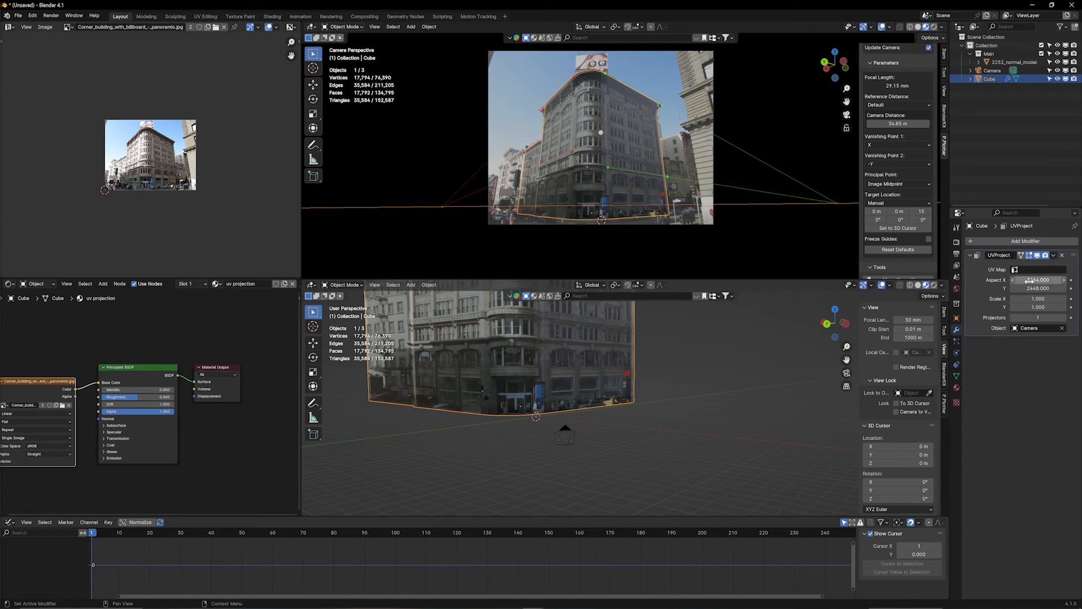
left_click(1052, 255)
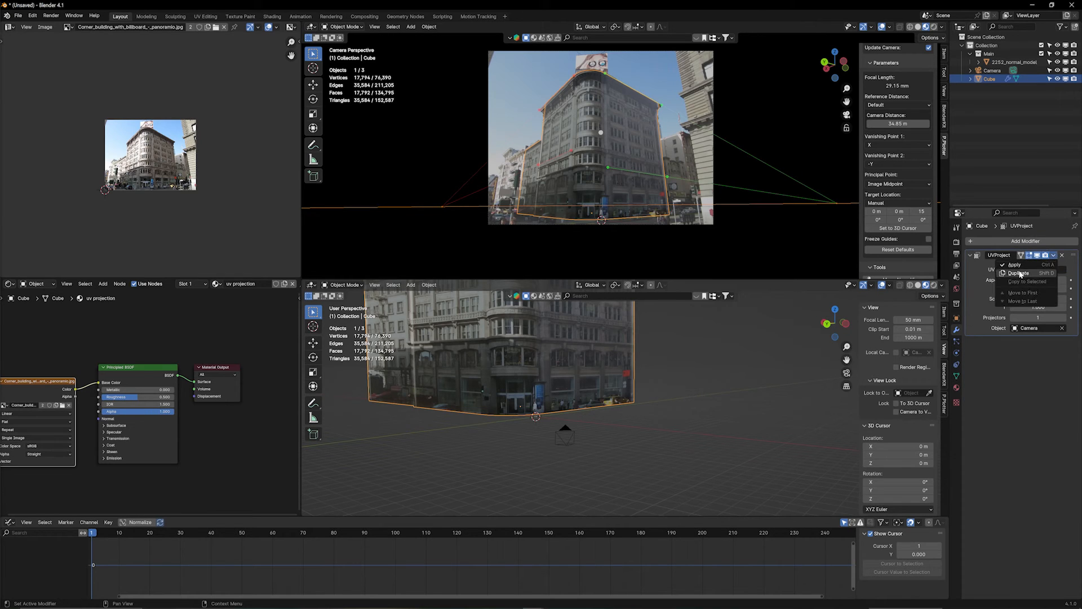
left_click(1016, 265)
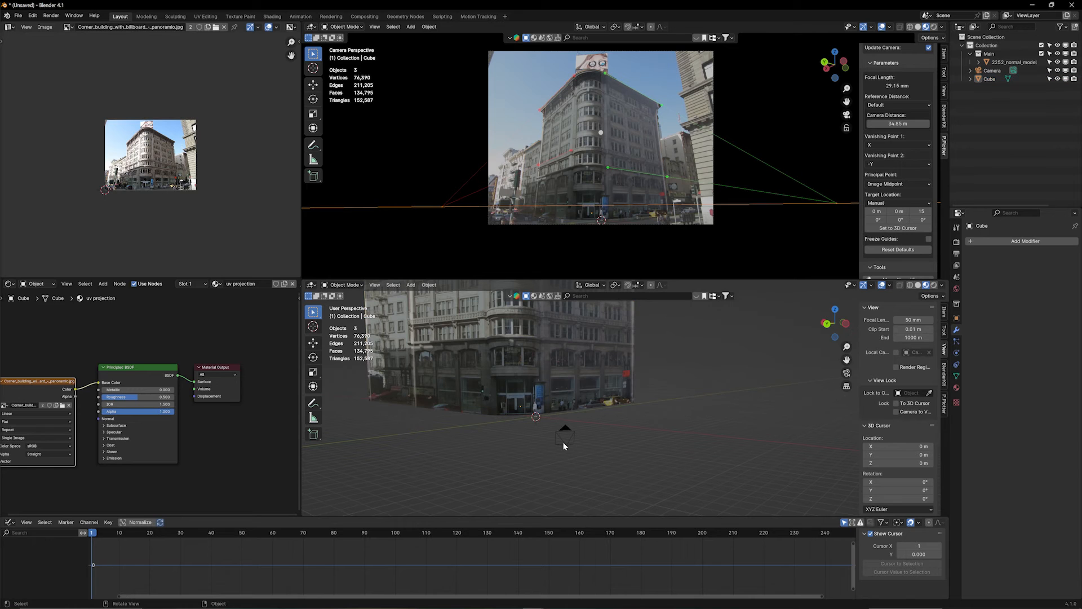
left_click(564, 434)
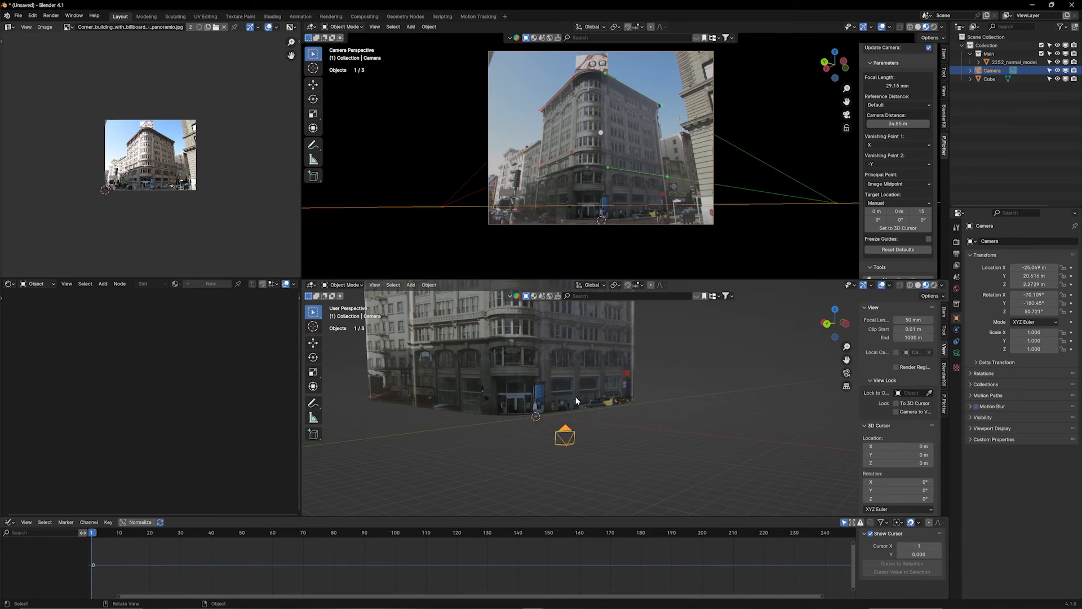
mouse_move(610, 449)
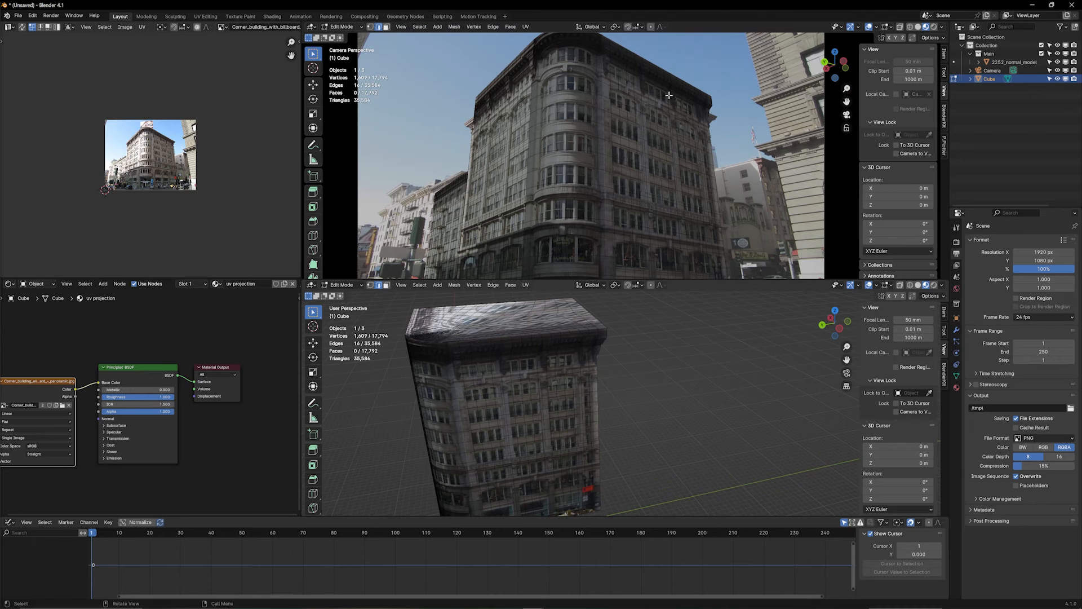
mouse_move(658, 223)
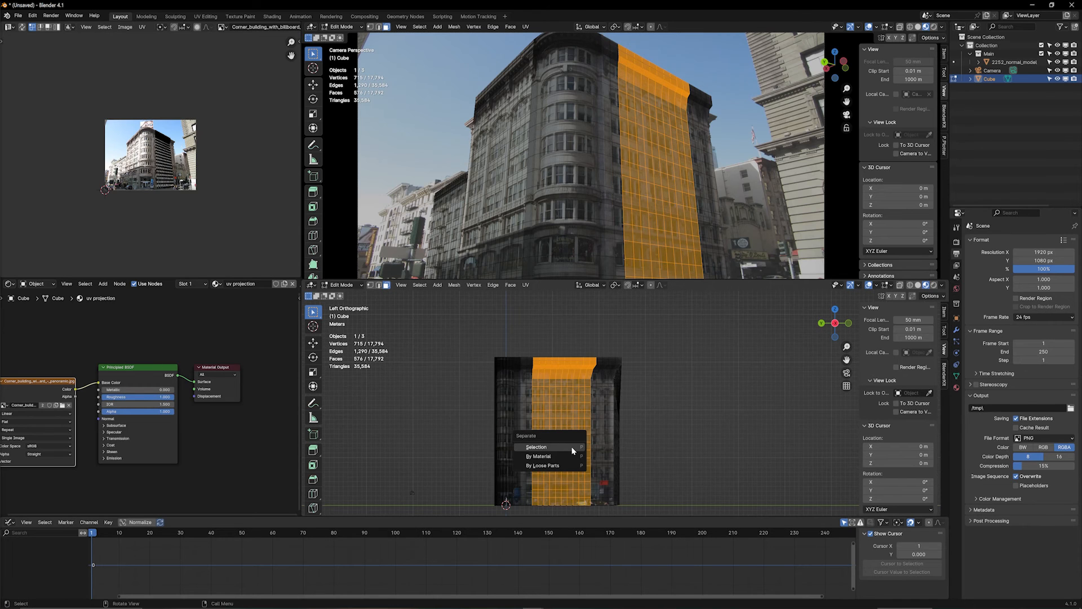
- Separate the selected wall faces into a new object and add a white interior box
left_click(536, 447)
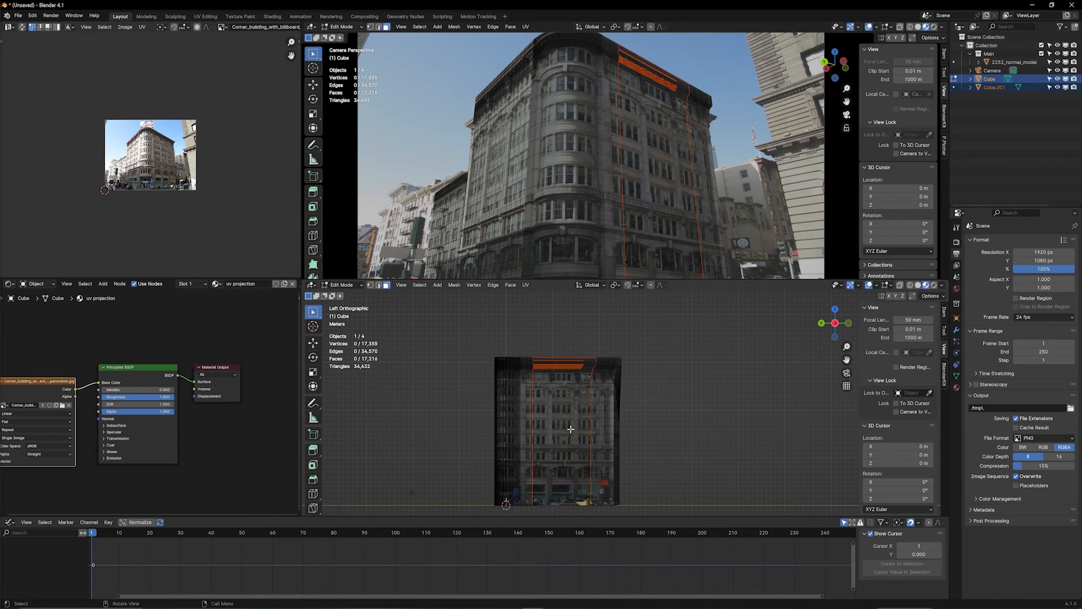
left_click(996, 88)
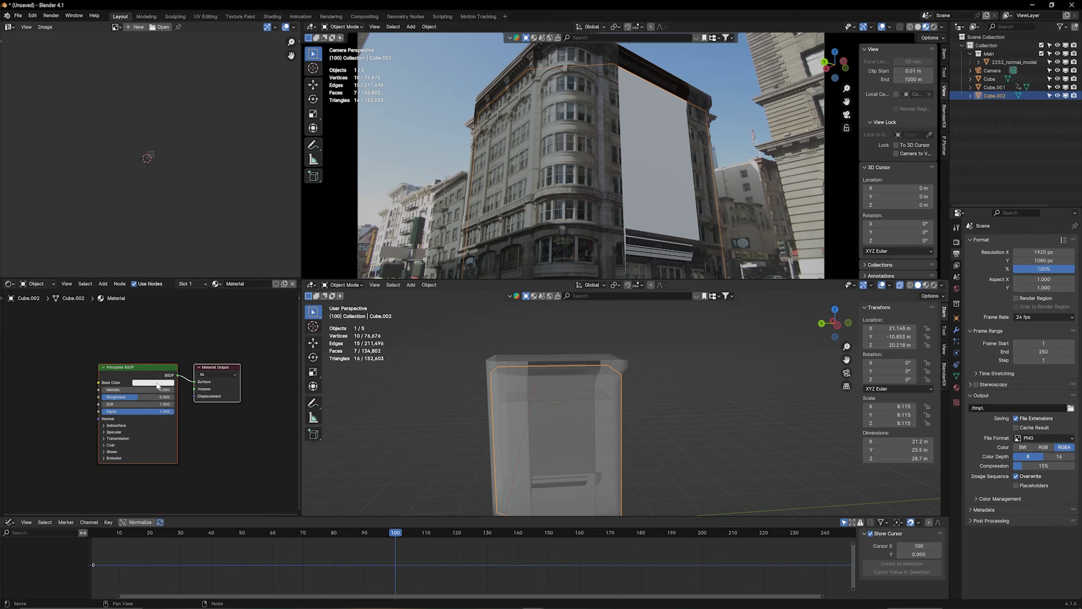
- Make the interior box's base colour bright pink and add a Suzanne monkey
left_click(155, 382)
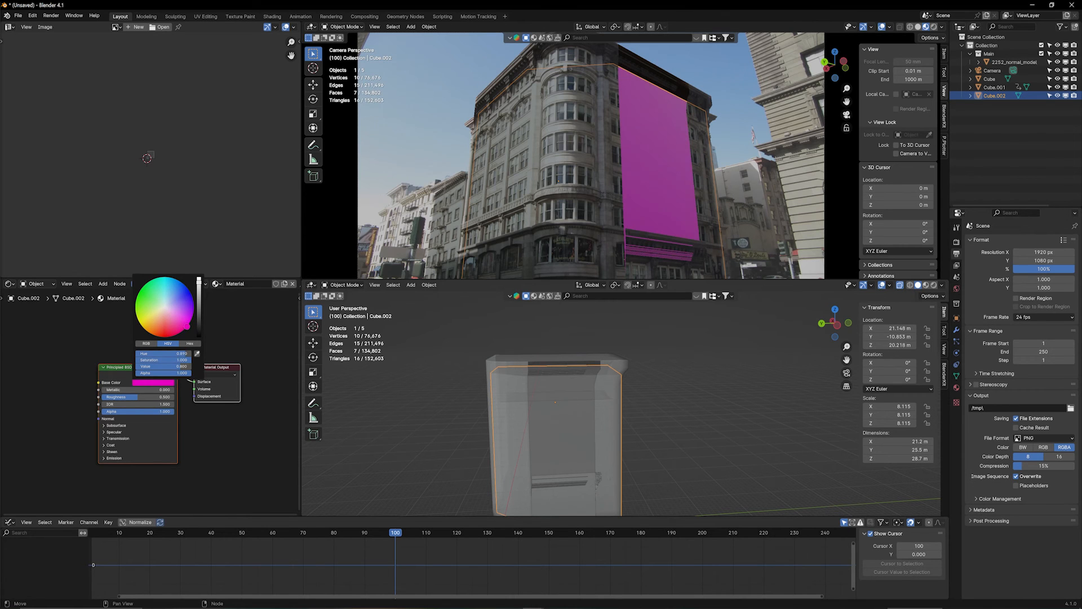
left_click(411, 284)
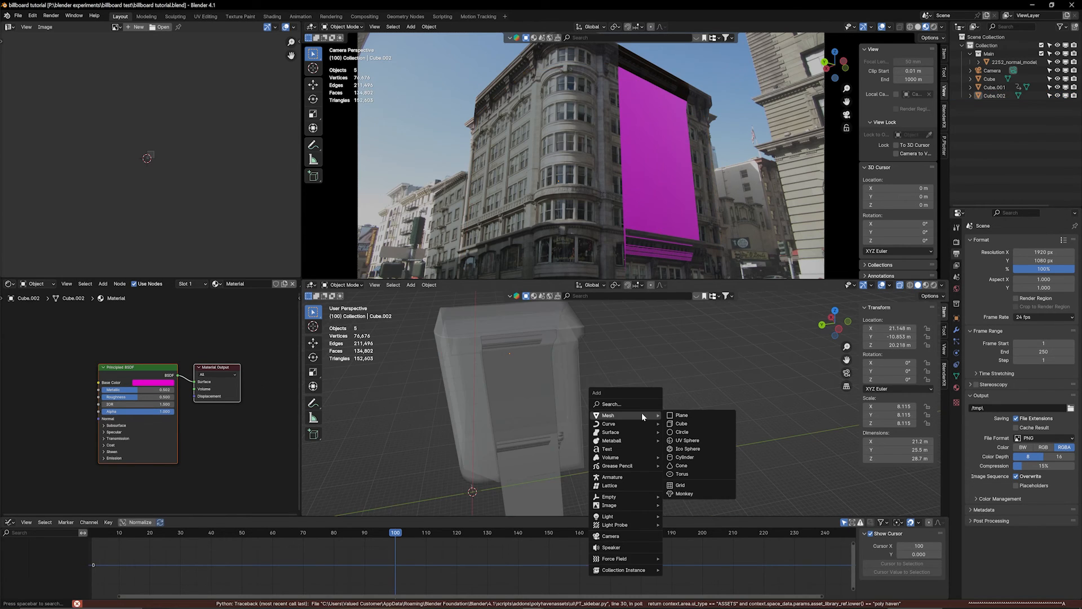
mouse_move(683, 492)
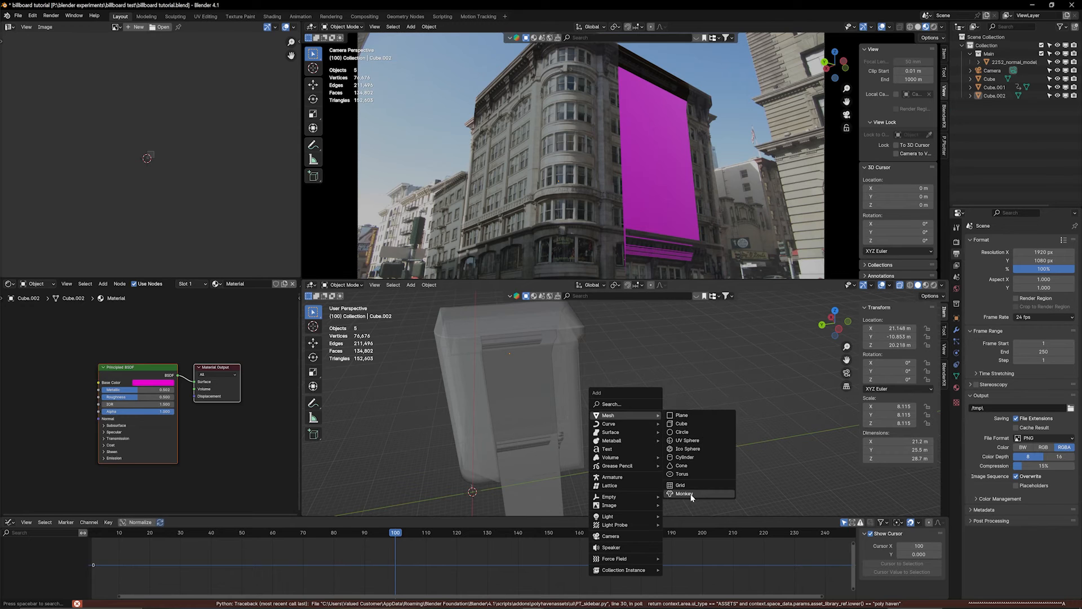
left_click(684, 493)
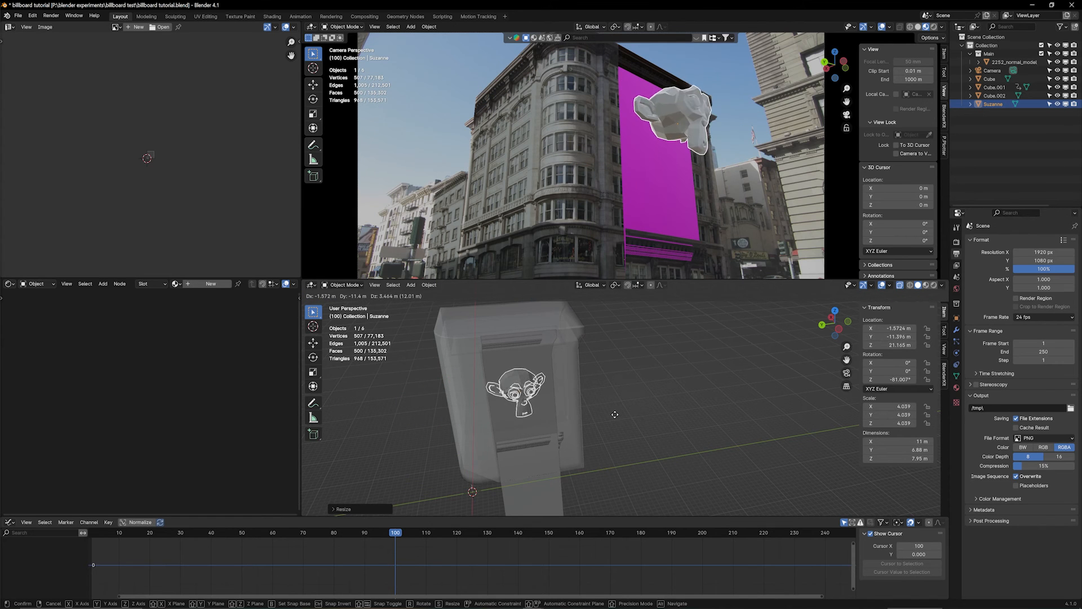
- Keyframe the monkey emerging from the wall at frames 45 and 88
left_click(226, 533)
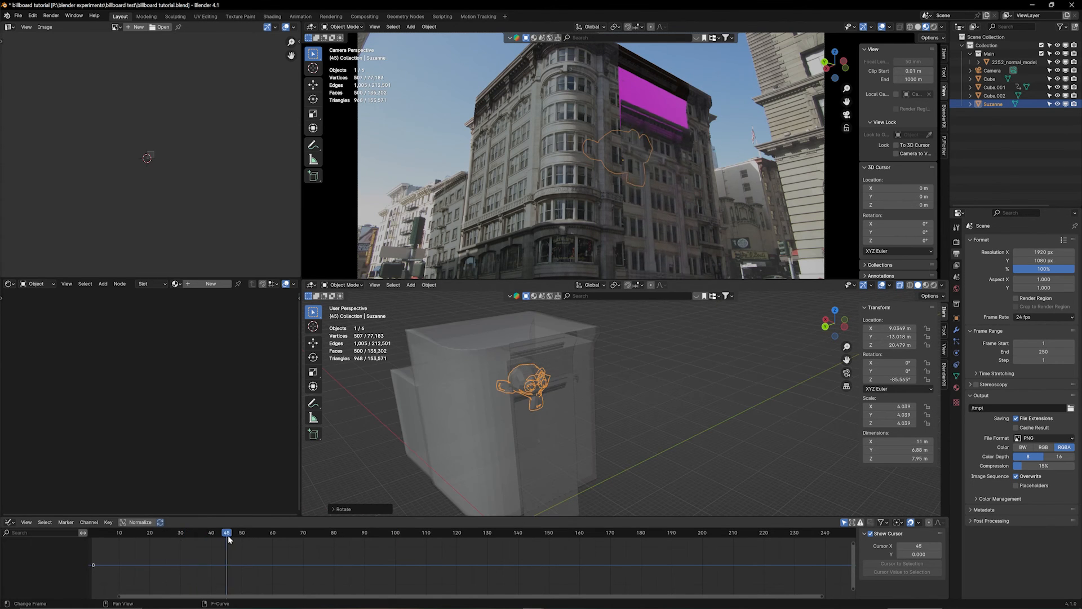
left_click(358, 532)
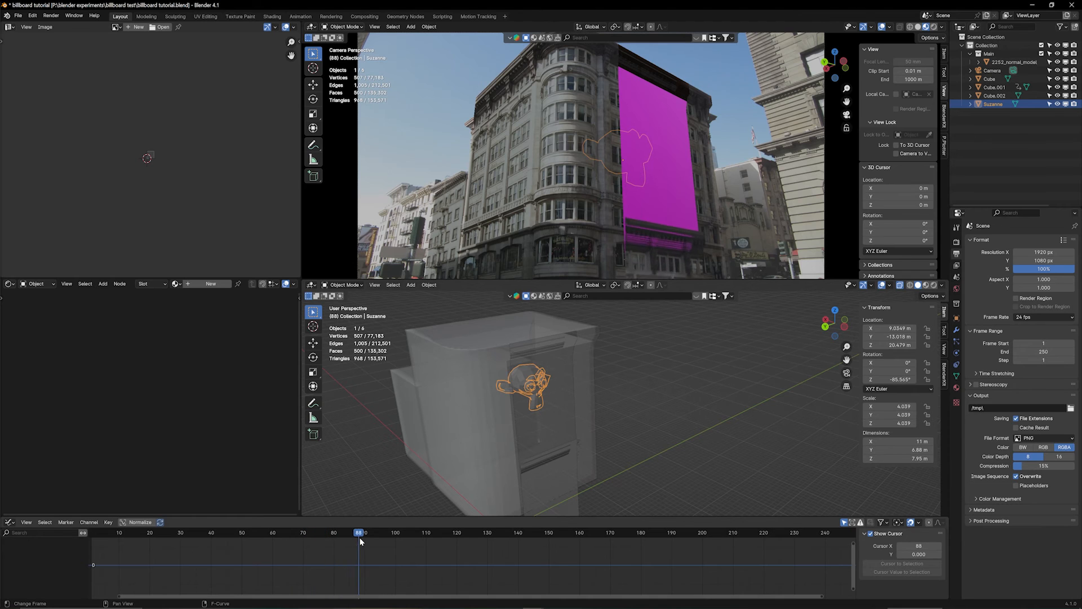
left_click(398, 531)
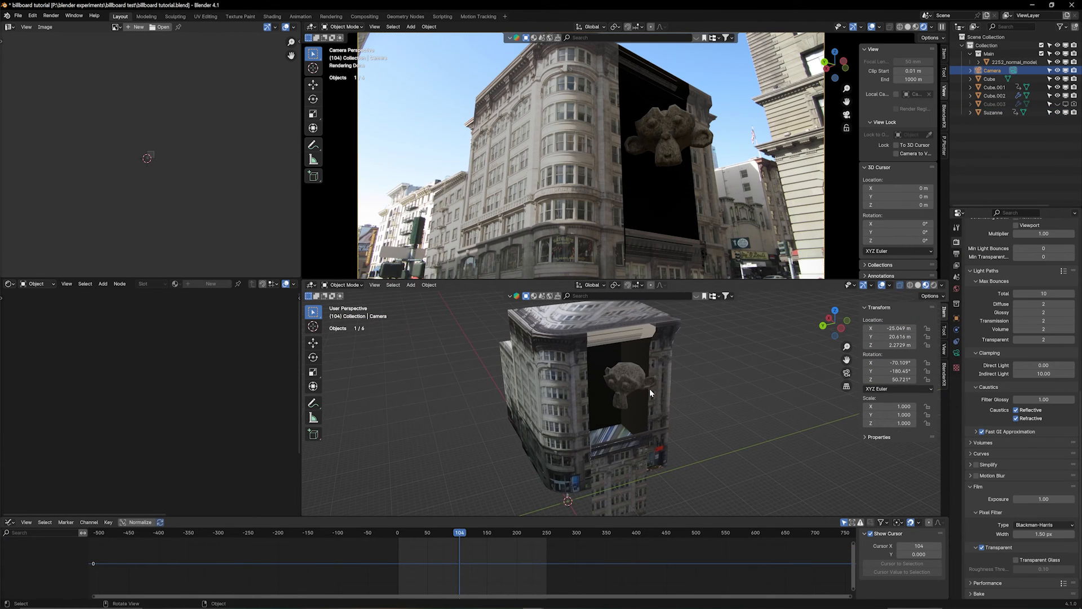
mouse_move(725, 139)
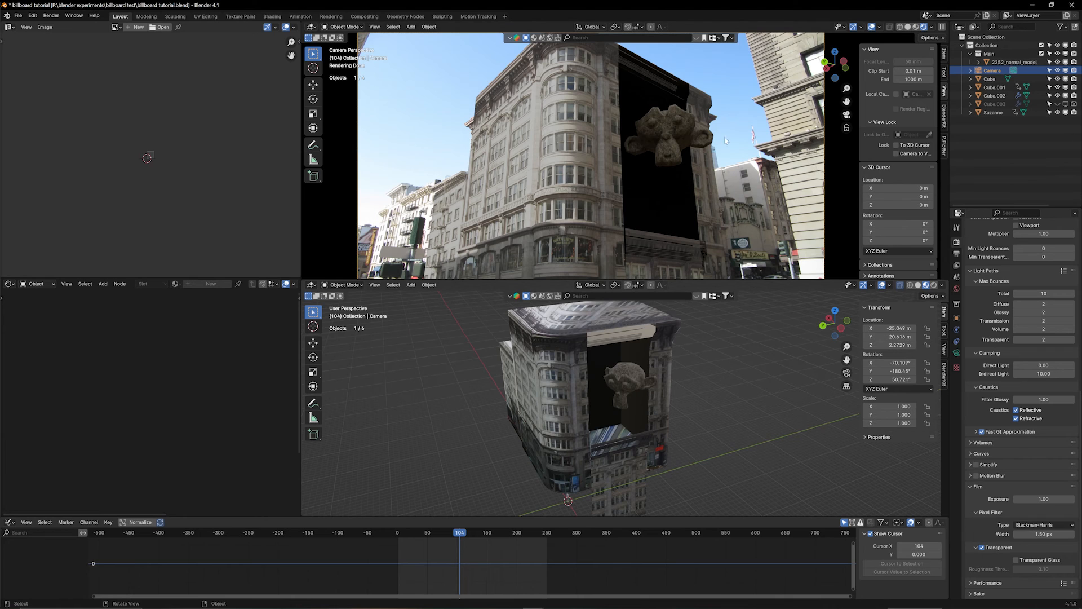
mouse_move(600, 289)
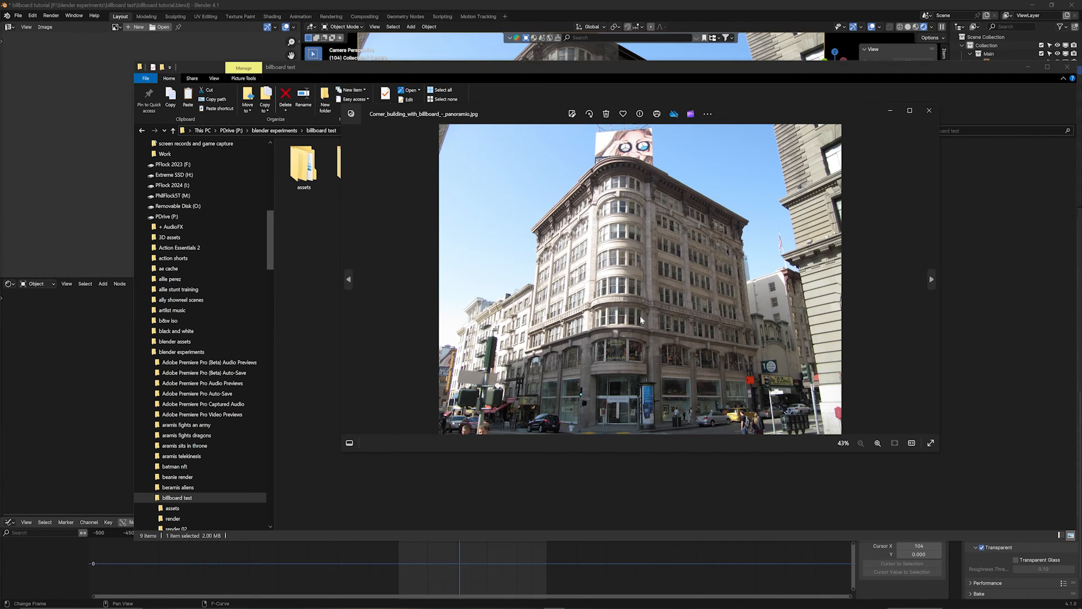
mouse_move(532, 172)
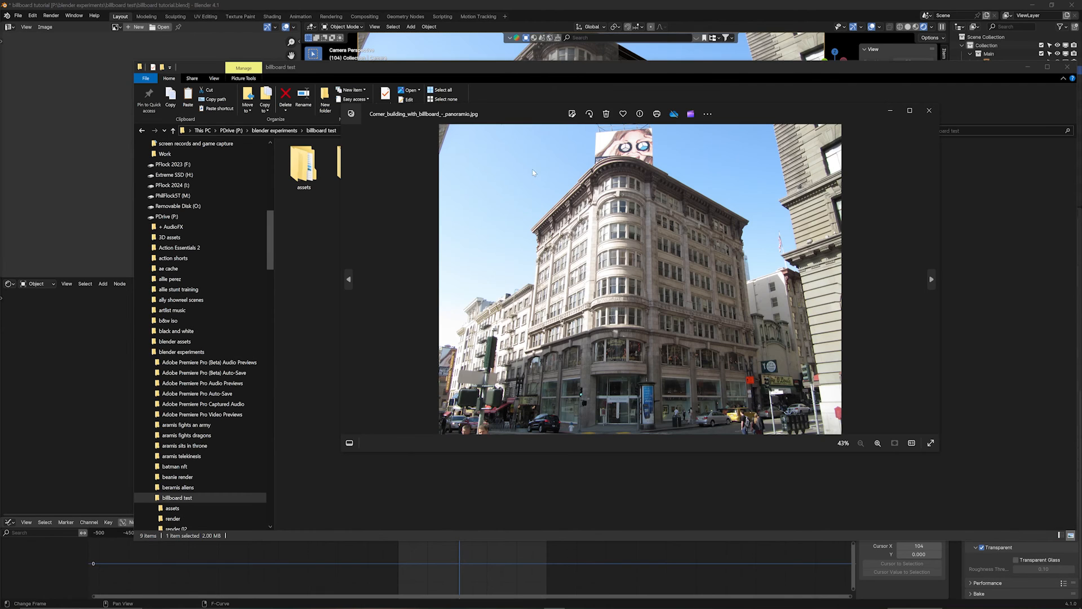
mouse_move(705, 260)
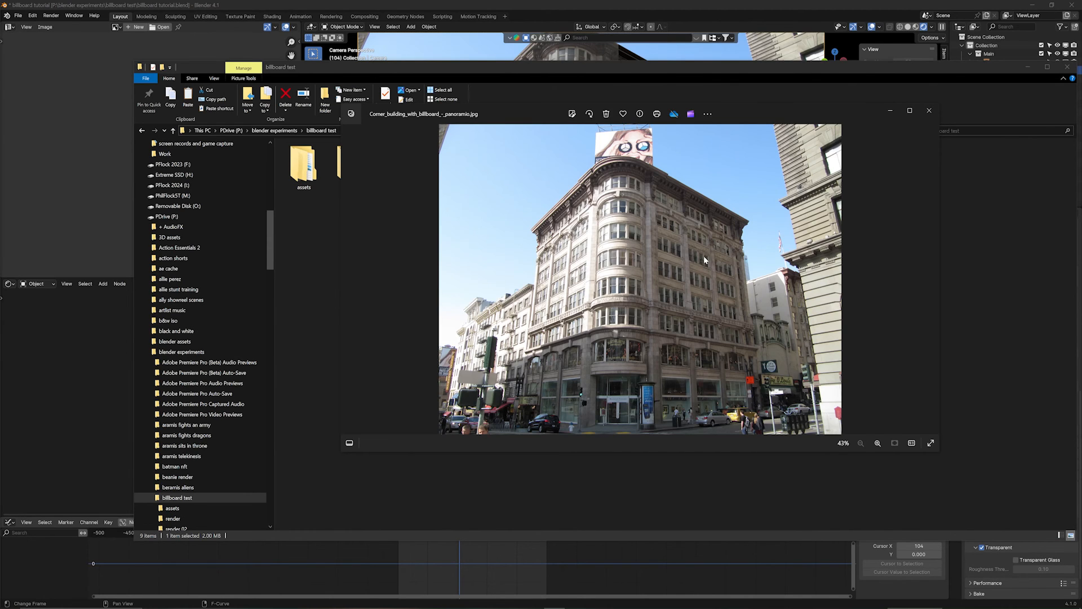
mouse_move(530, 417)
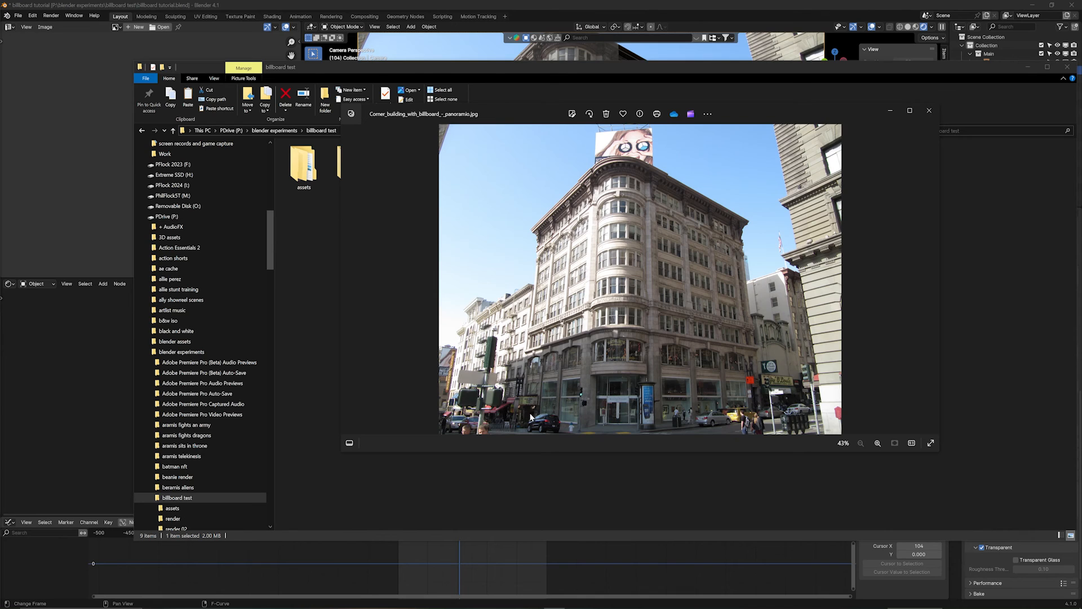
mouse_move(701, 435)
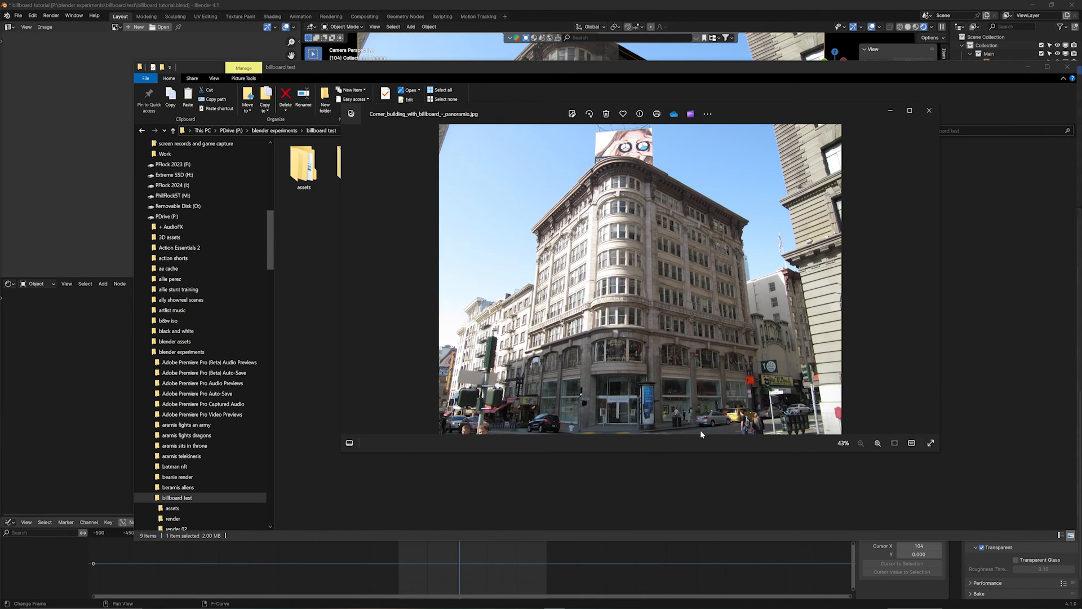
mouse_move(769, 435)
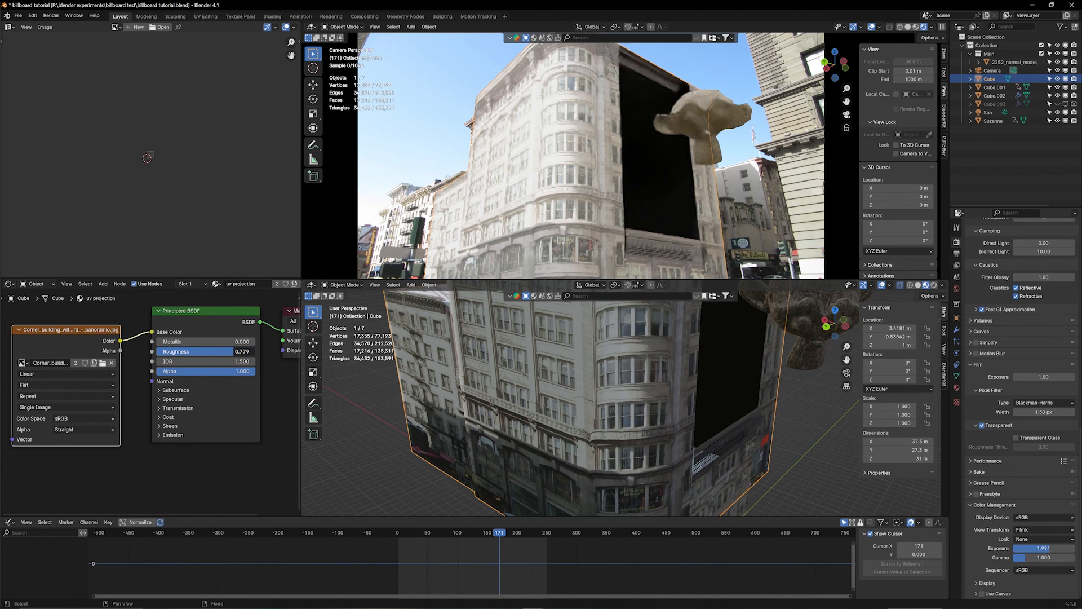
- Set the building material to roughness 1.000 and metallic 0.115, checking frames 45 and 118
left_click(203, 342)
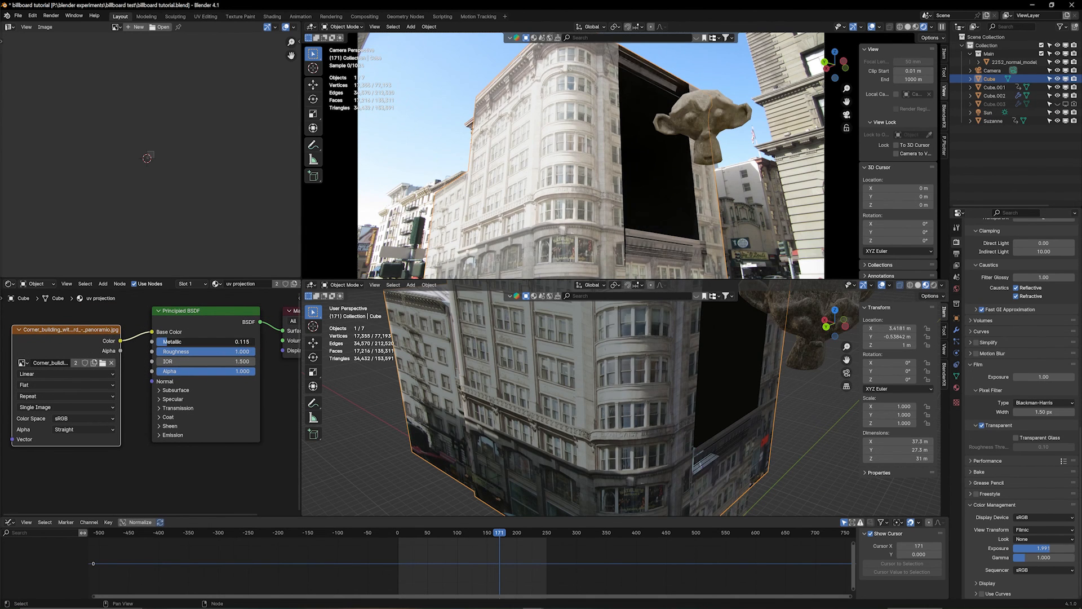
left_click(160, 399)
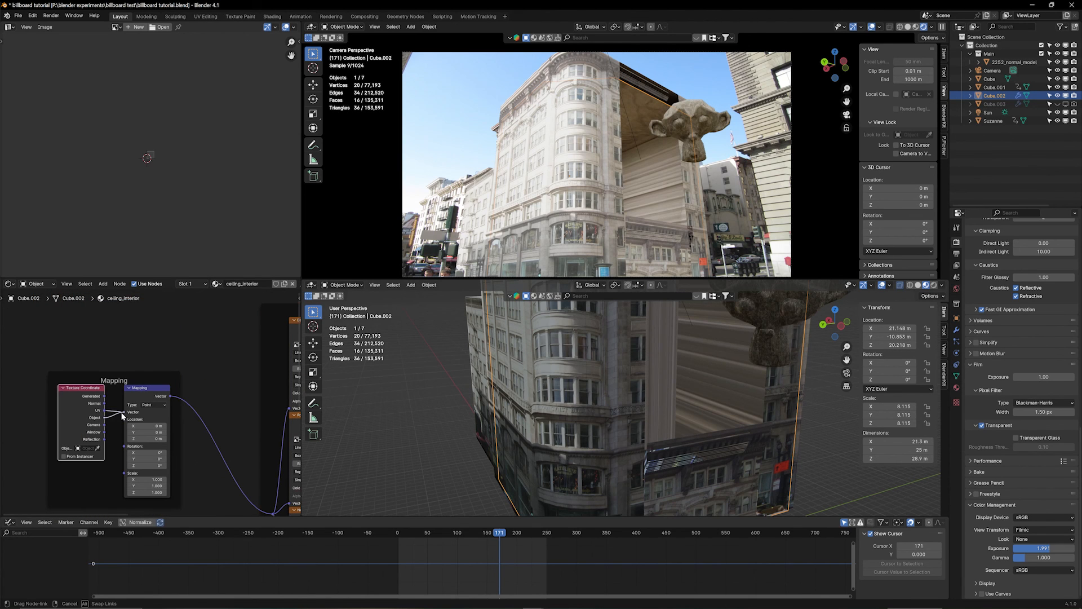
left_click(424, 532)
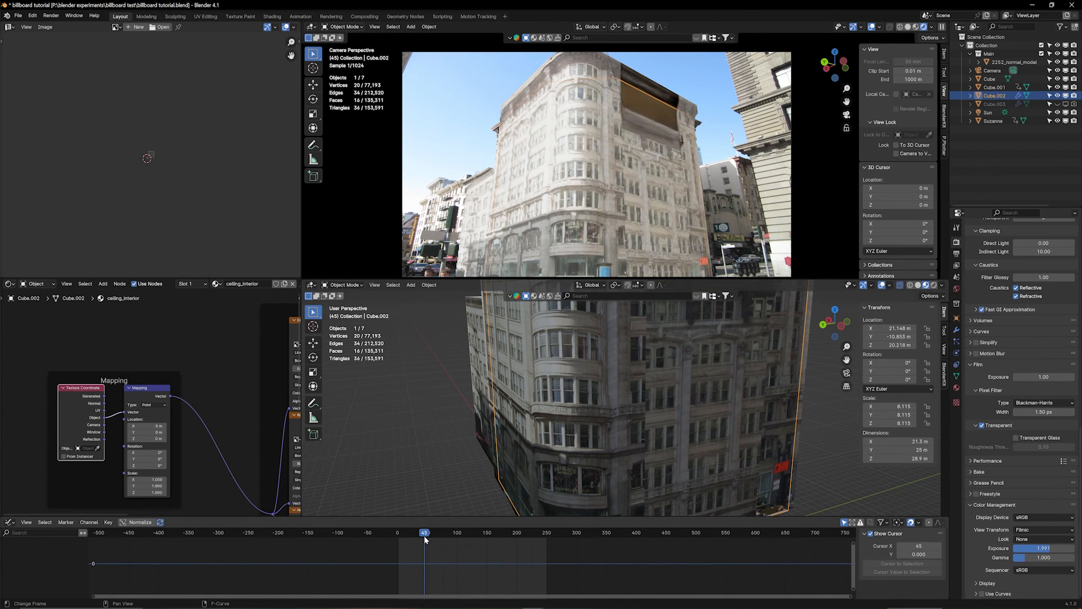
left_click(467, 533)
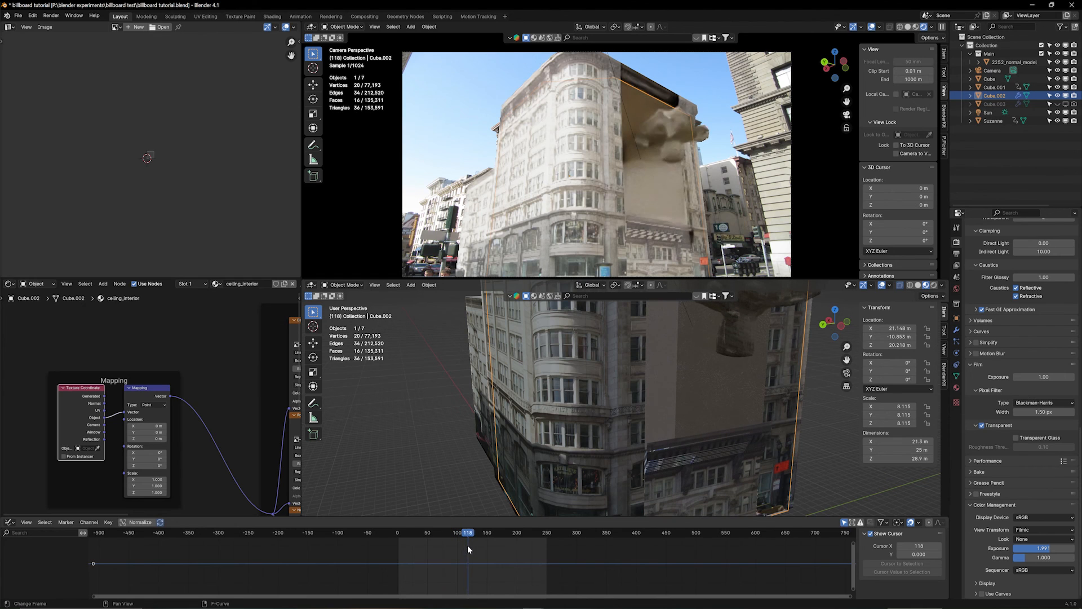